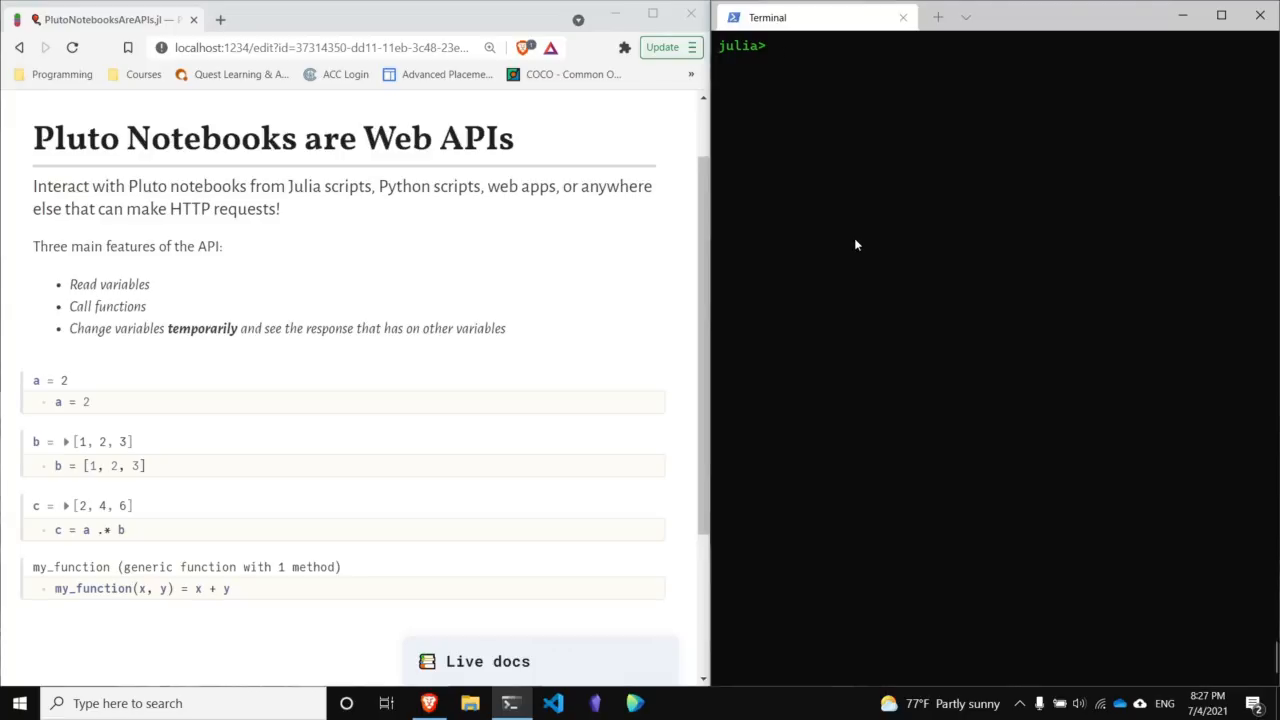
# Load the HTTP package, then discard a half-typed HTTP.post line.
pyautogui.write('using')
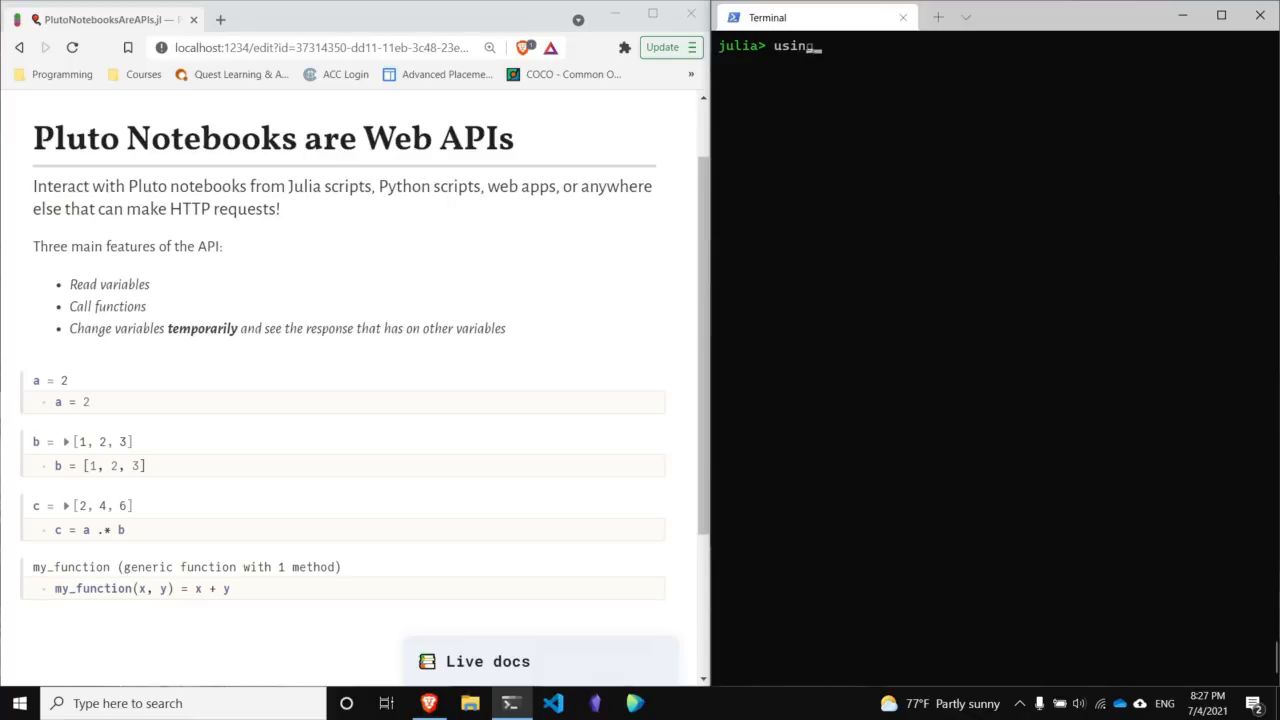
pyautogui.write('HTTP')
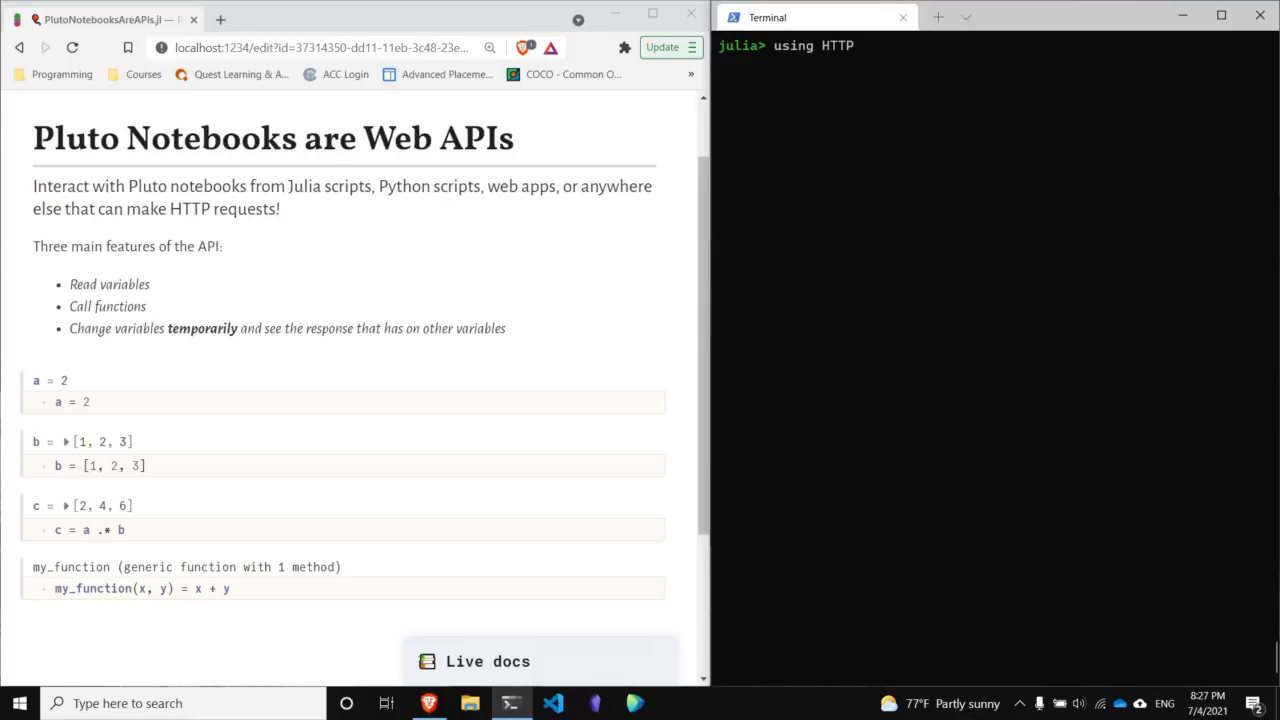
pyautogui.write('HTTP.')
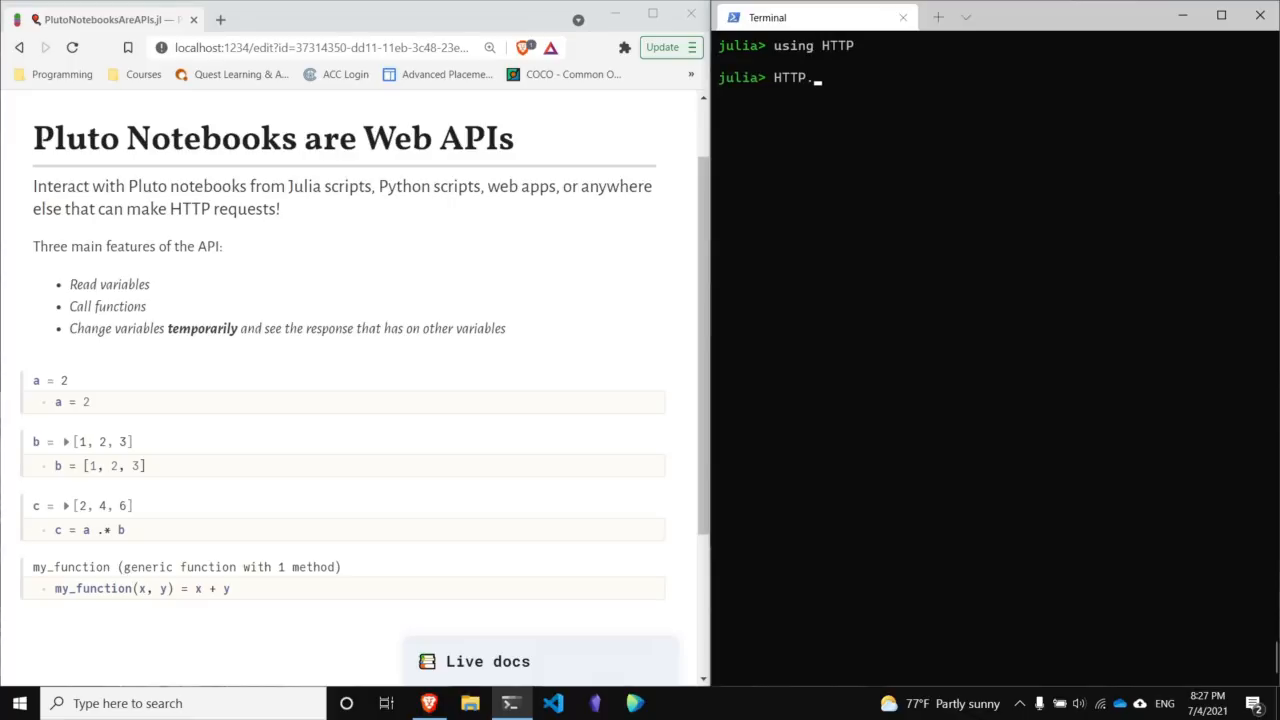
pyautogui.write('post')
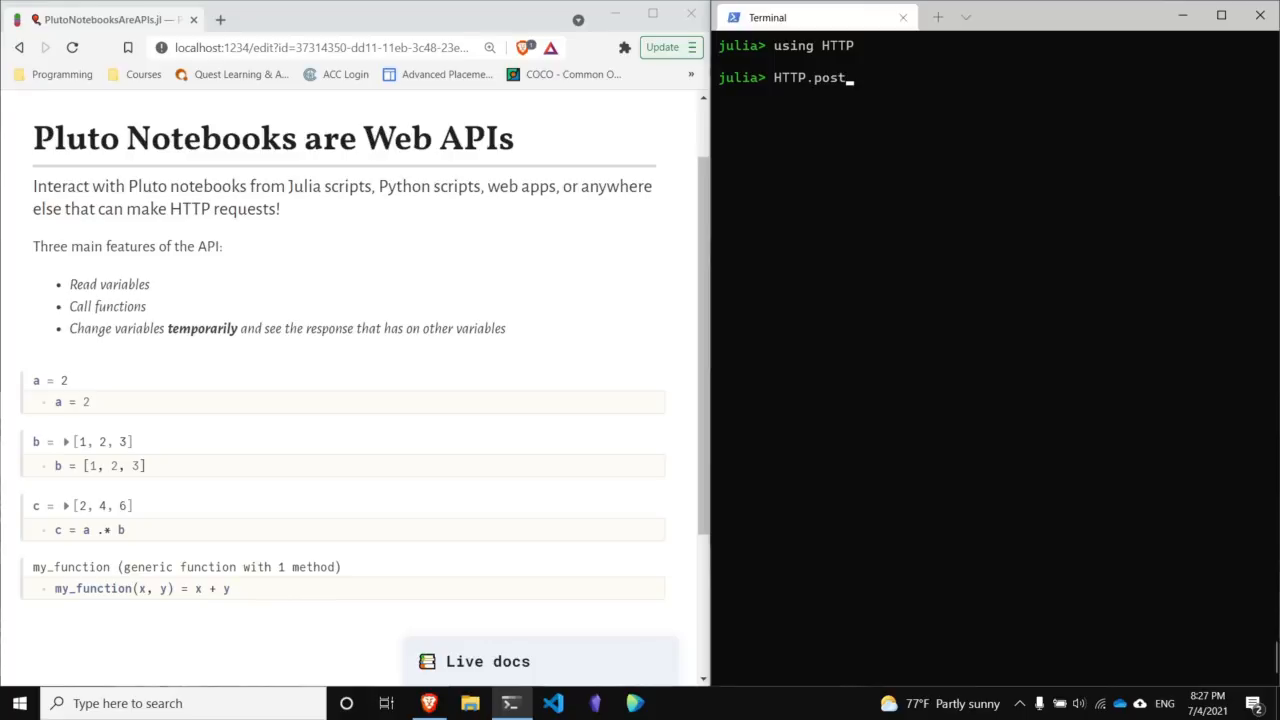
pyautogui.press('ctrl+c')
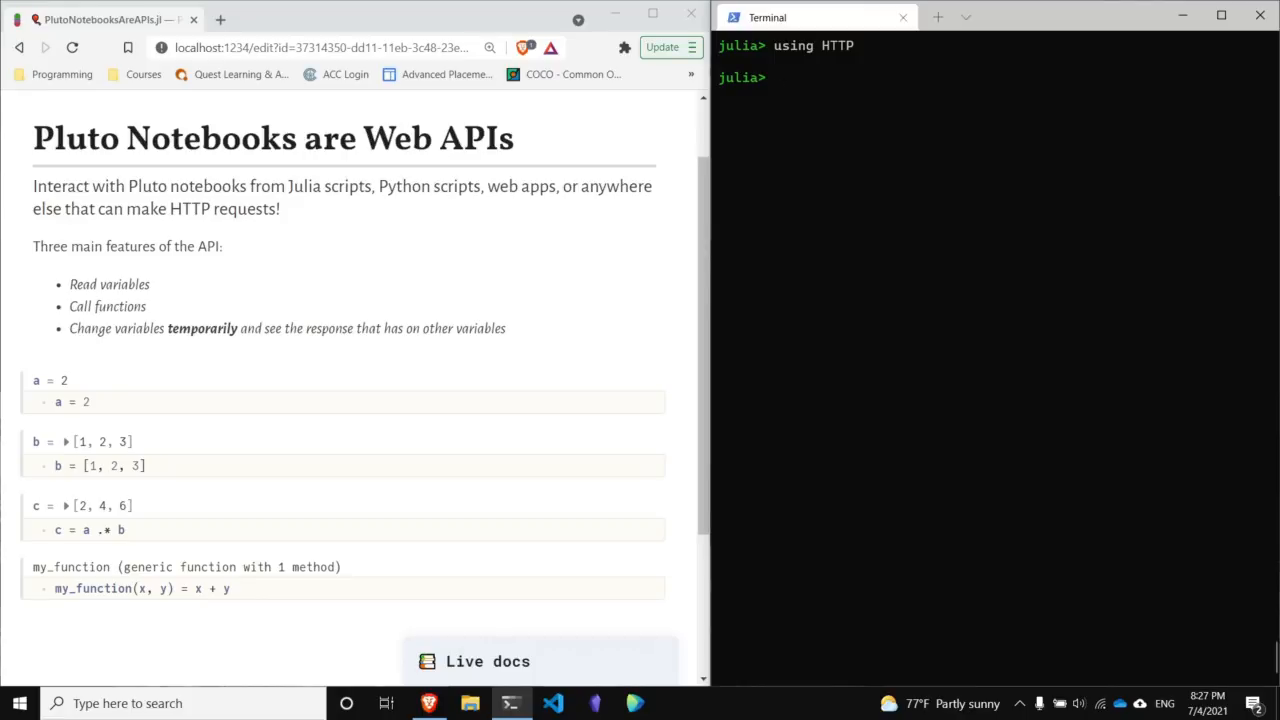
# Load the PlutoRESTClient package with `using PlutoRESTClient`.
pyautogui.write('using')
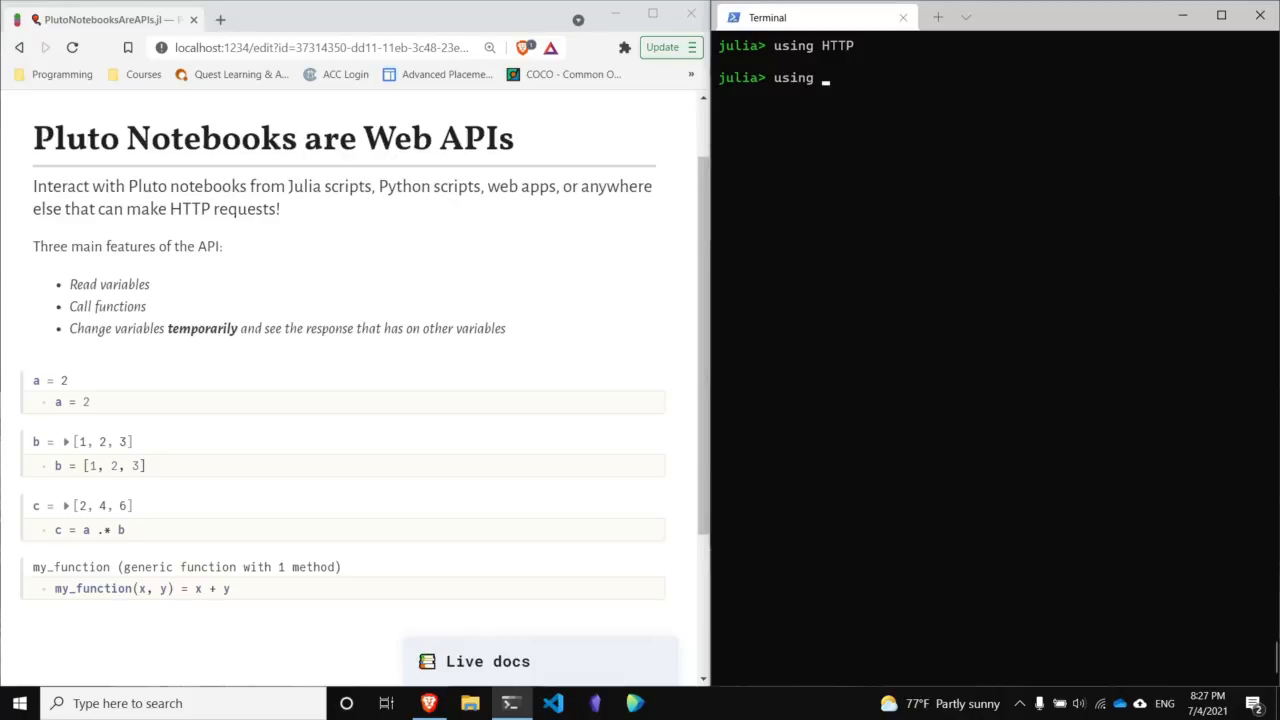
pyautogui.write('Pluto')
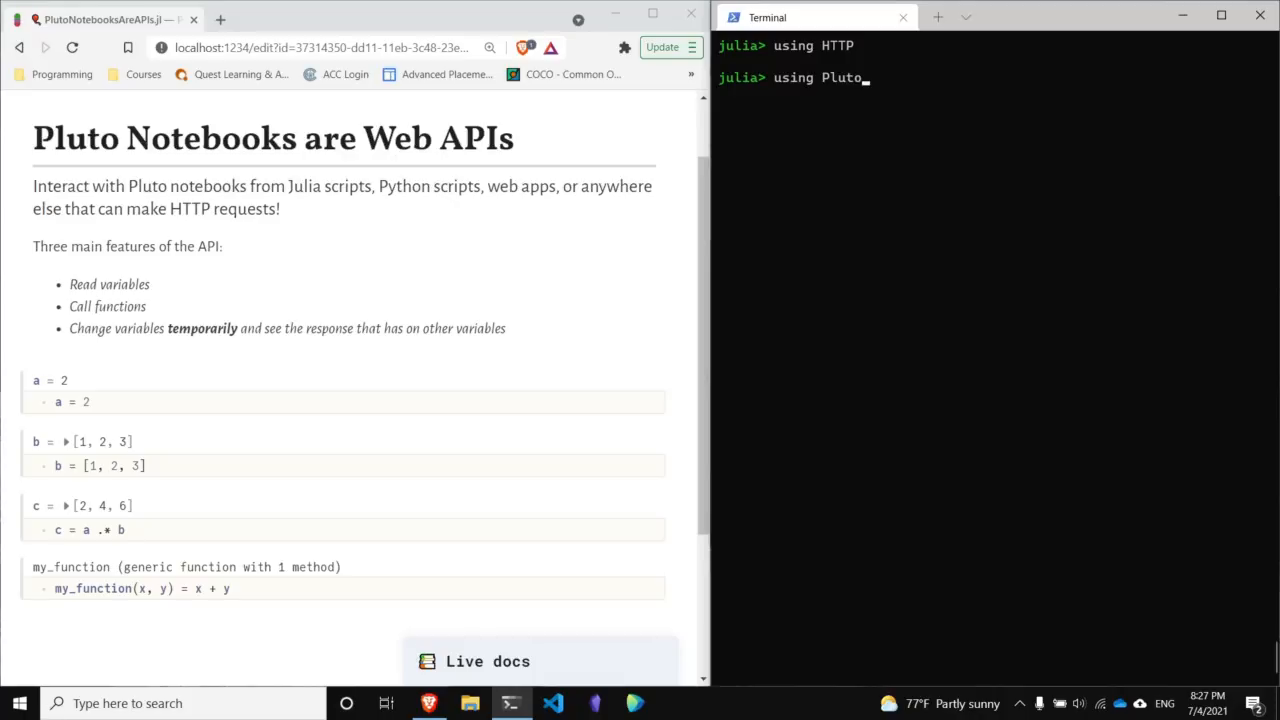
pyautogui.write('REST')
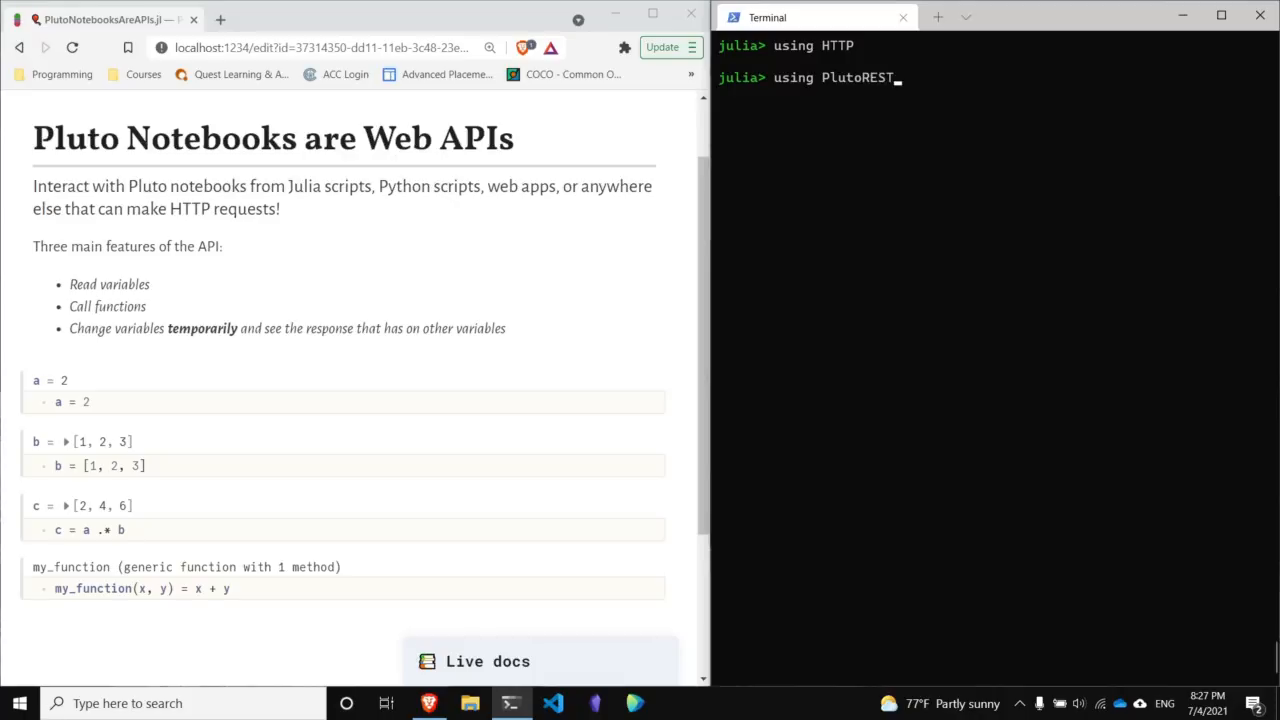
pyautogui.write('Client')
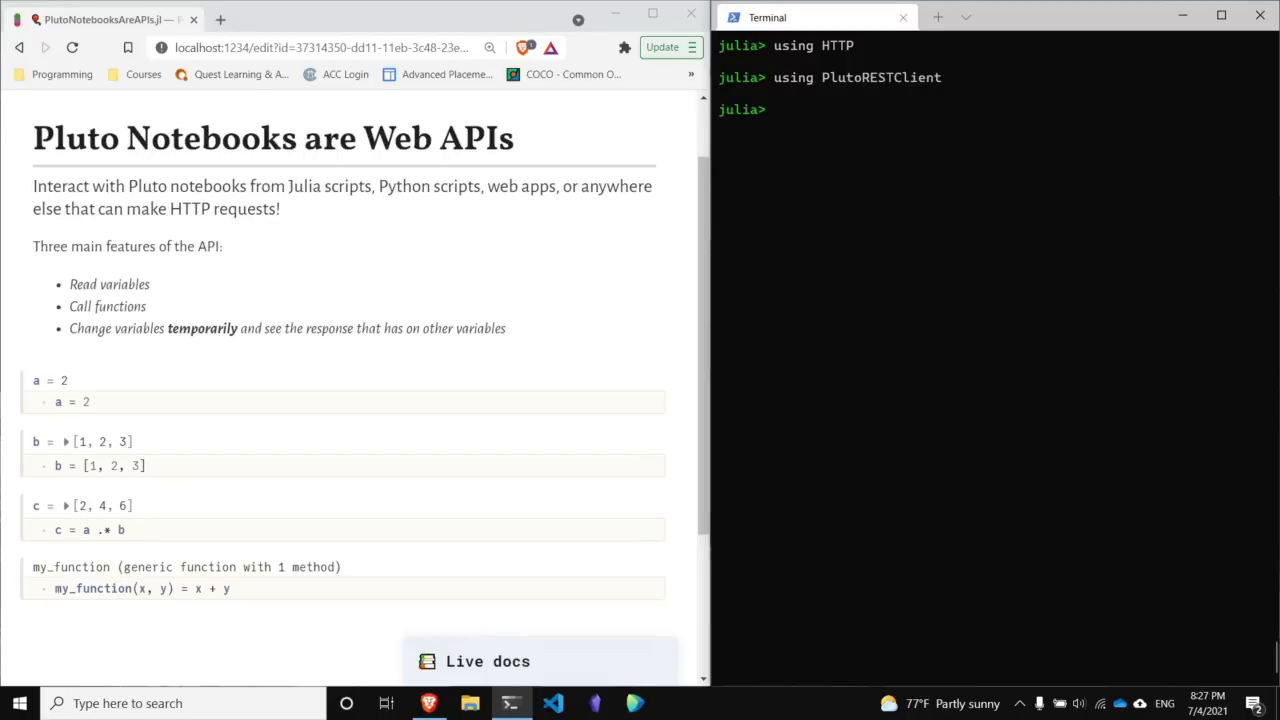
# Create nb = PlutoNotebook("PlutoNotebooksAreAPIs.jl") connected to the notebook on localhost:1234.
pyautogui.write('nb = P')
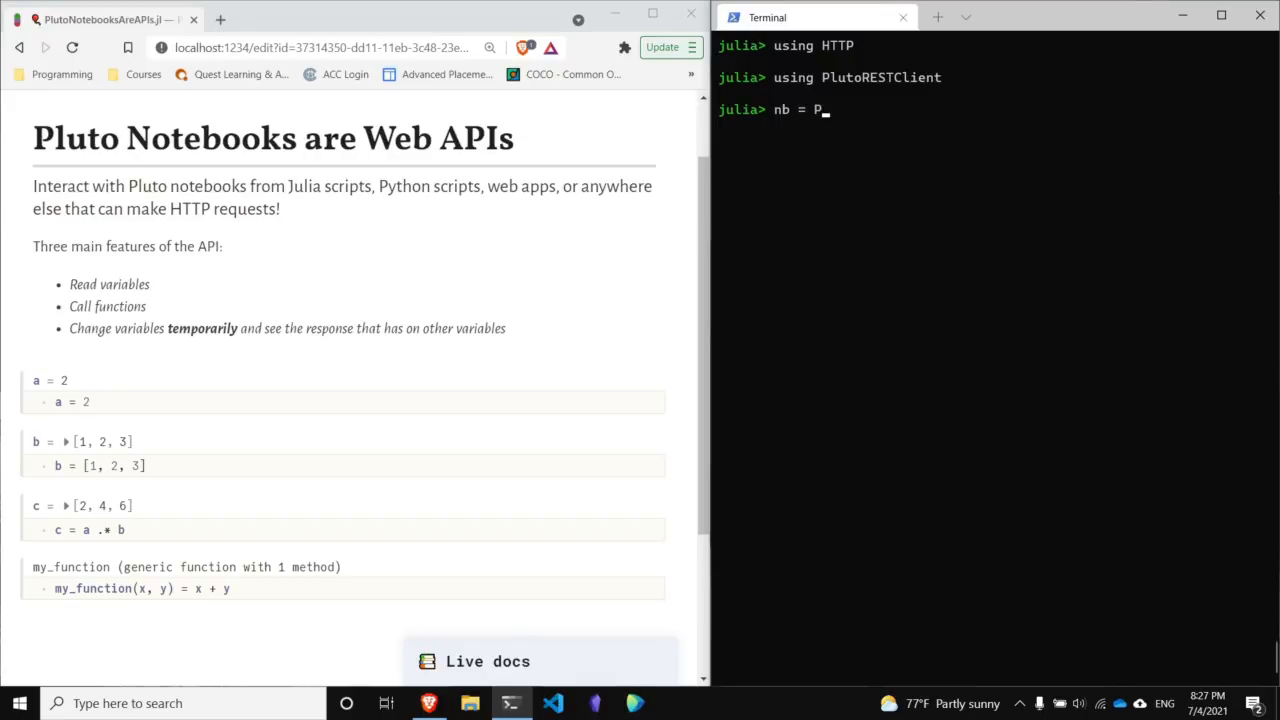
pyautogui.write('lutoNotebook(')
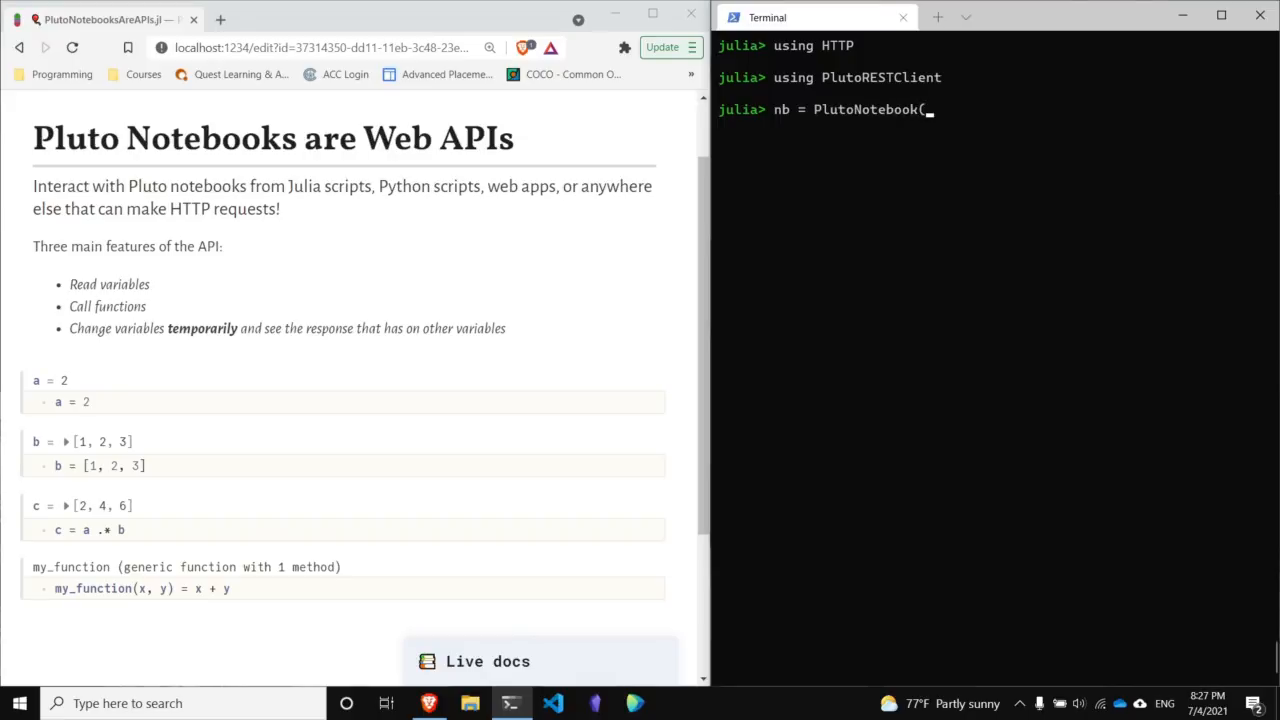
pyautogui.write(')')
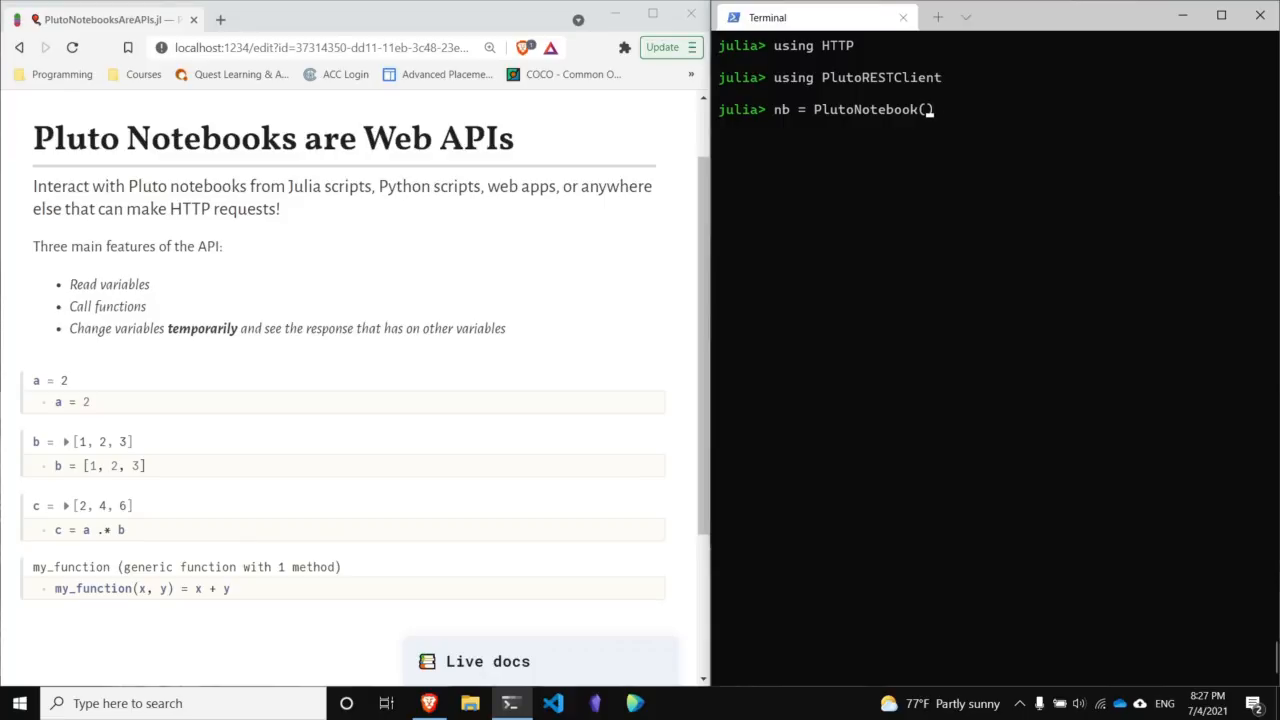
pyautogui.write('"')
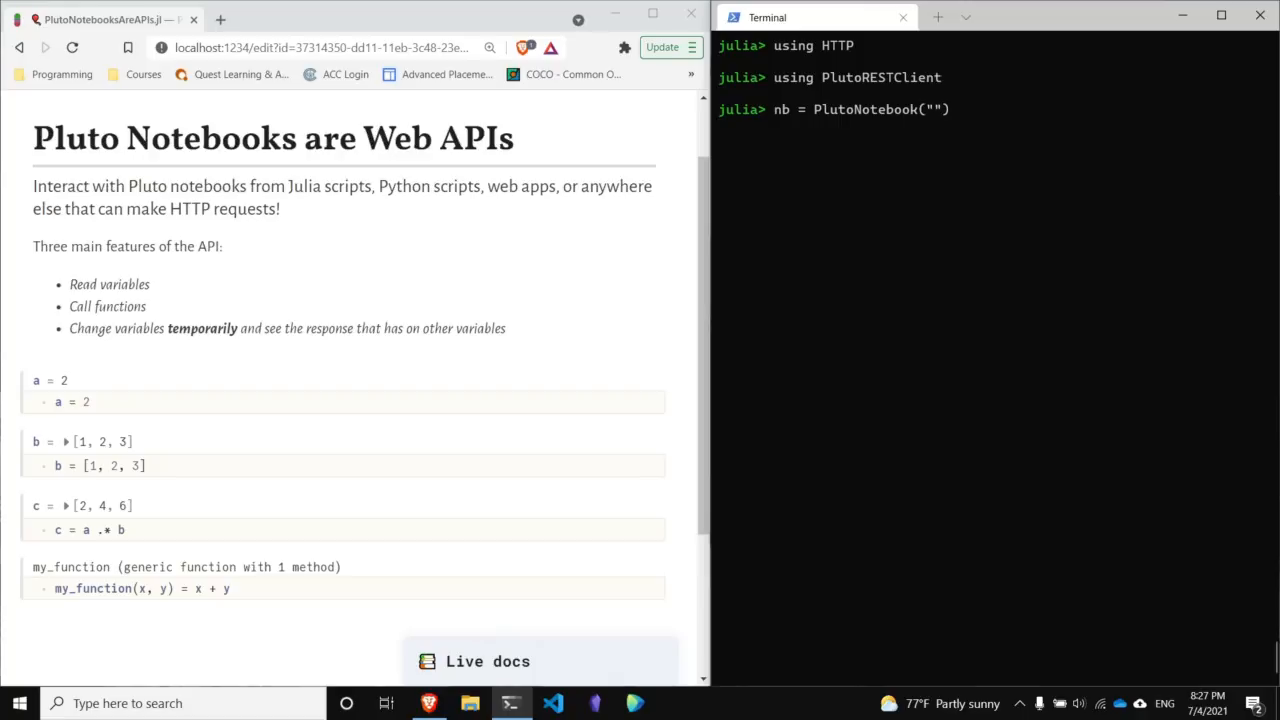
pyautogui.write('PlutoNotebooks')
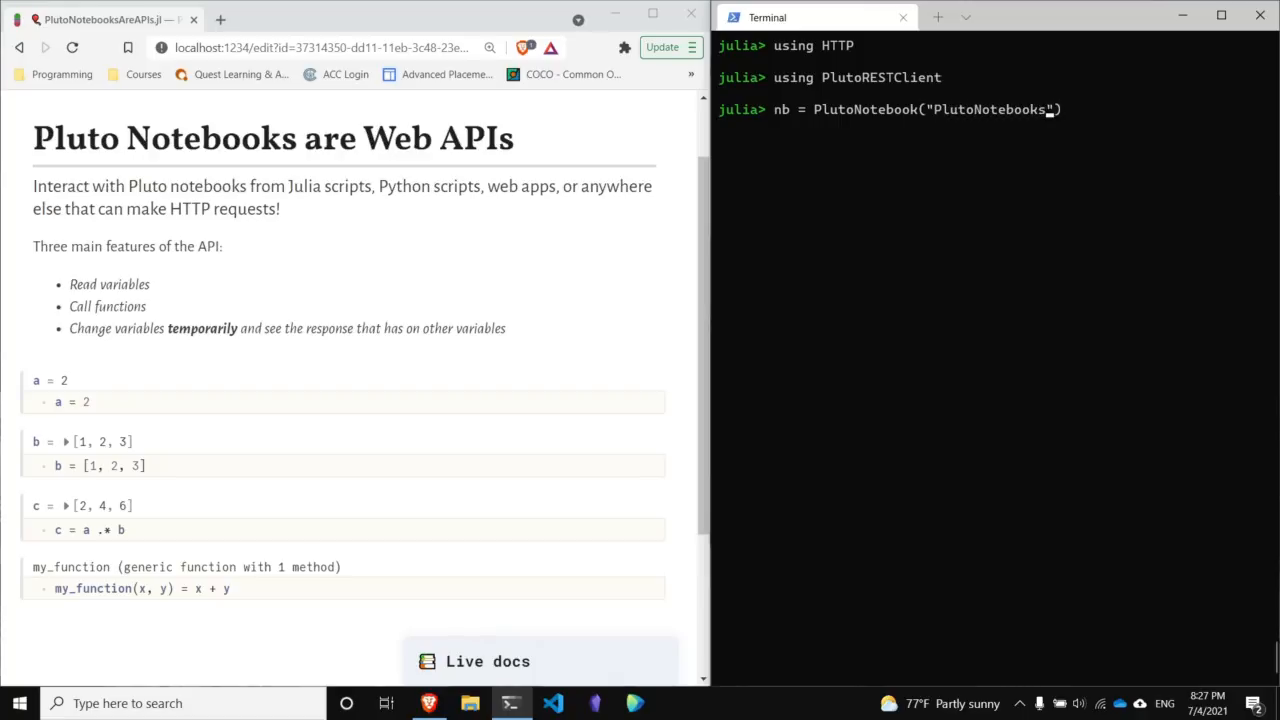
pyautogui.write('AreAPIs.j')
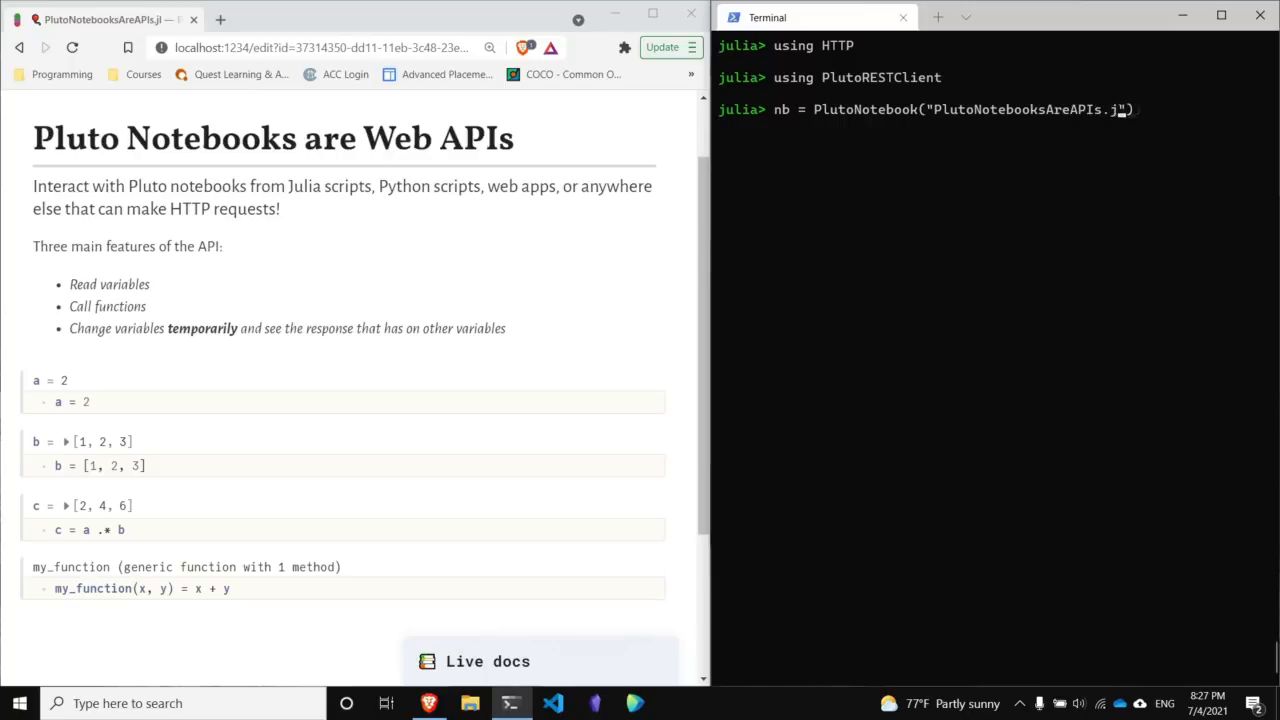
pyautogui.press('Return')
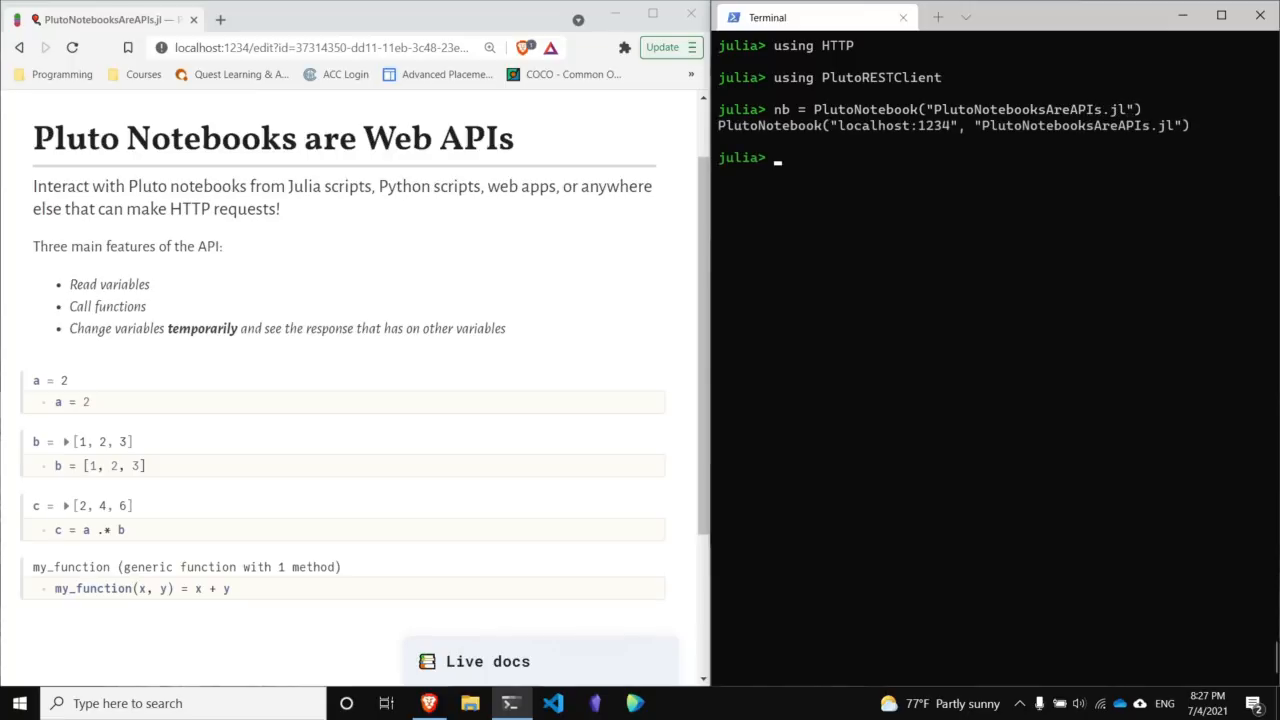
pyautogui.write('nb')
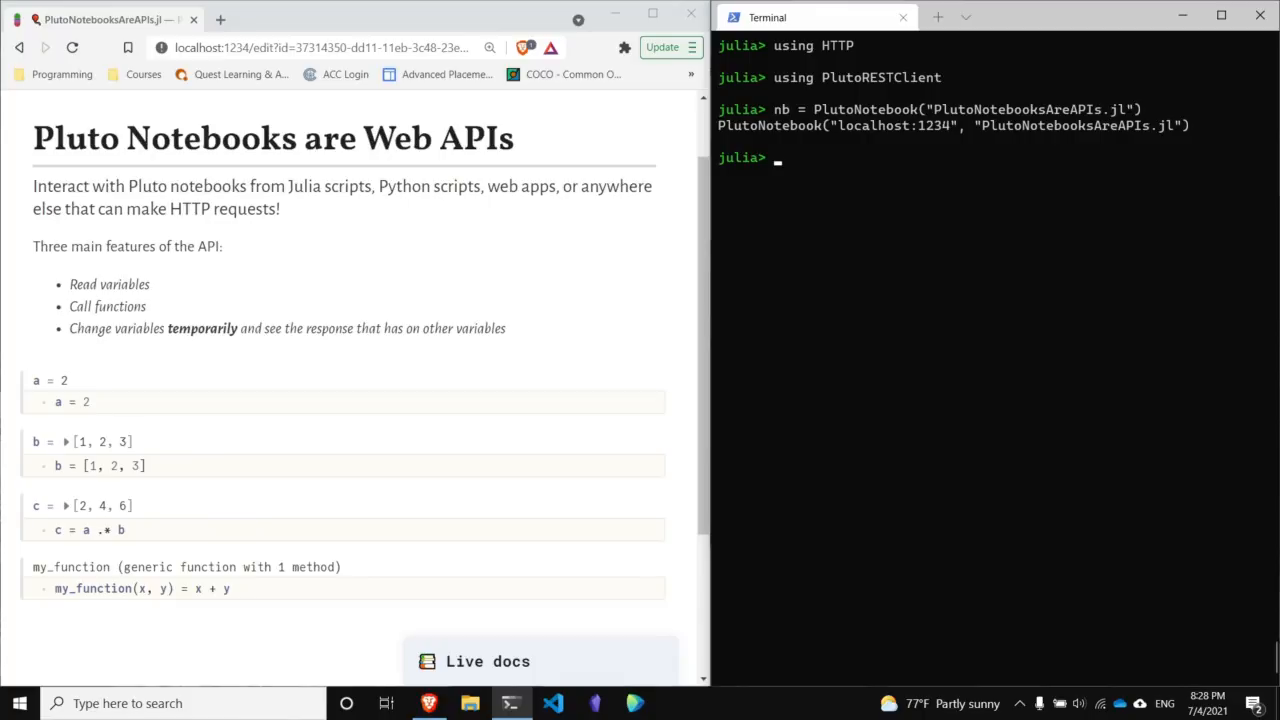
# Read nb.a, nb.b and nb.c, returning 2, [1, 2, 3] and [2, 4, 6].
pyautogui.write('nb')
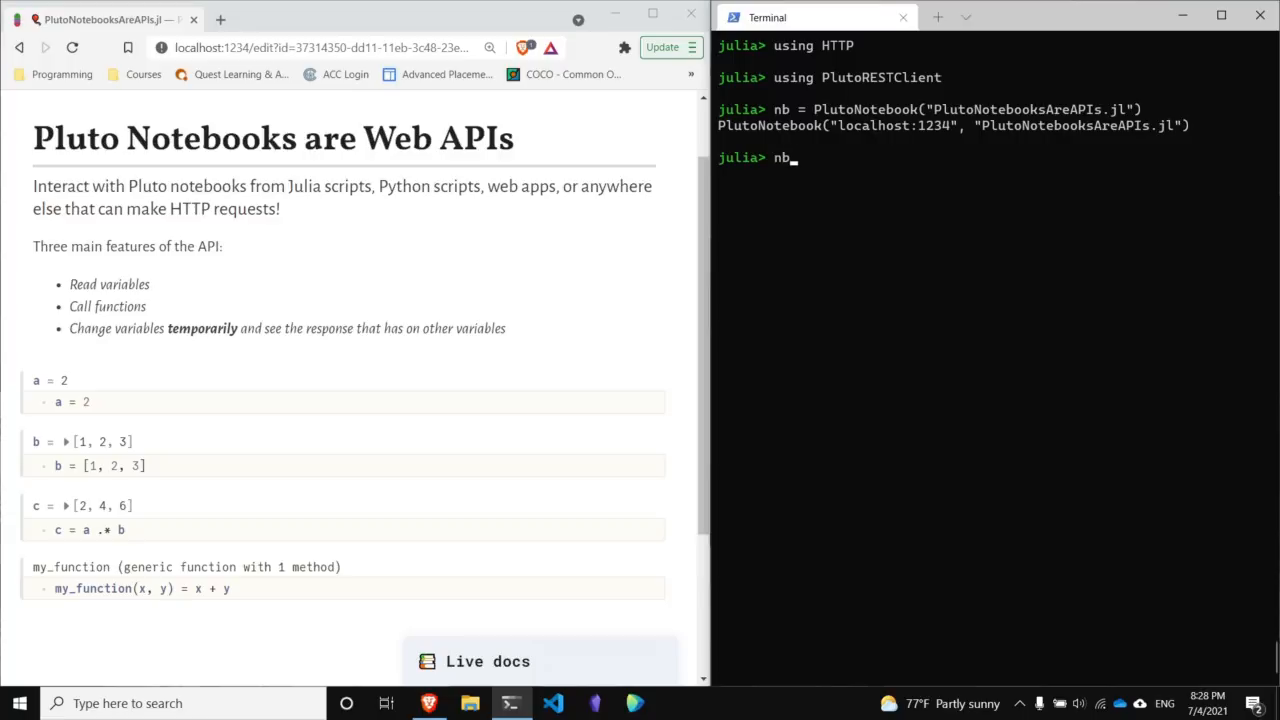
pyautogui.write('.')
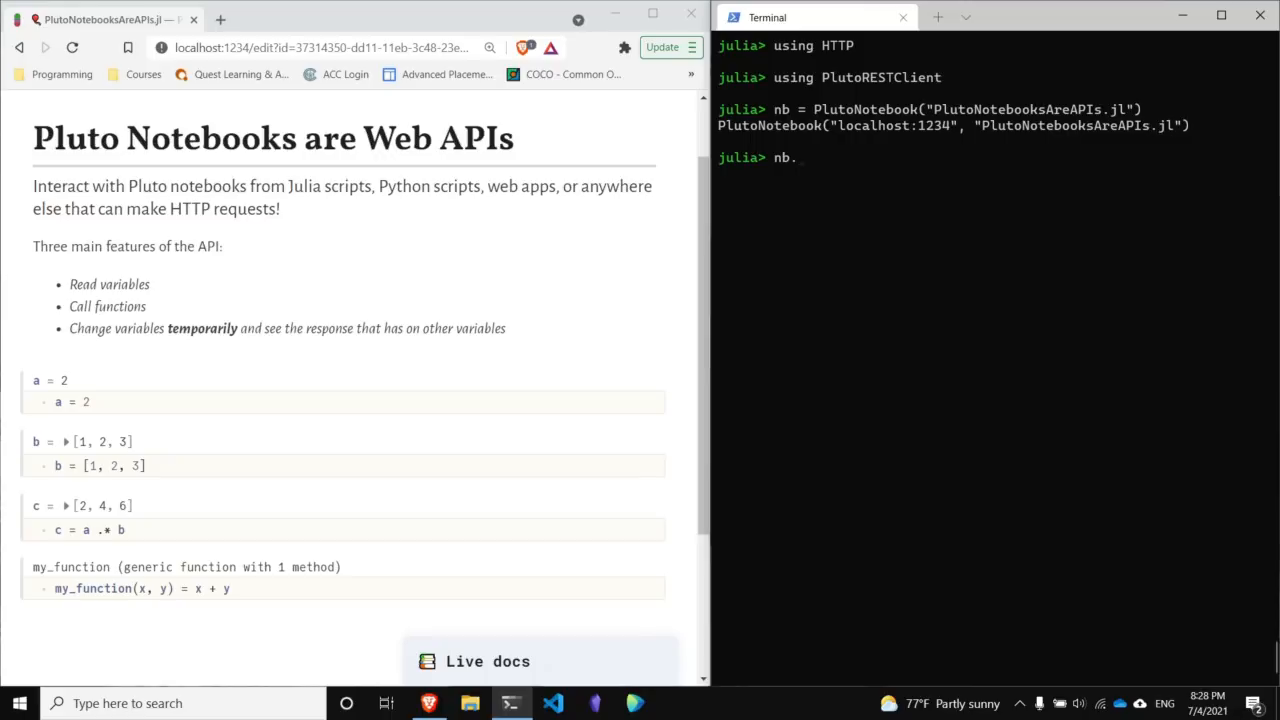
pyautogui.press('Return')
pyautogui.write('nb')
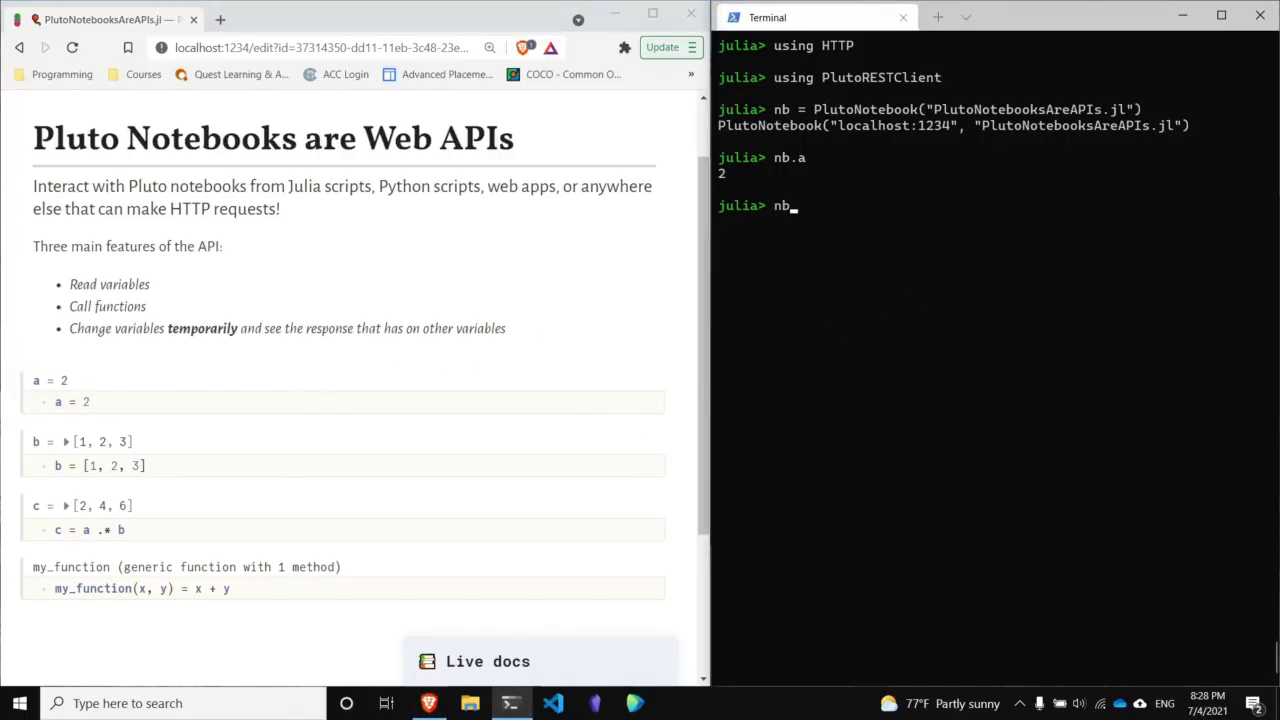
pyautogui.press('Return')
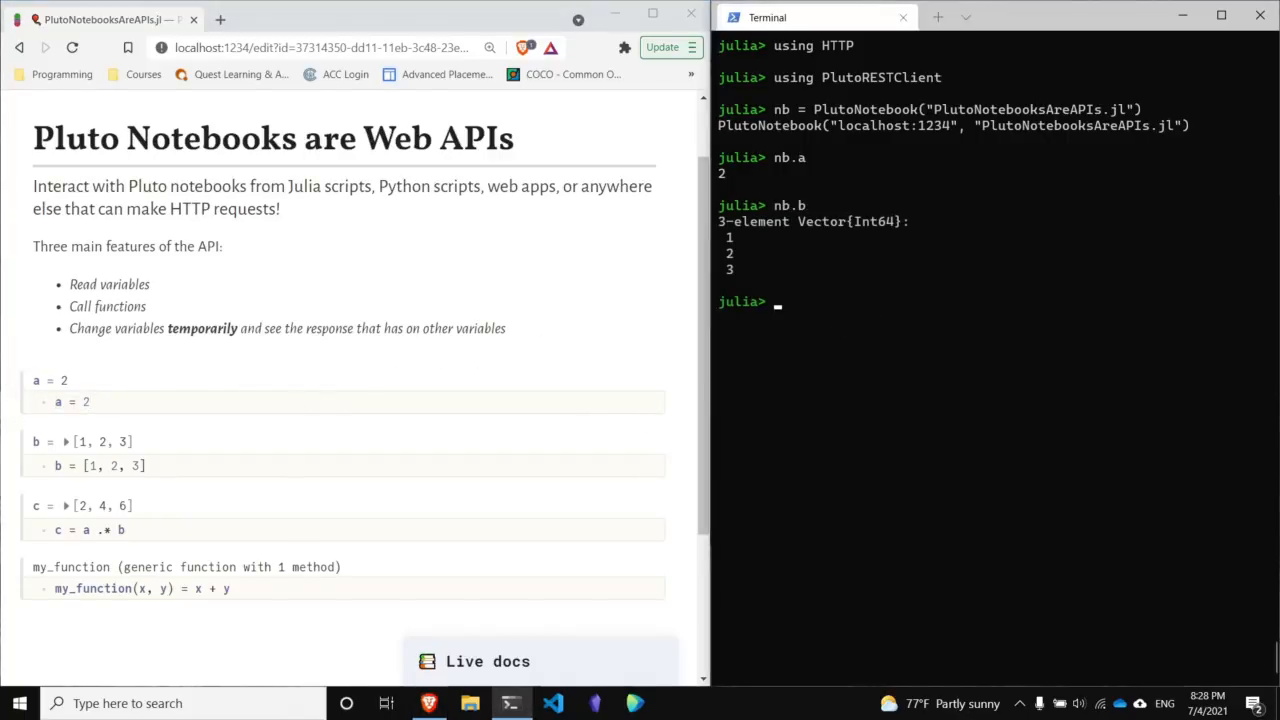
pyautogui.write('nb.c')
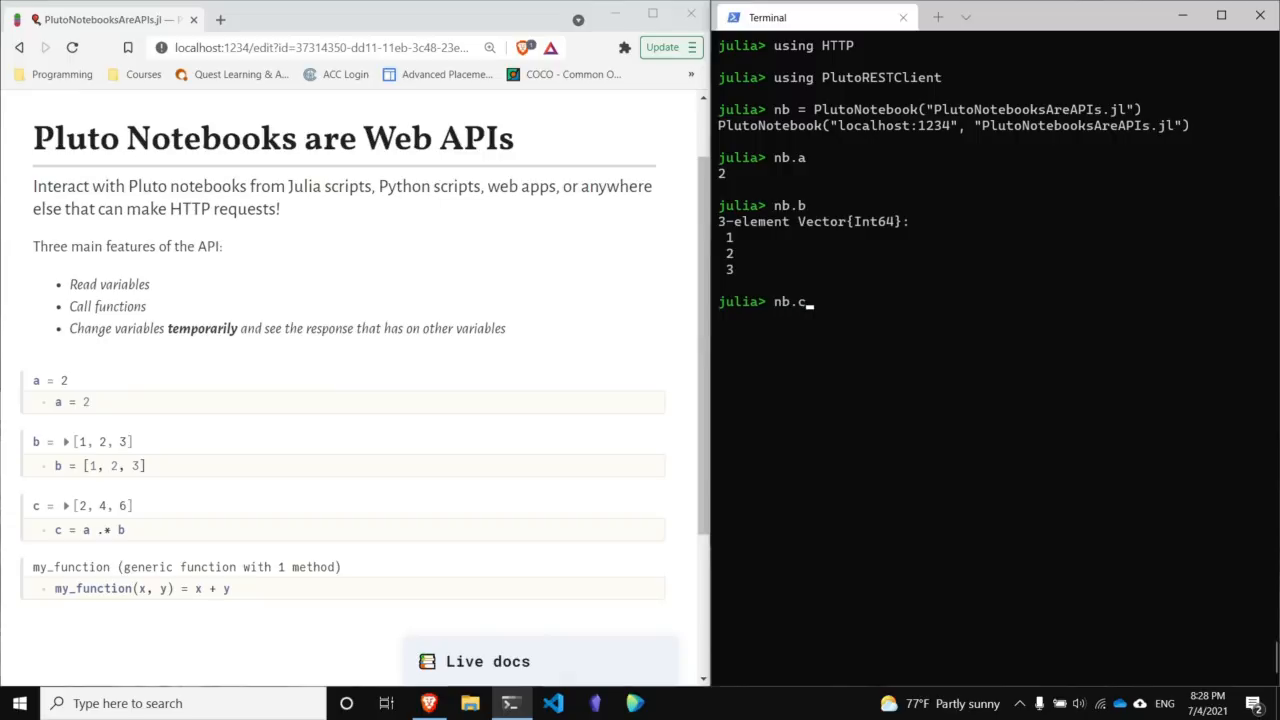
pyautogui.press('Return')
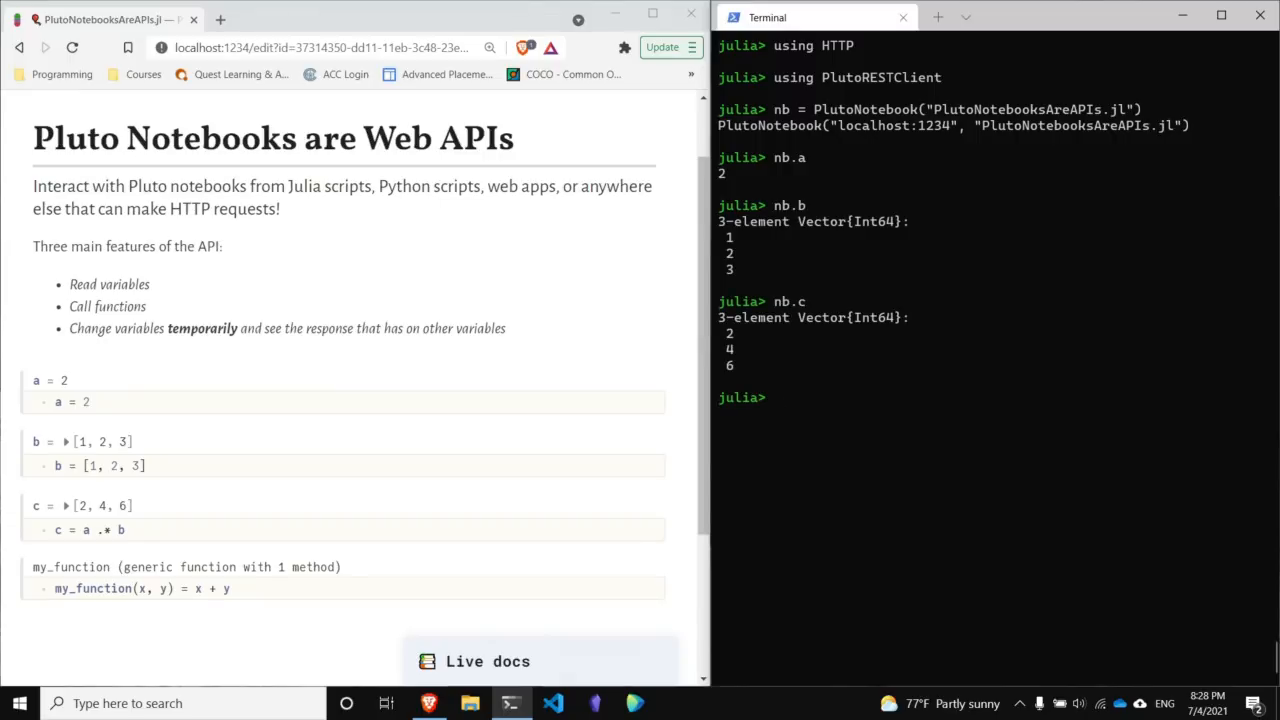
# Begin querying nb.my_func to inspect the notebook's function.
pyautogui.write('nb.')
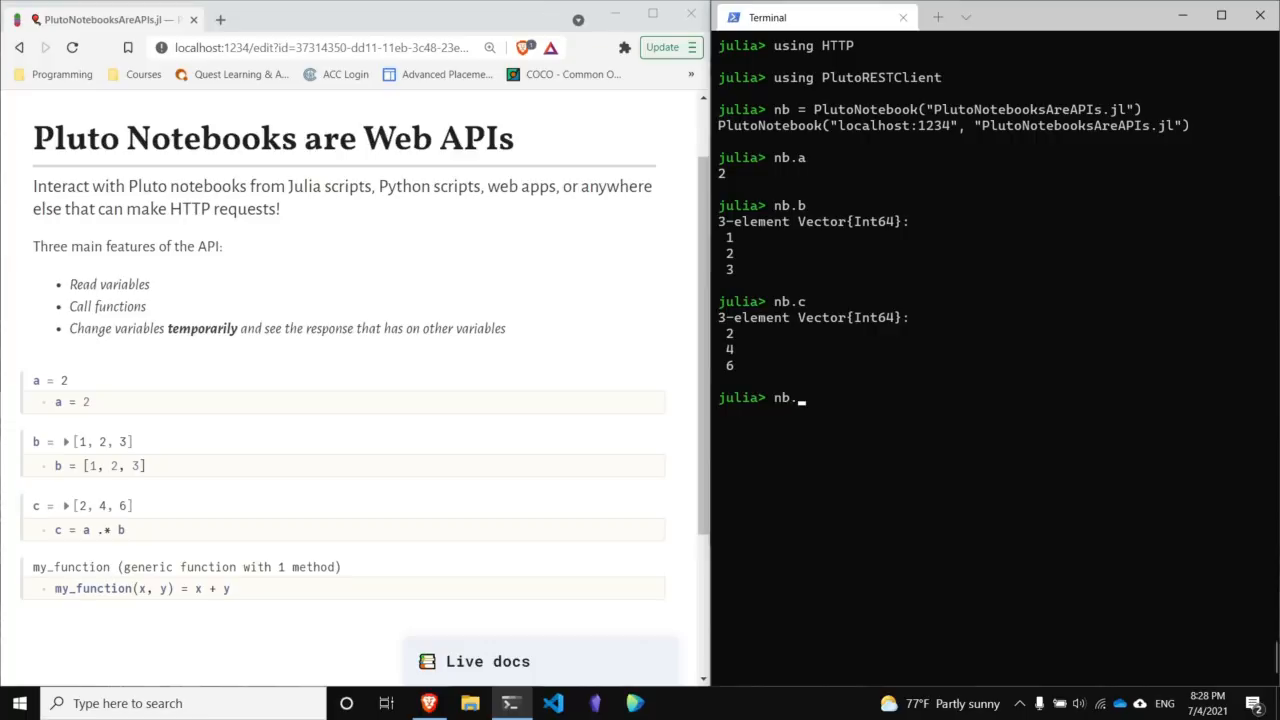
pyautogui.write('my_func')
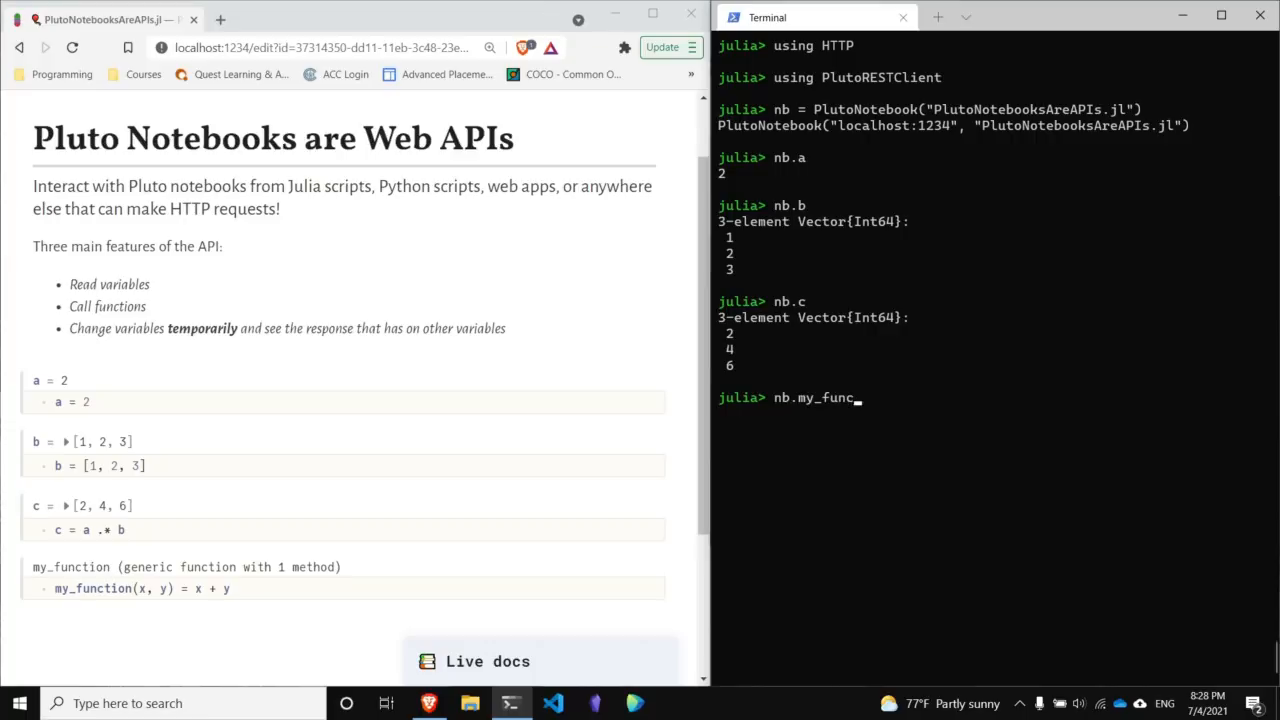
# Evaluate nb.my_function, which returns a PlutoCallable for the notebook function.
pyautogui.write('tion')
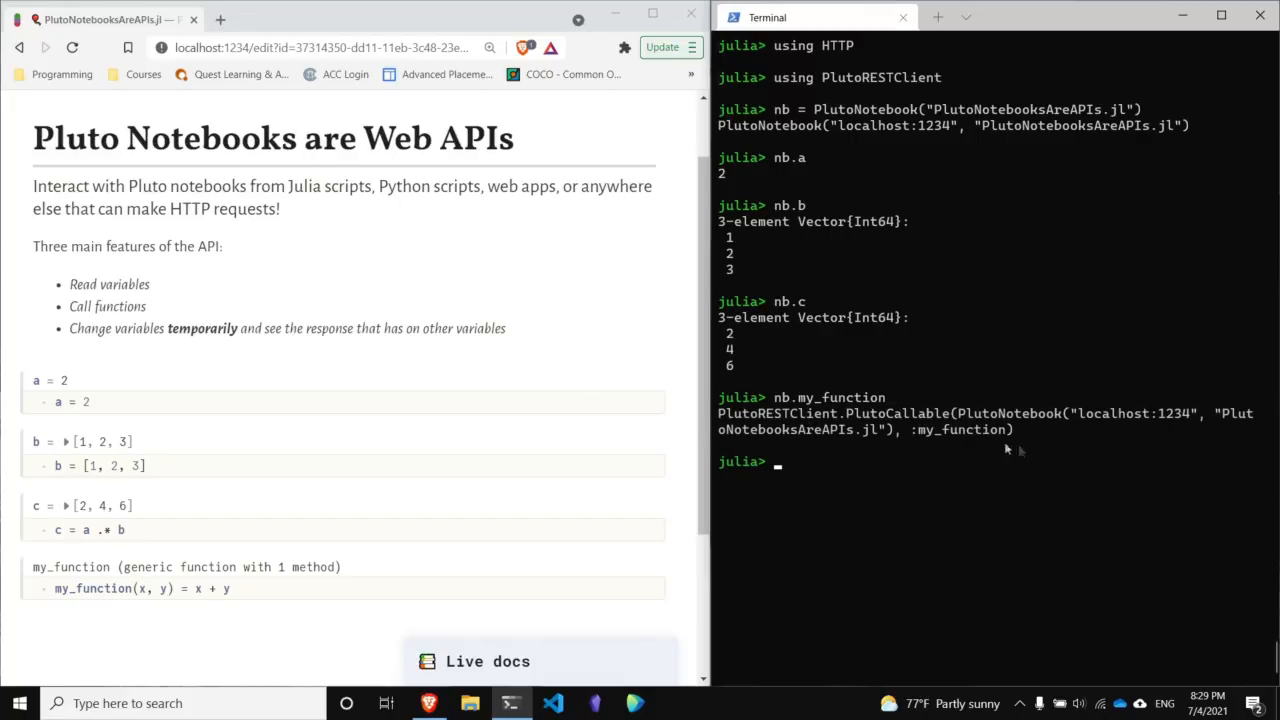
pyautogui.doubleClick(897, 413)
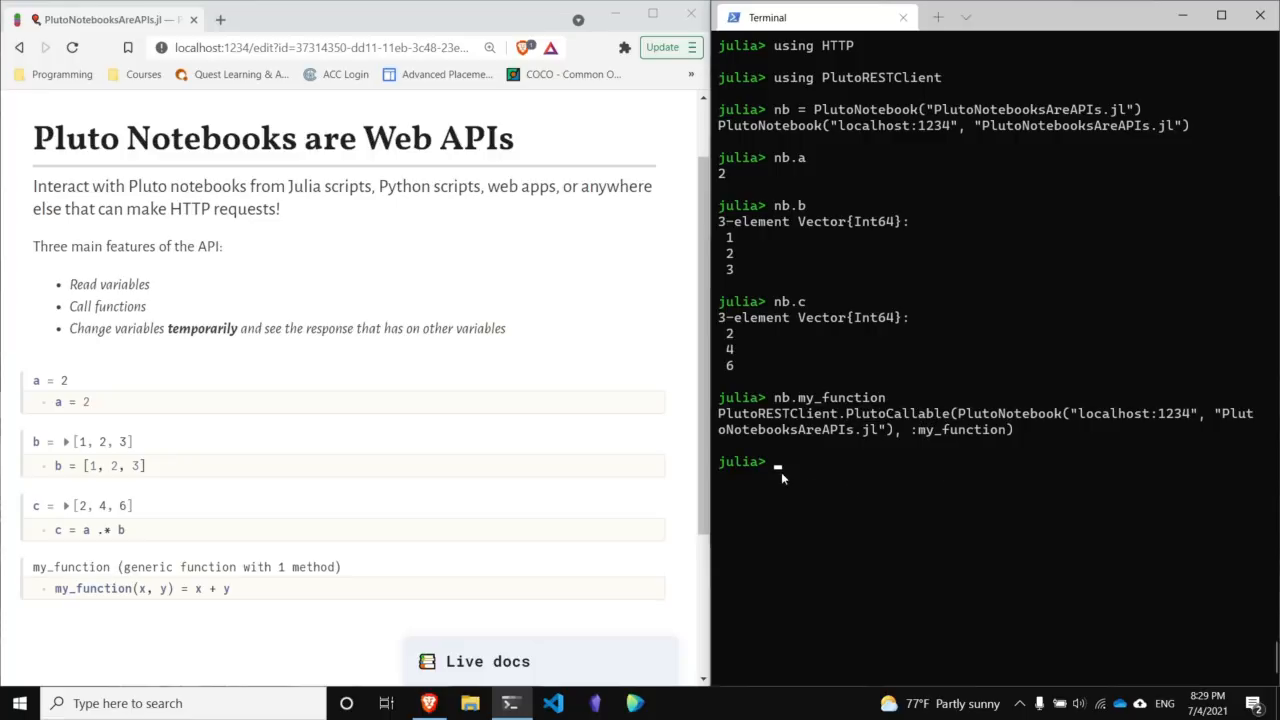
# Call nb.my_function(3, 2), which returns 5 computed by the notebook.
pyautogui.write('nb.')
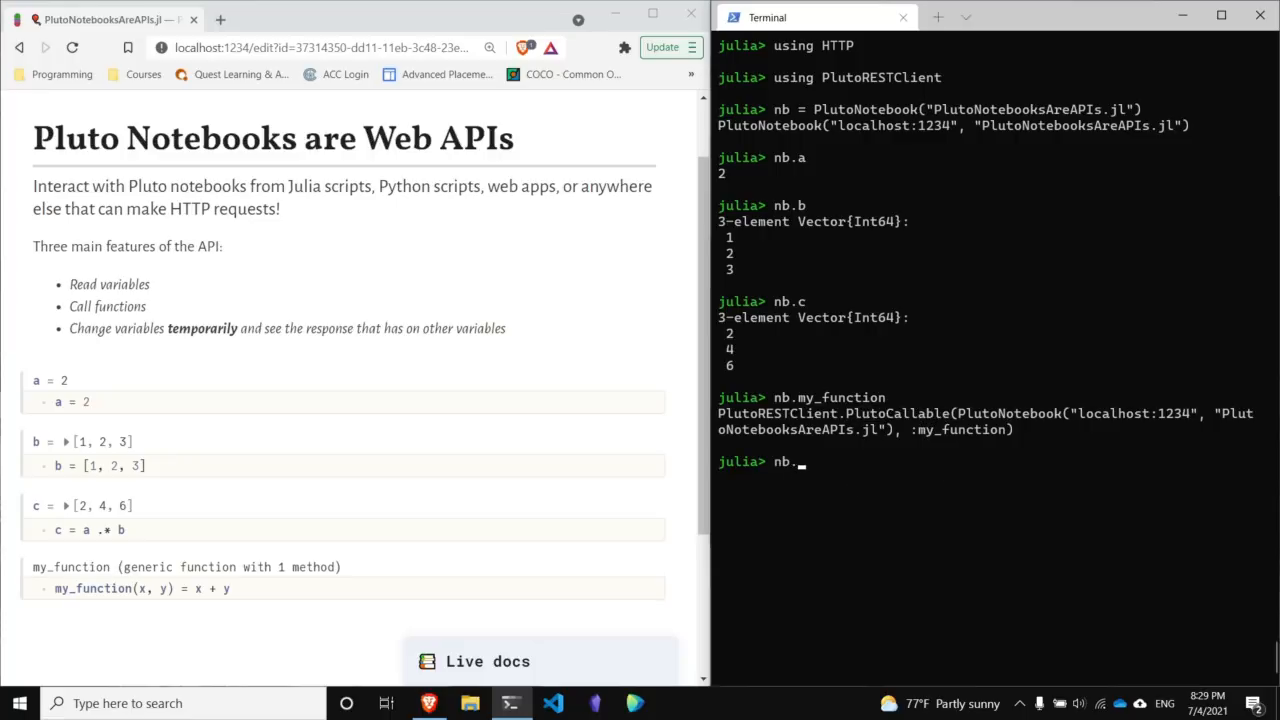
pyautogui.write('my_function')
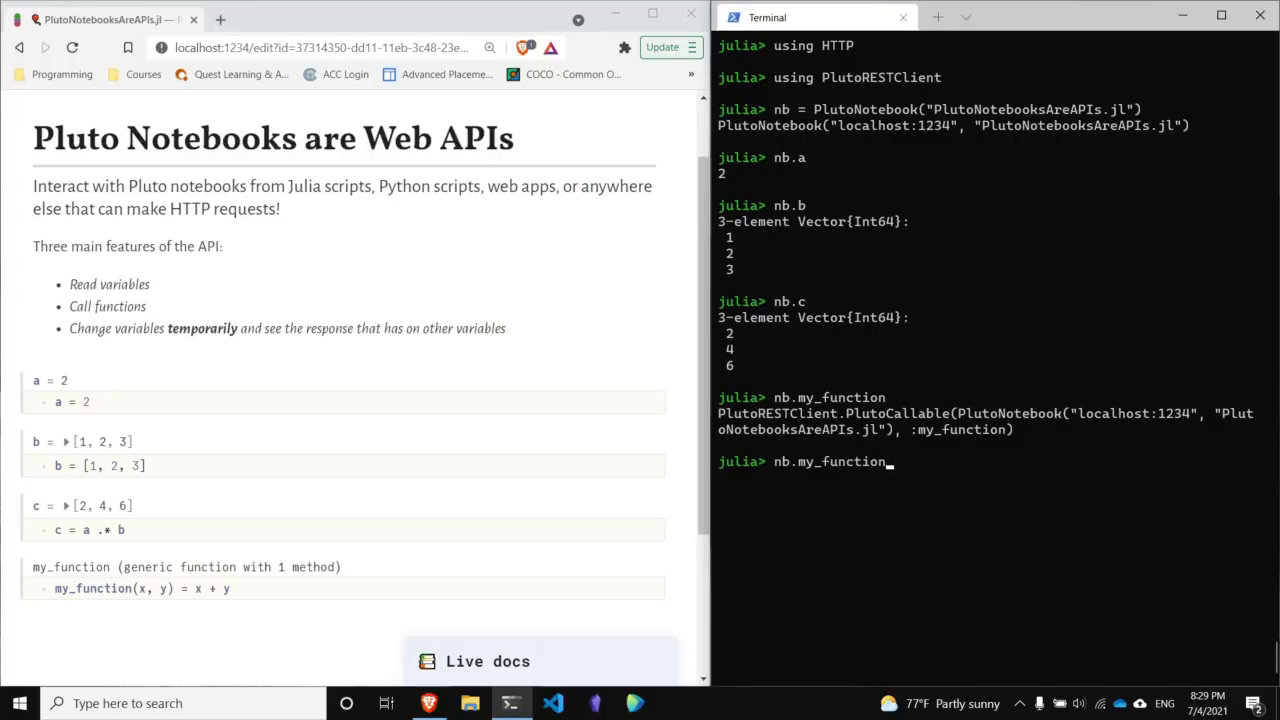
pyautogui.write('(')
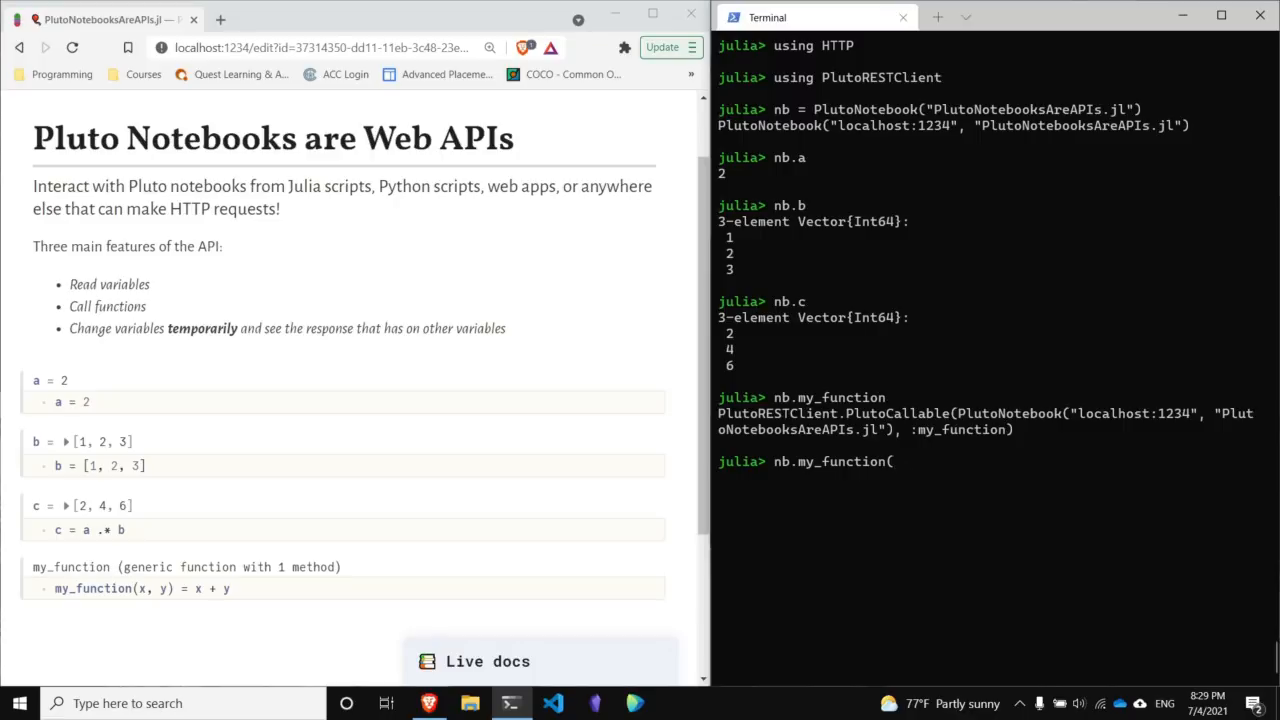
pyautogui.press('Return')
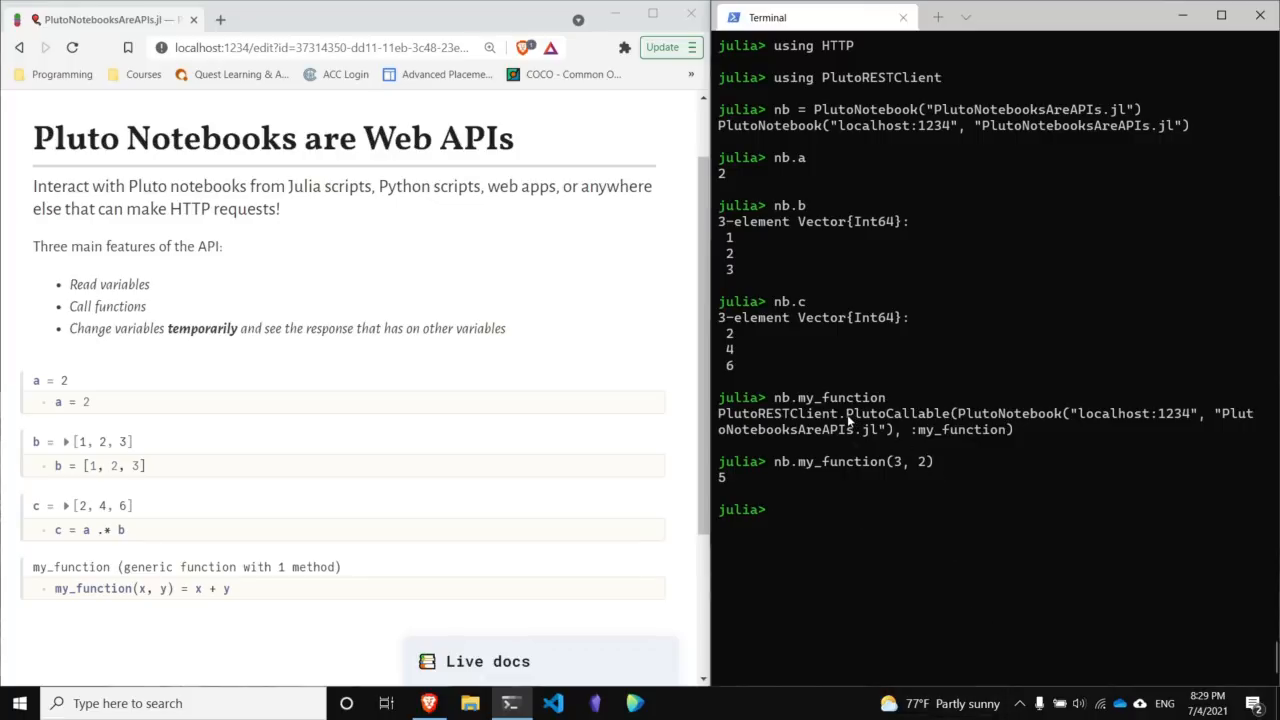
pyautogui.moveTo(843, 458)
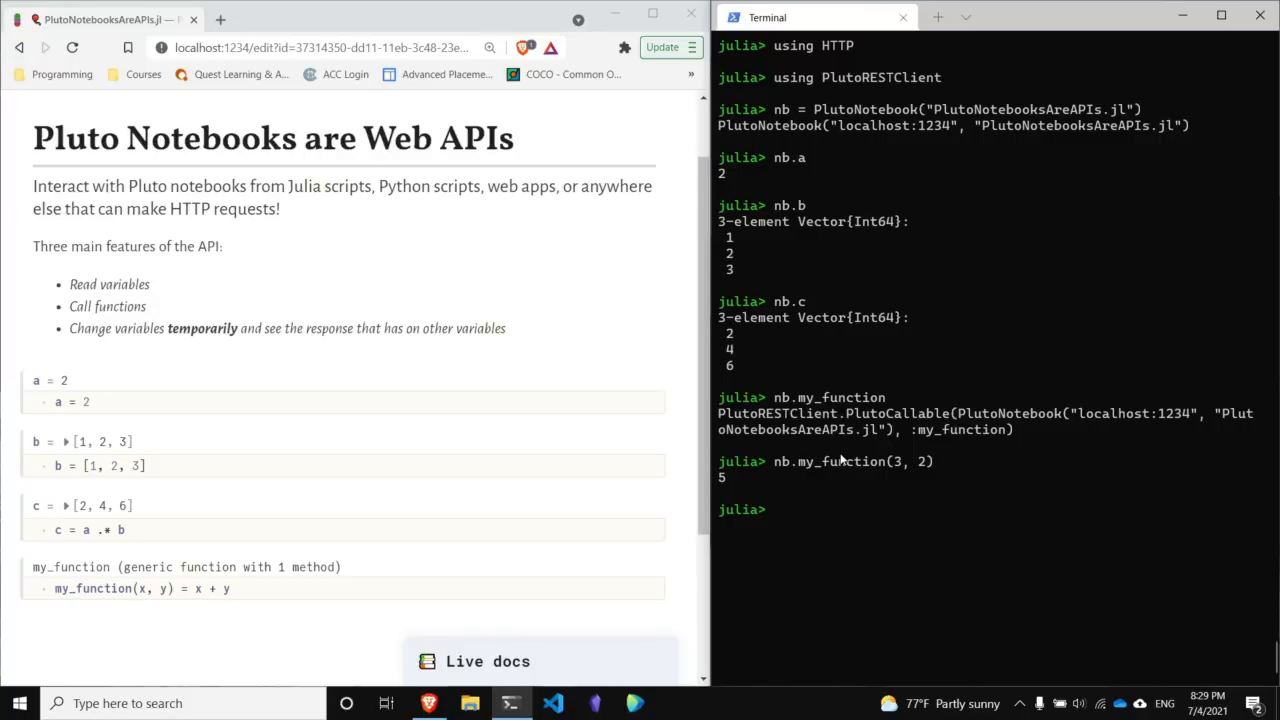
pyautogui.moveTo(413, 518)
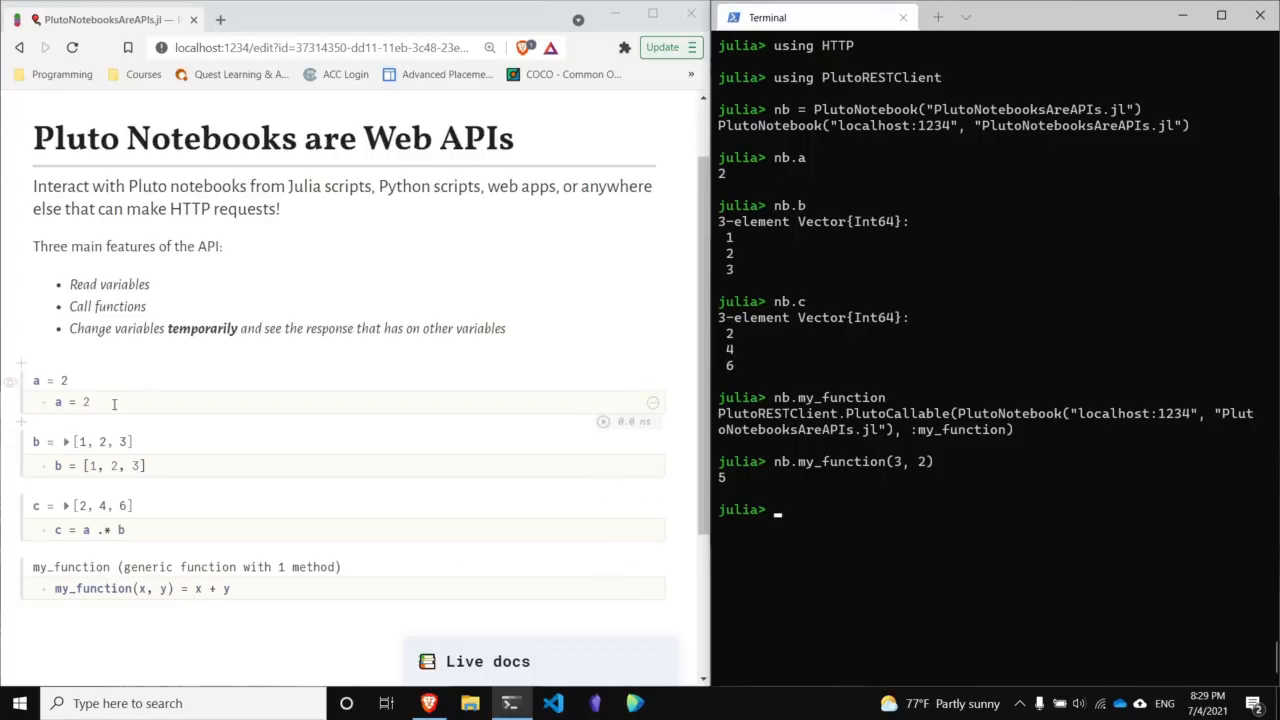
pyautogui.write('3')
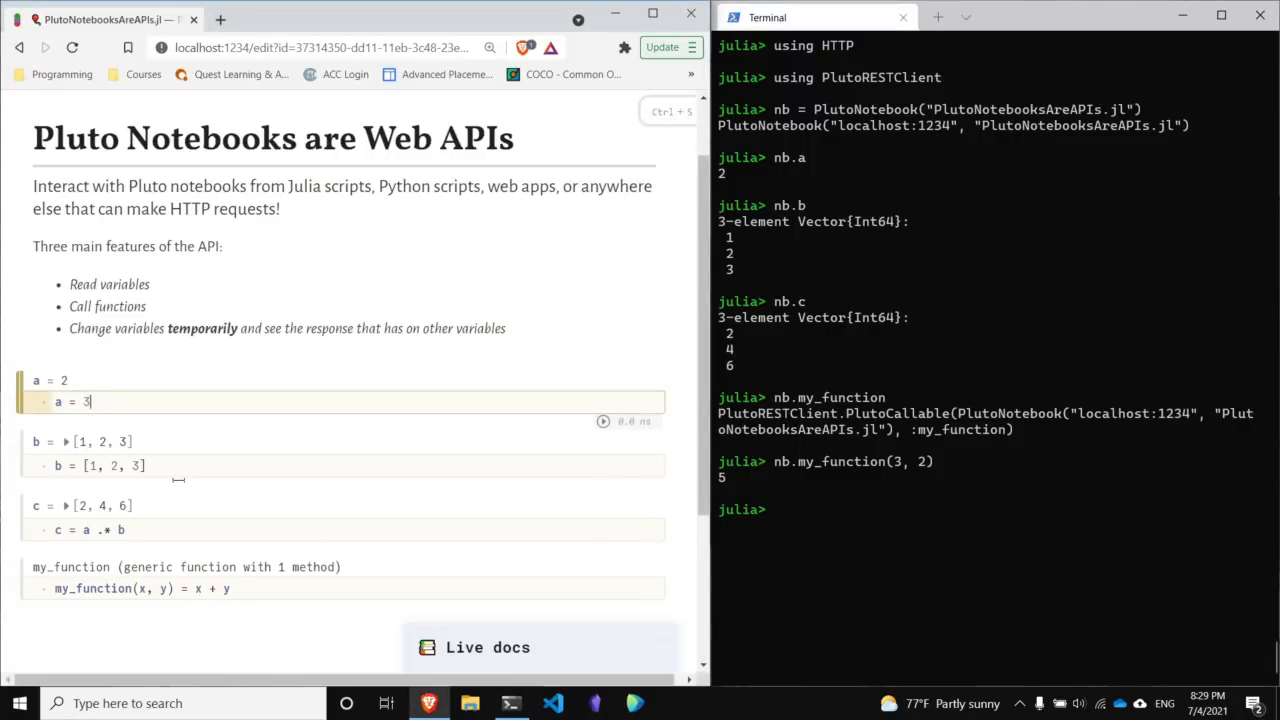
pyautogui.moveTo(323, 548)
pyautogui.write('n')
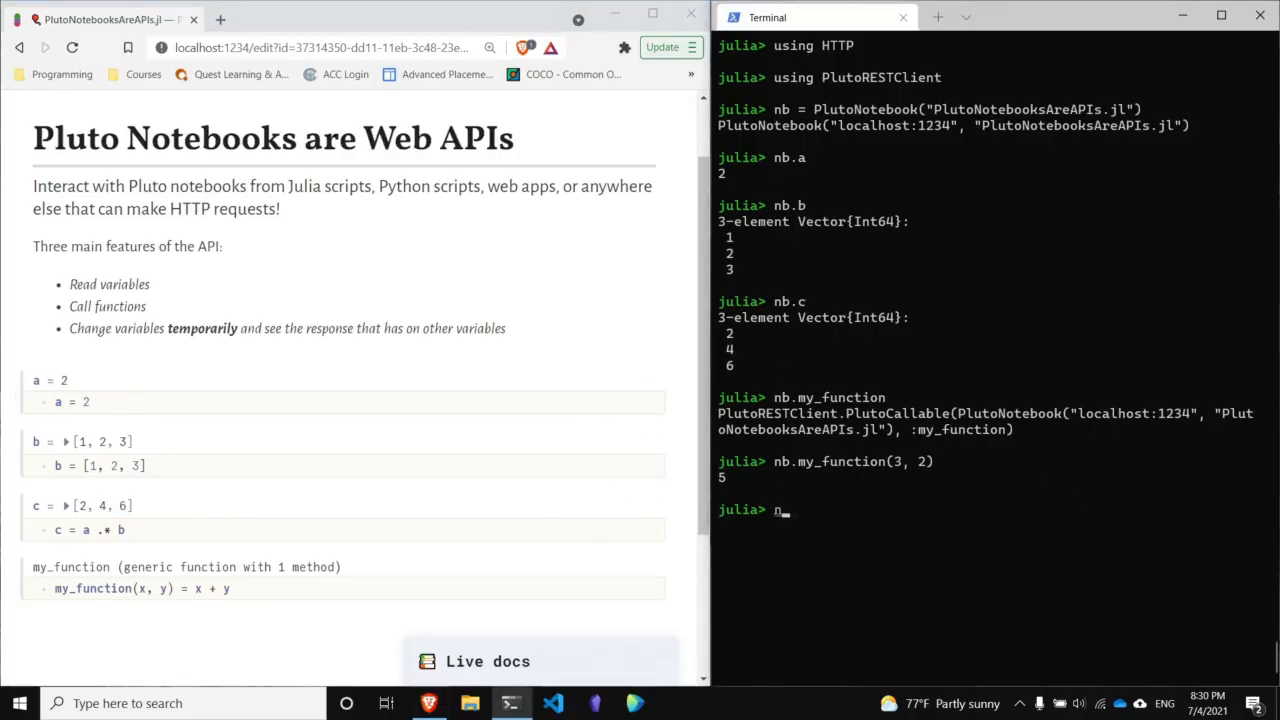
# Evaluate nb(; a=4).c, returning [4, 8, 12] with a temporarily overridden to 4.
pyautogui.write('(')
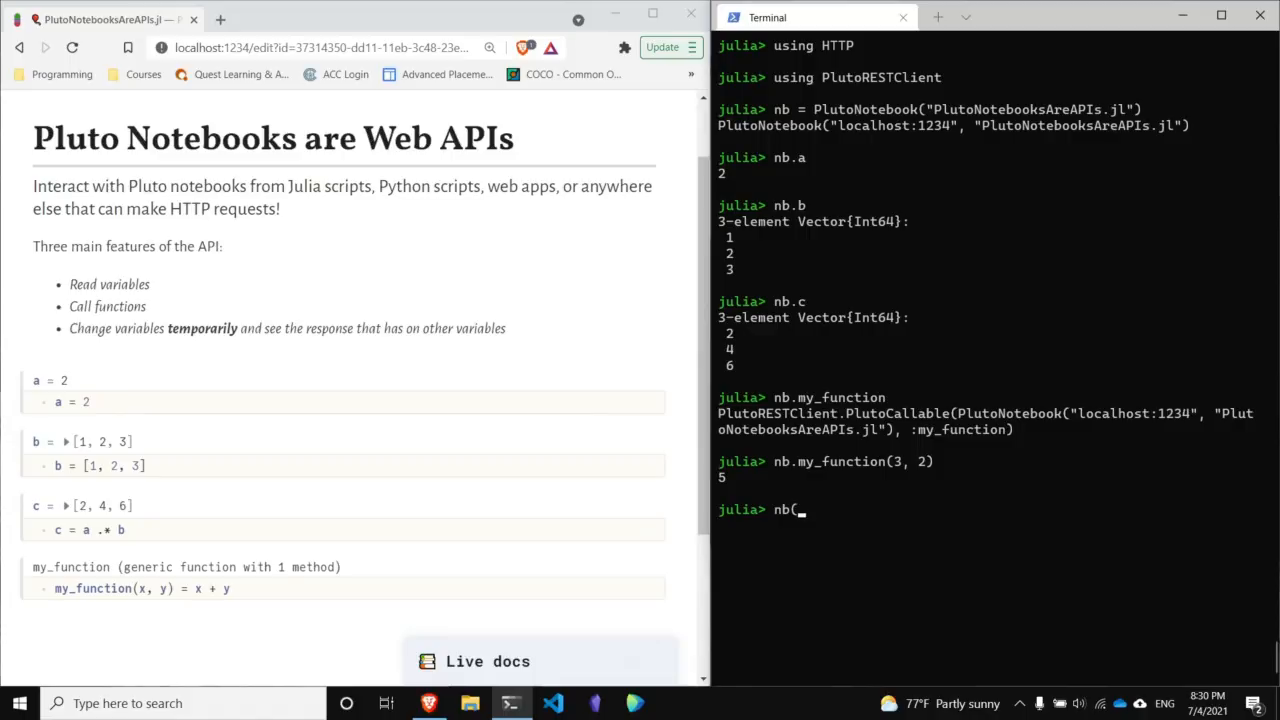
pyautogui.write(';')
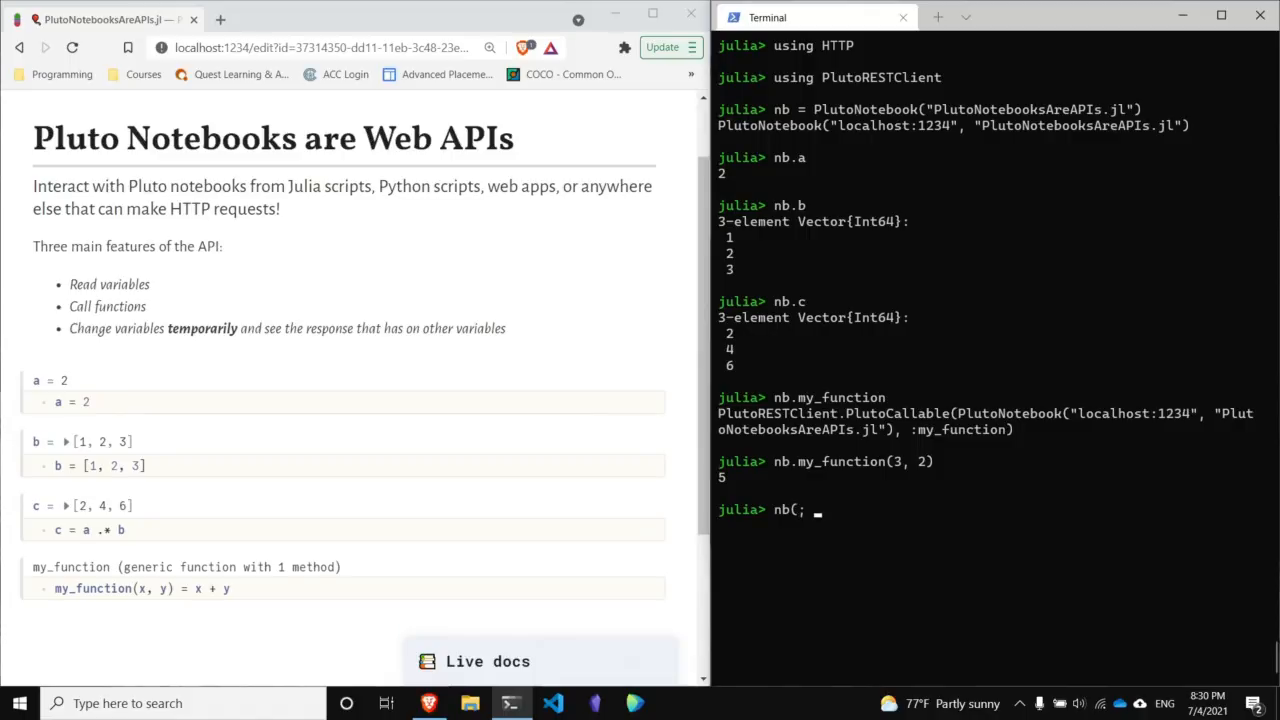
pyautogui.write('a')
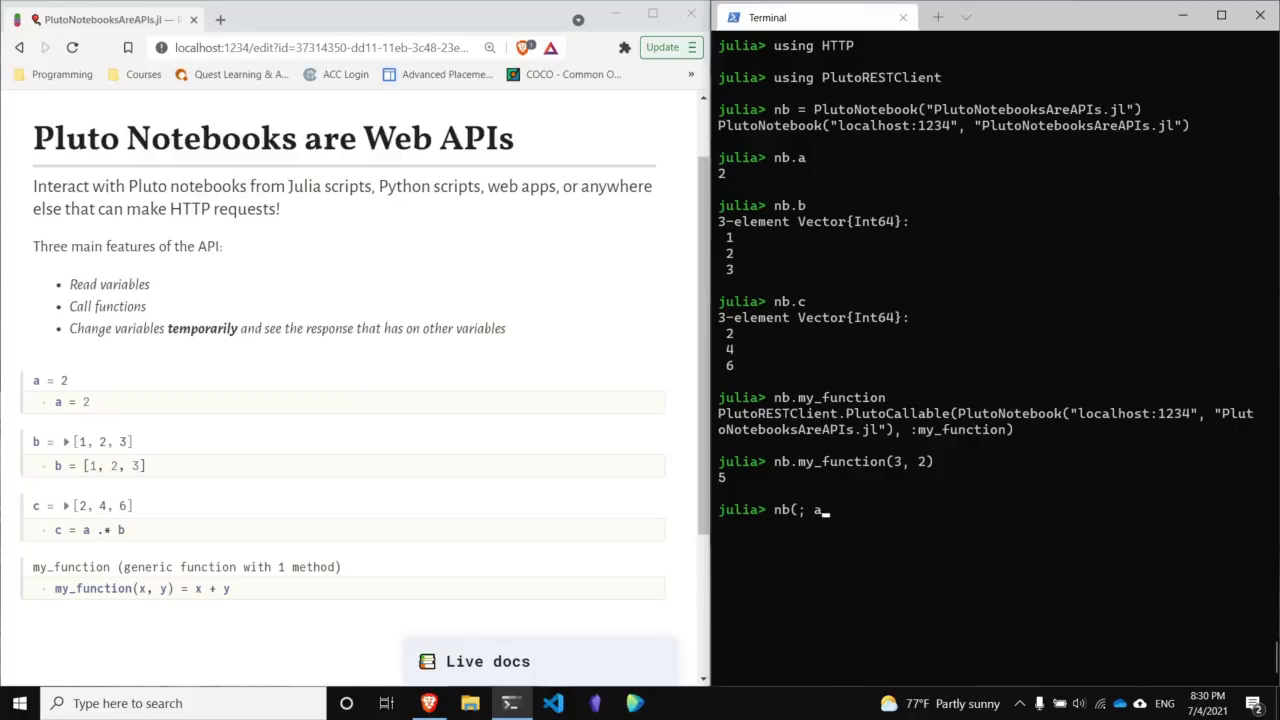
pyautogui.press('BackSpace')
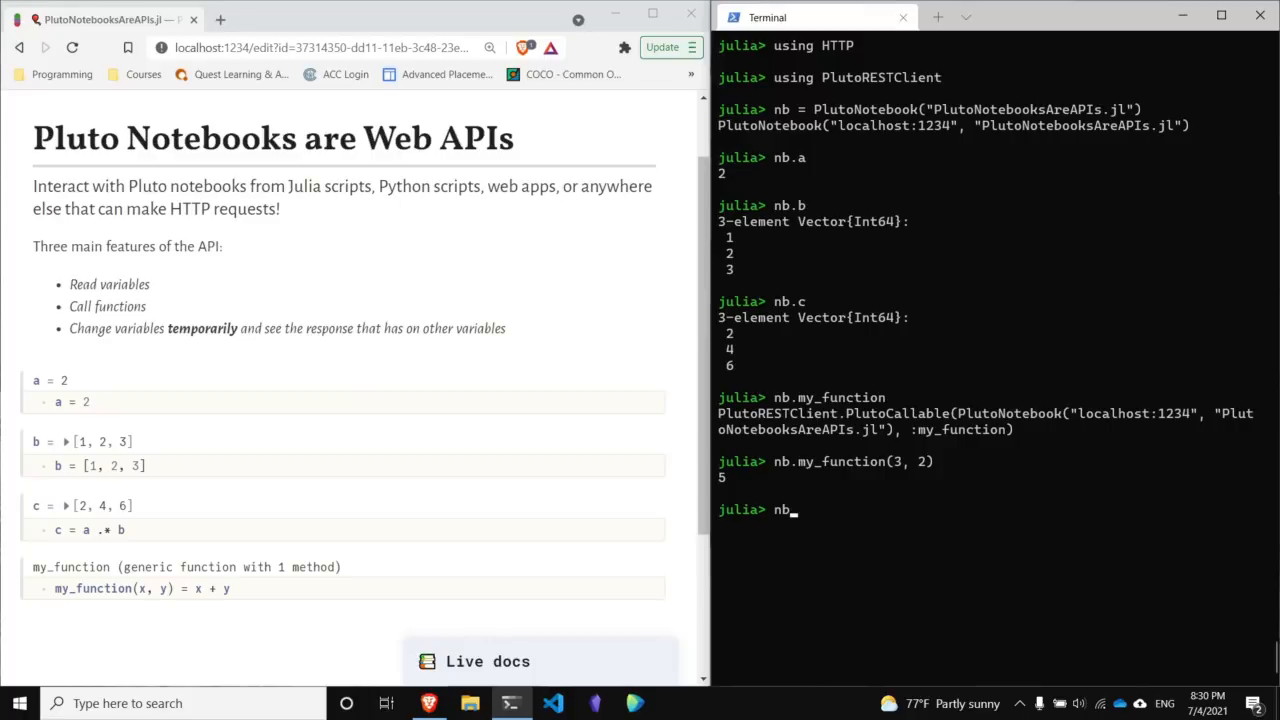
pyautogui.write('(')
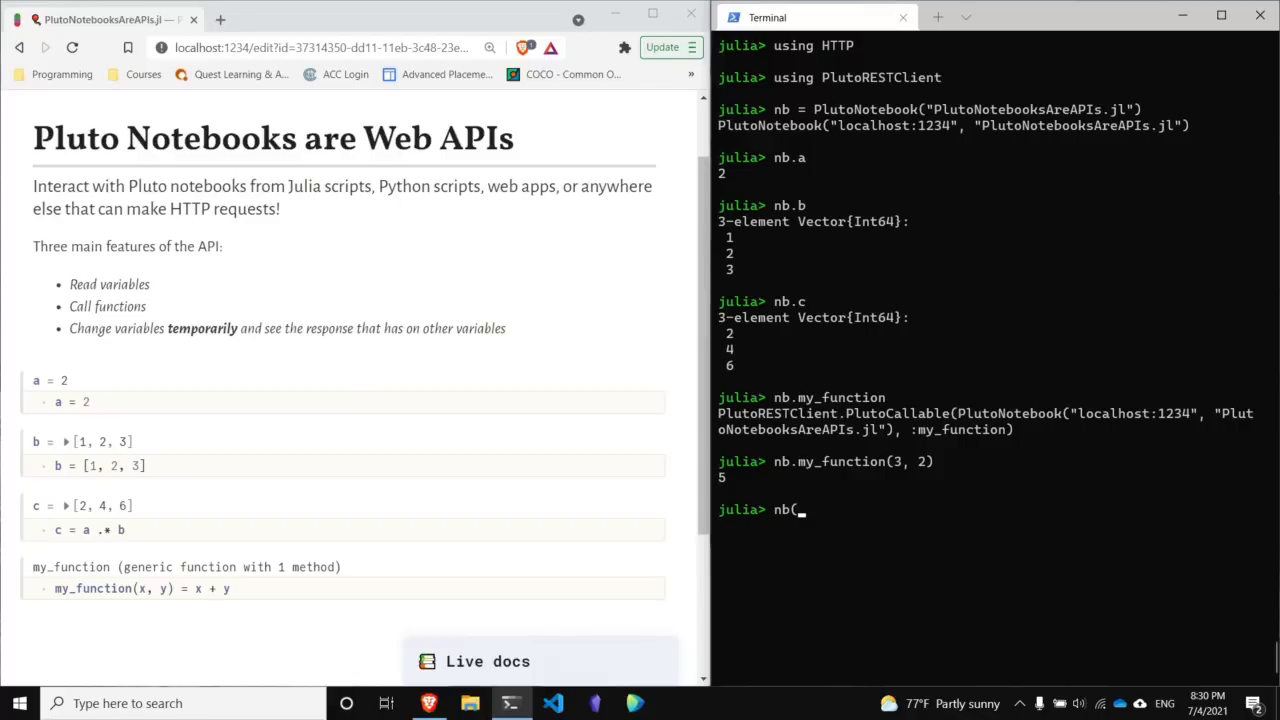
pyautogui.write(';')
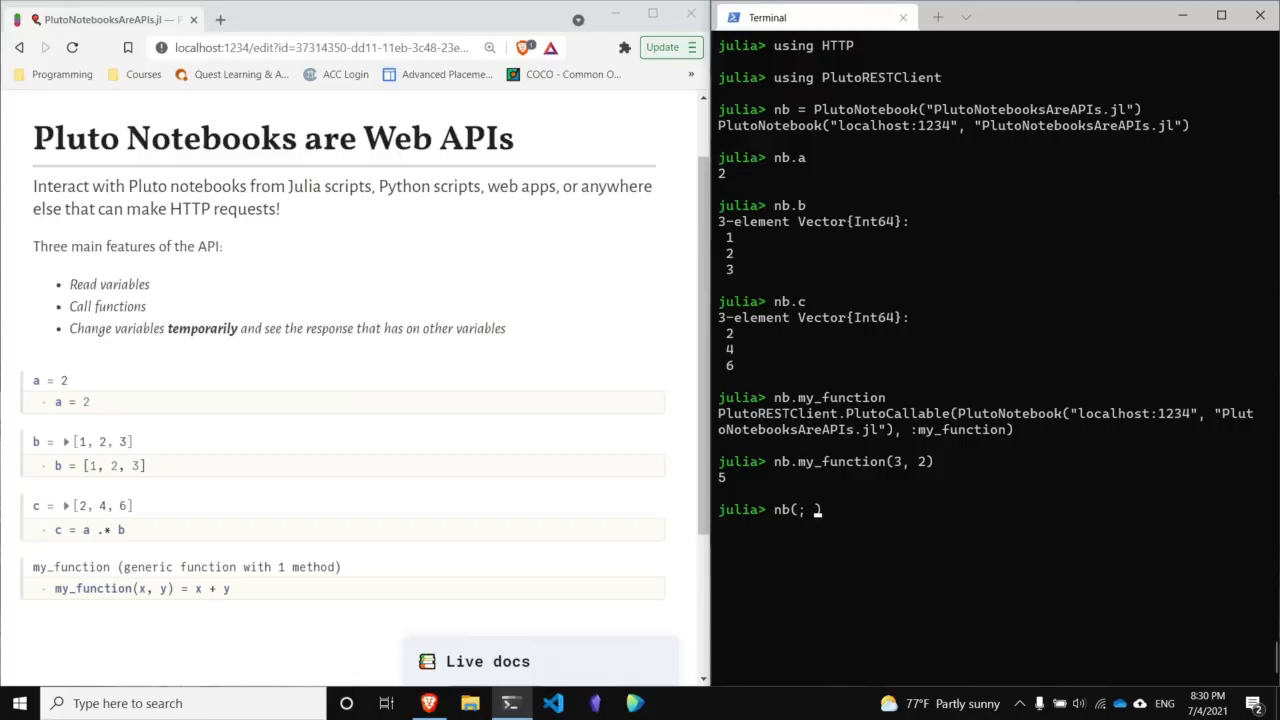
pyautogui.write('a=')
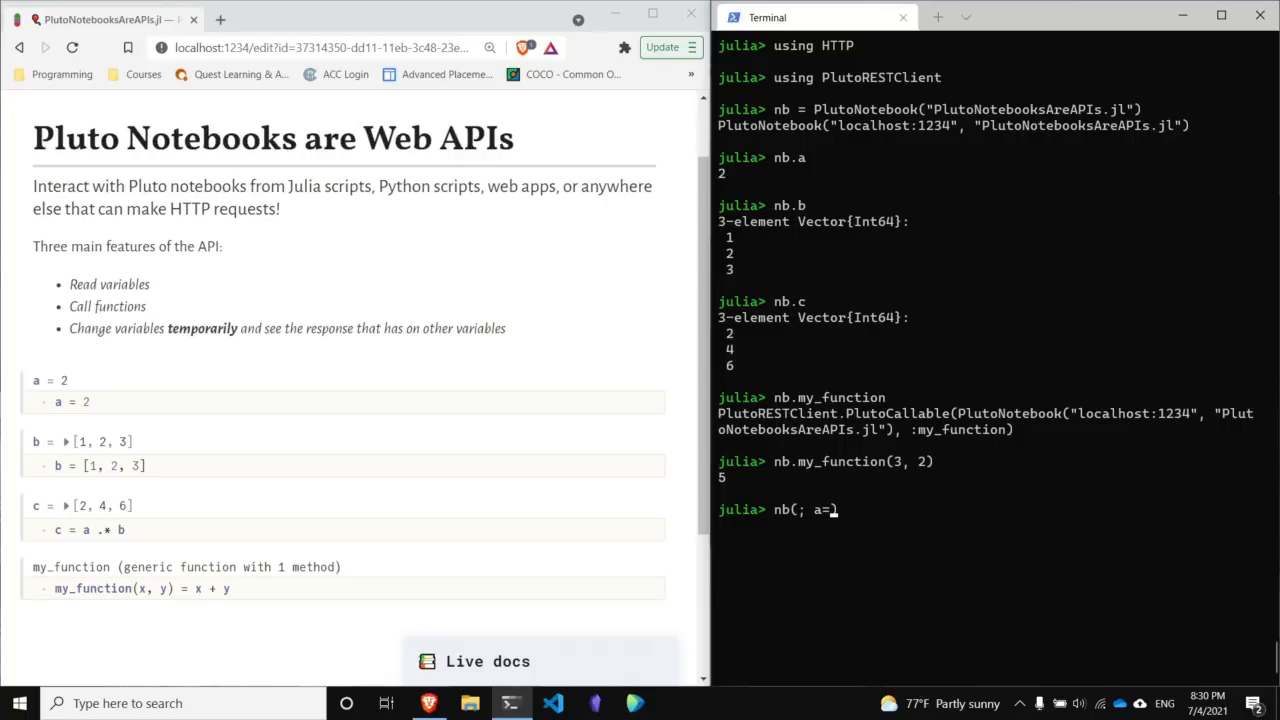
pyautogui.write('4')
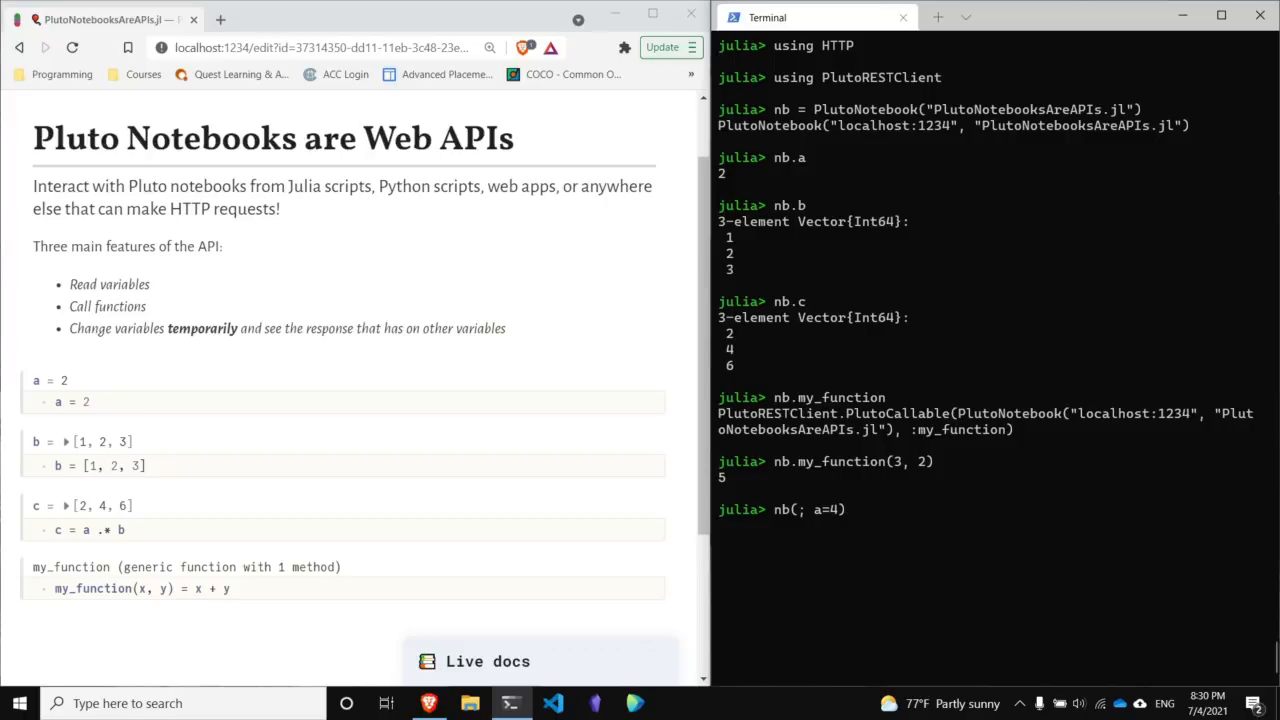
pyautogui.write('.c')
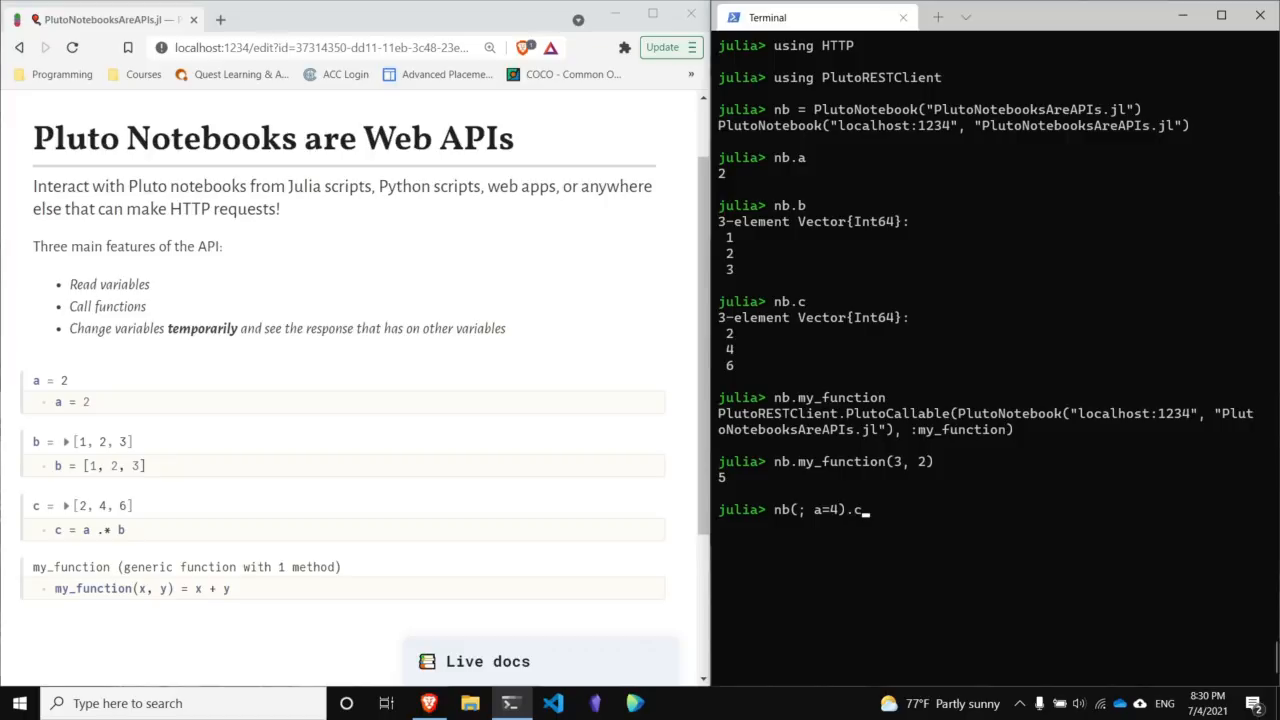
pyautogui.press('Return')
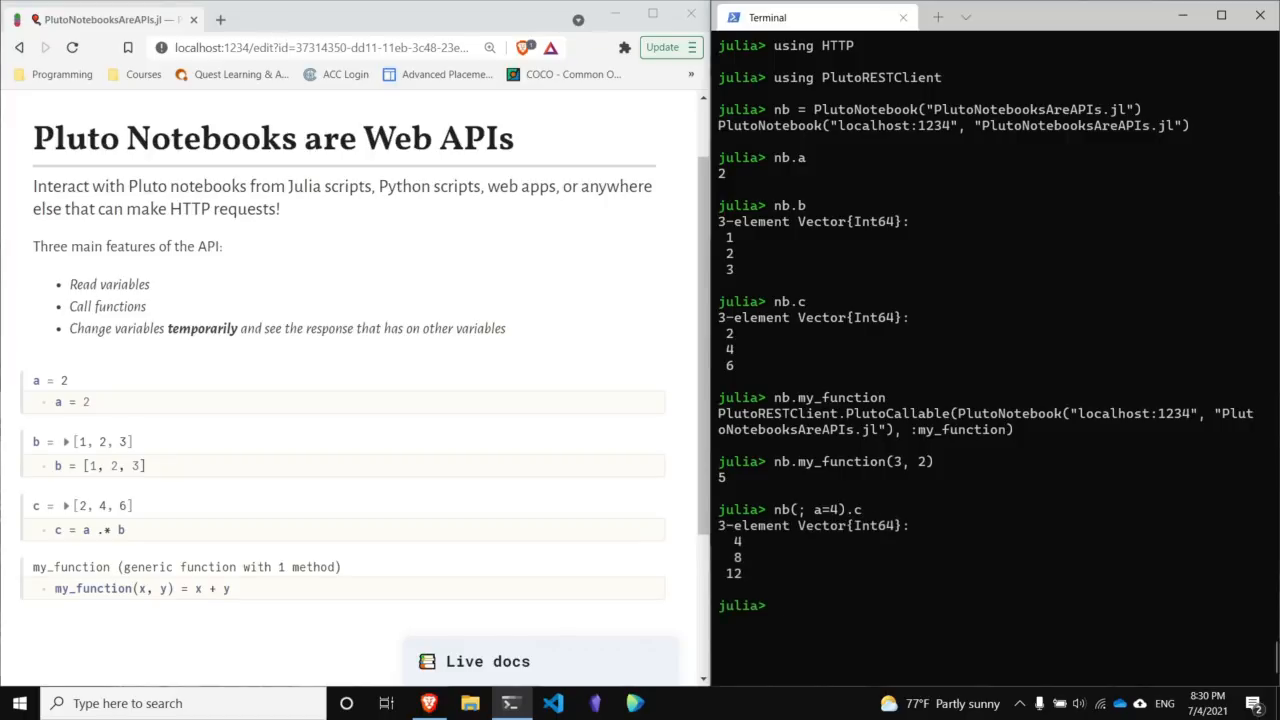
pyautogui.moveTo(743, 580)
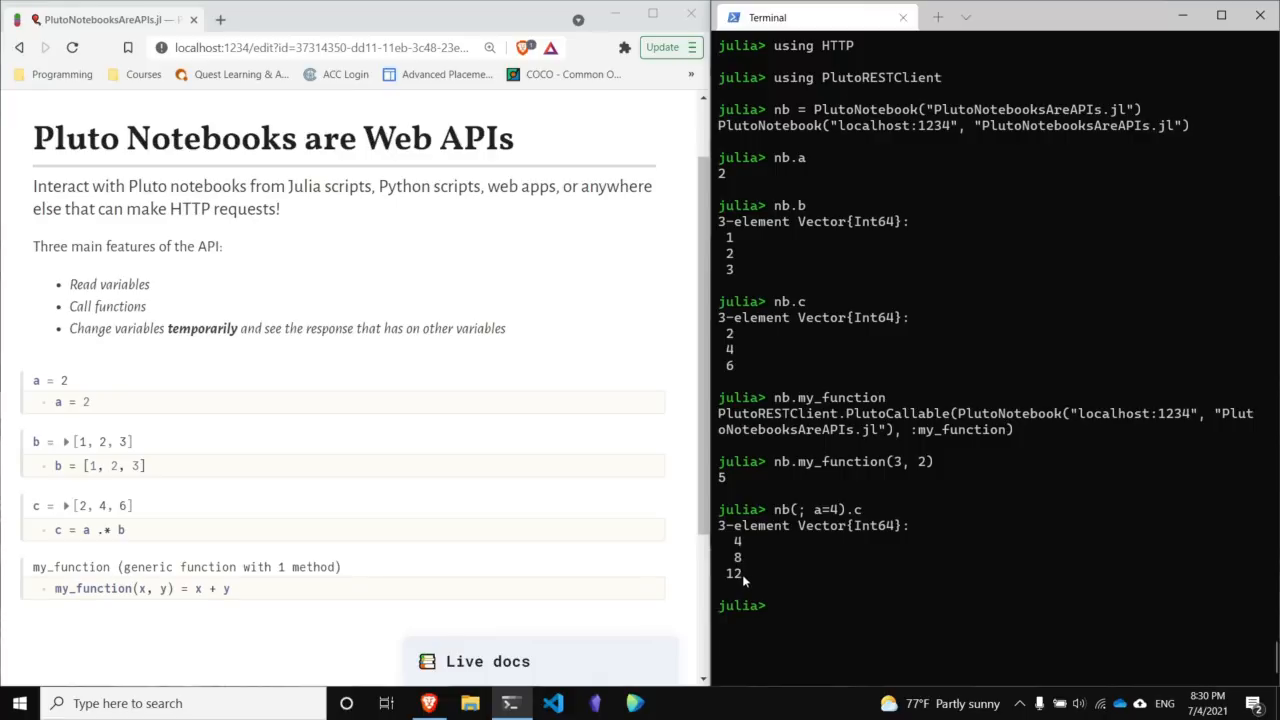
pyautogui.moveTo(820, 573)
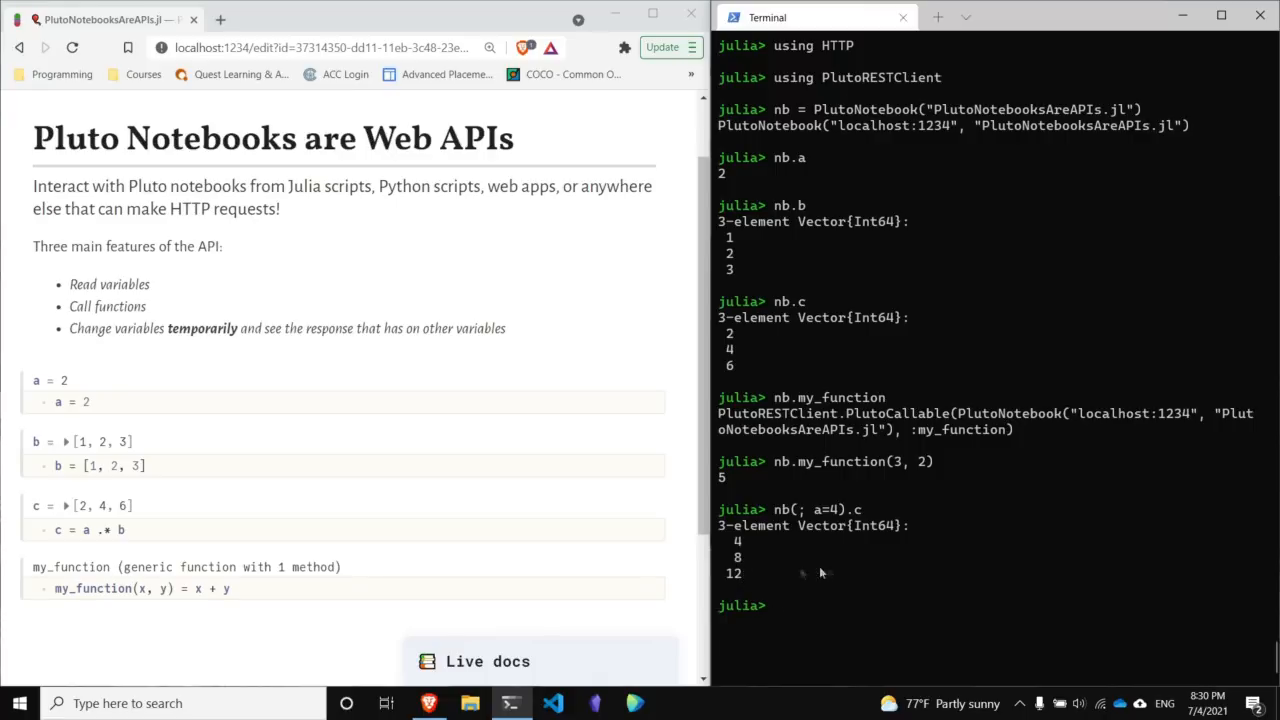
# Evaluate nb(; a=4, b=[3, 2, 1]).c with both a and b overridden.
pyautogui.write('nb(; a=4).c')
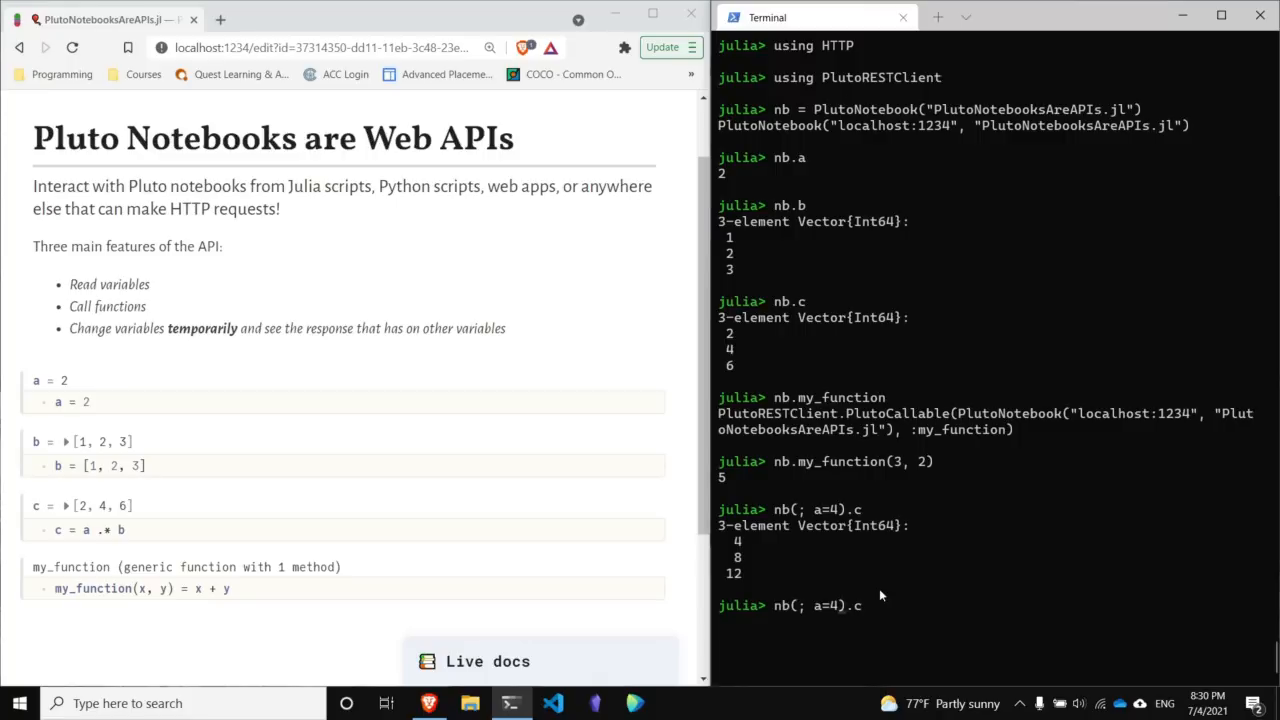
pyautogui.write(',')
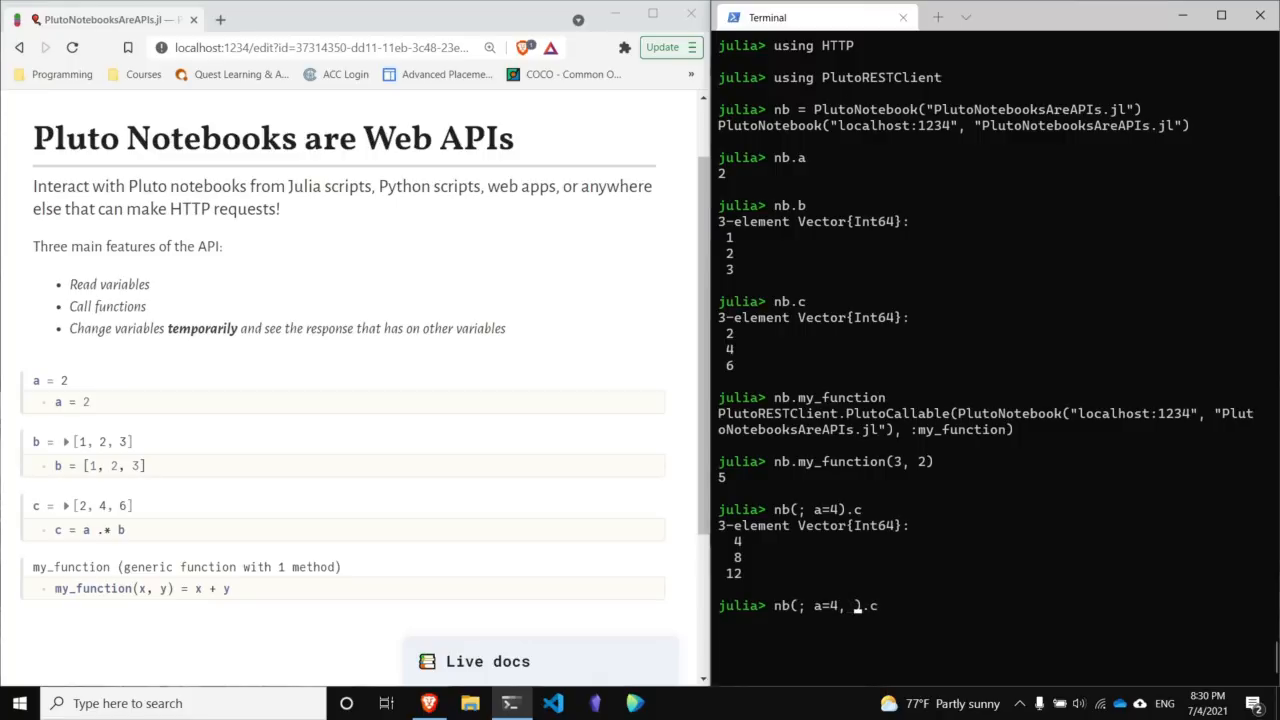
pyautogui.write('b=[]')
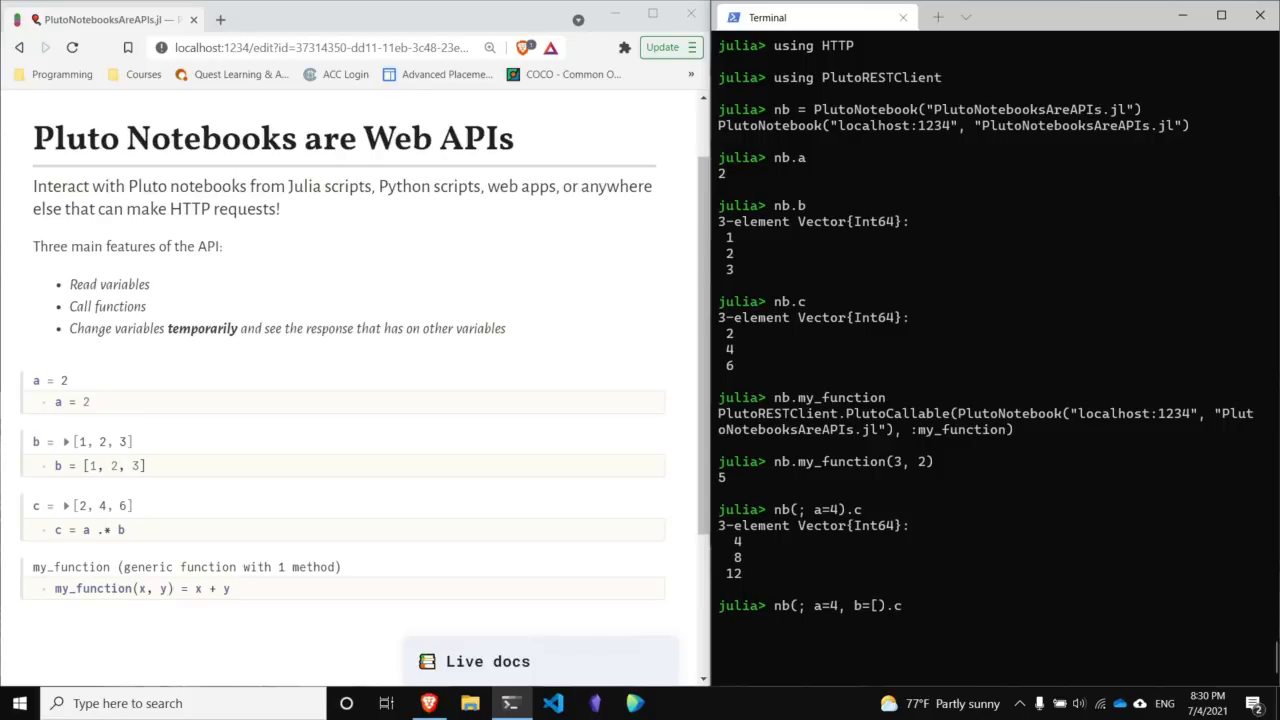
pyautogui.write('3,')
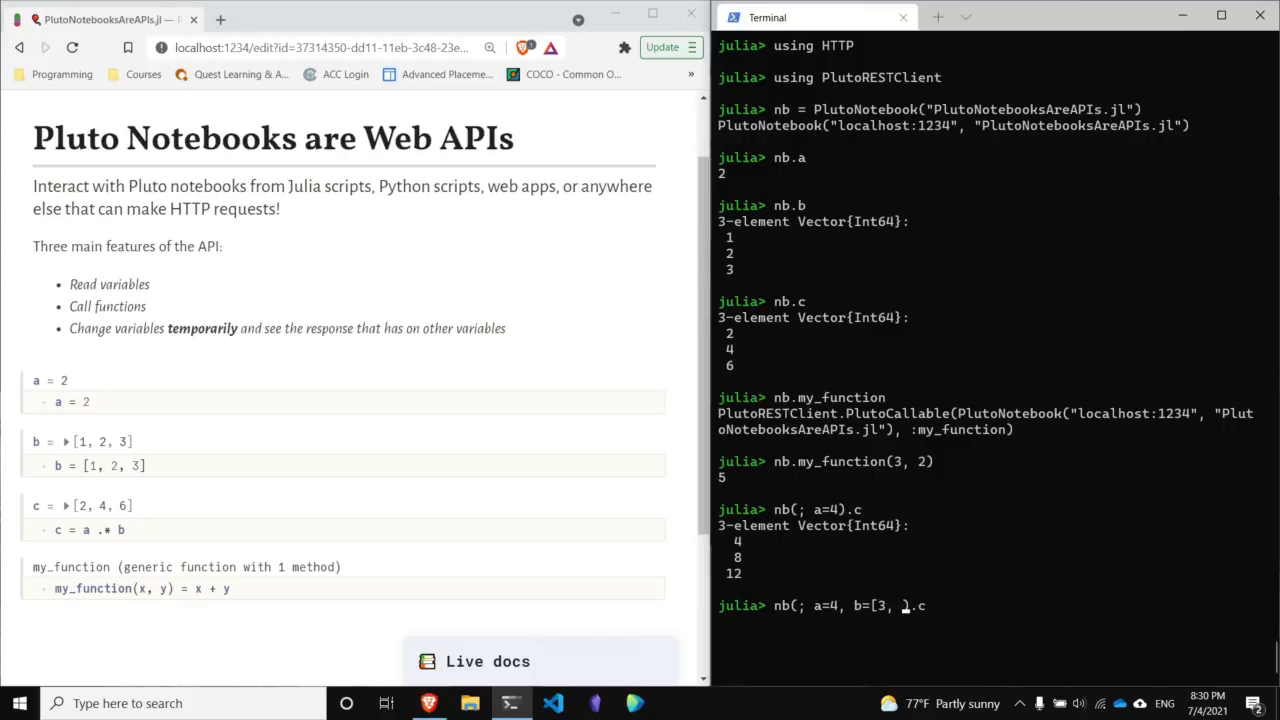
pyautogui.write('2, 1]')
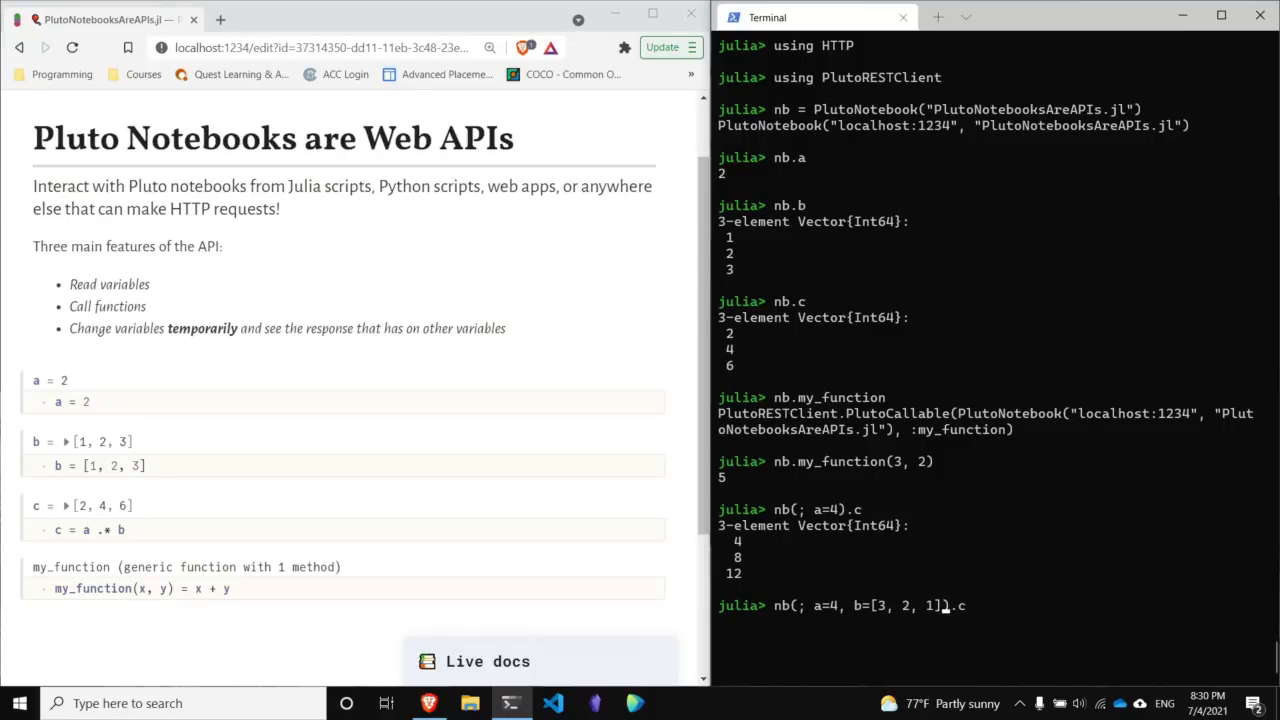
pyautogui.press('Return')
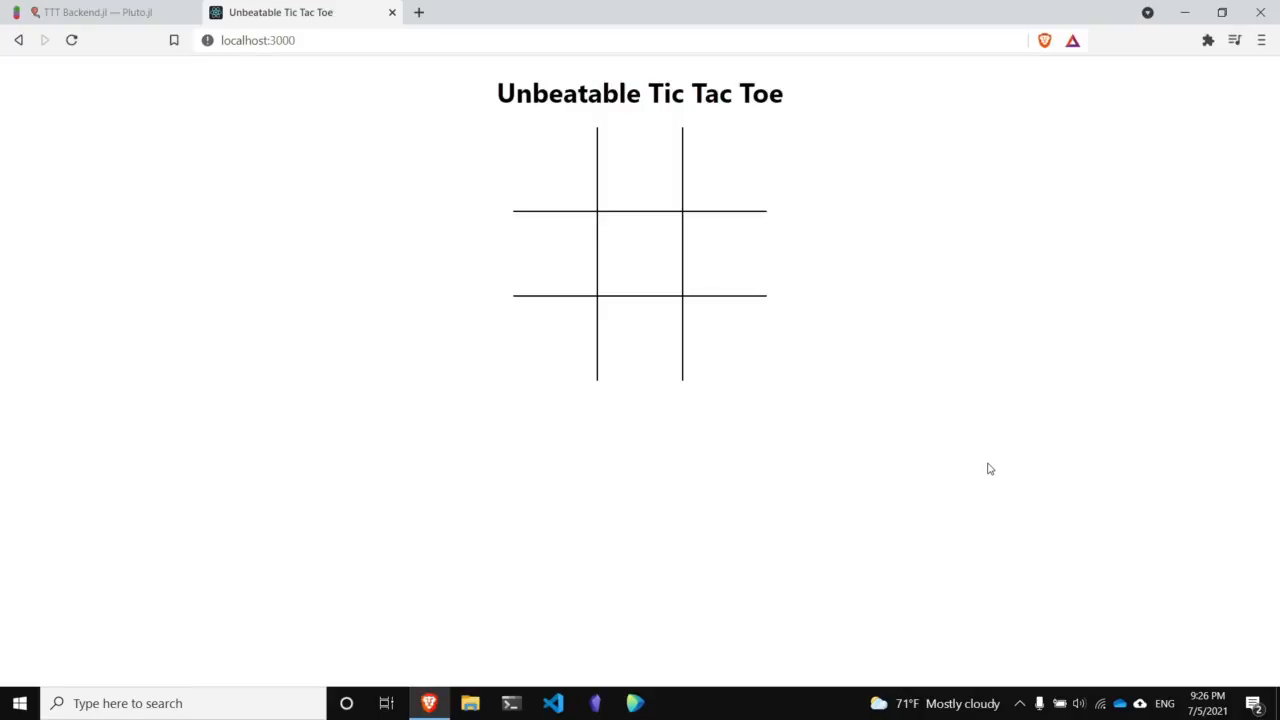
pyautogui.moveTo(765, 363)
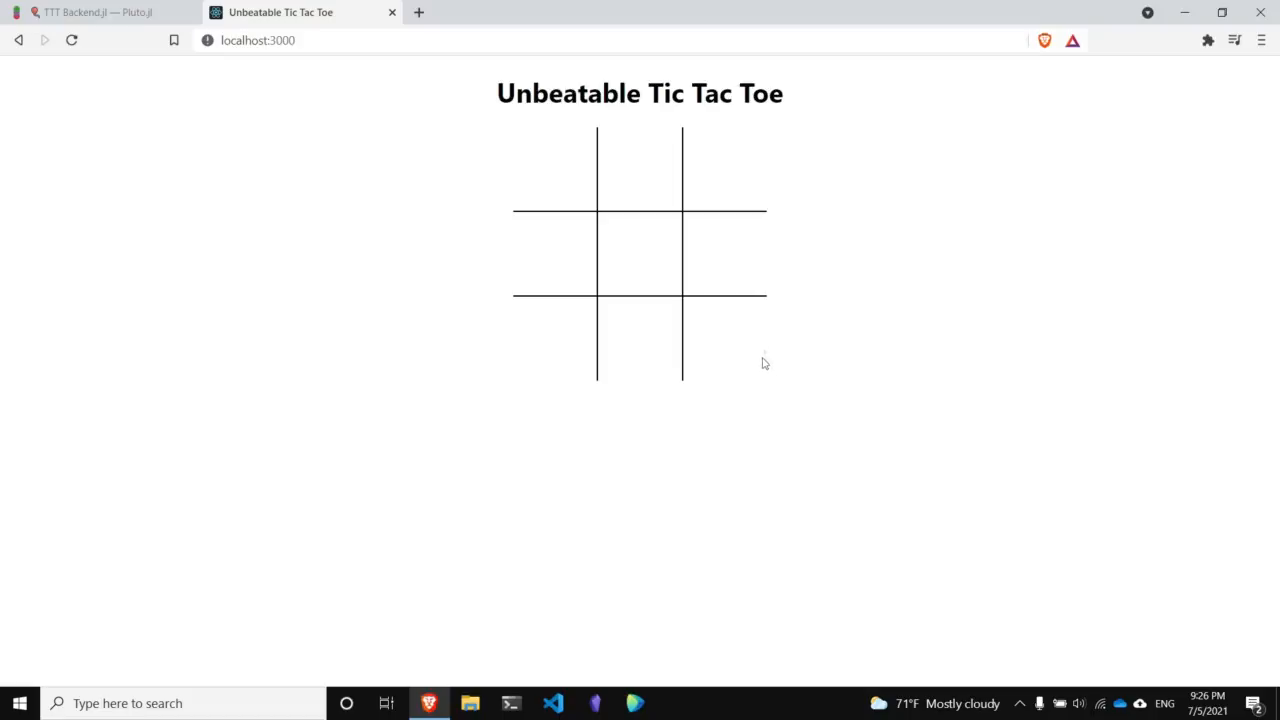
pyautogui.moveTo(638, 263)
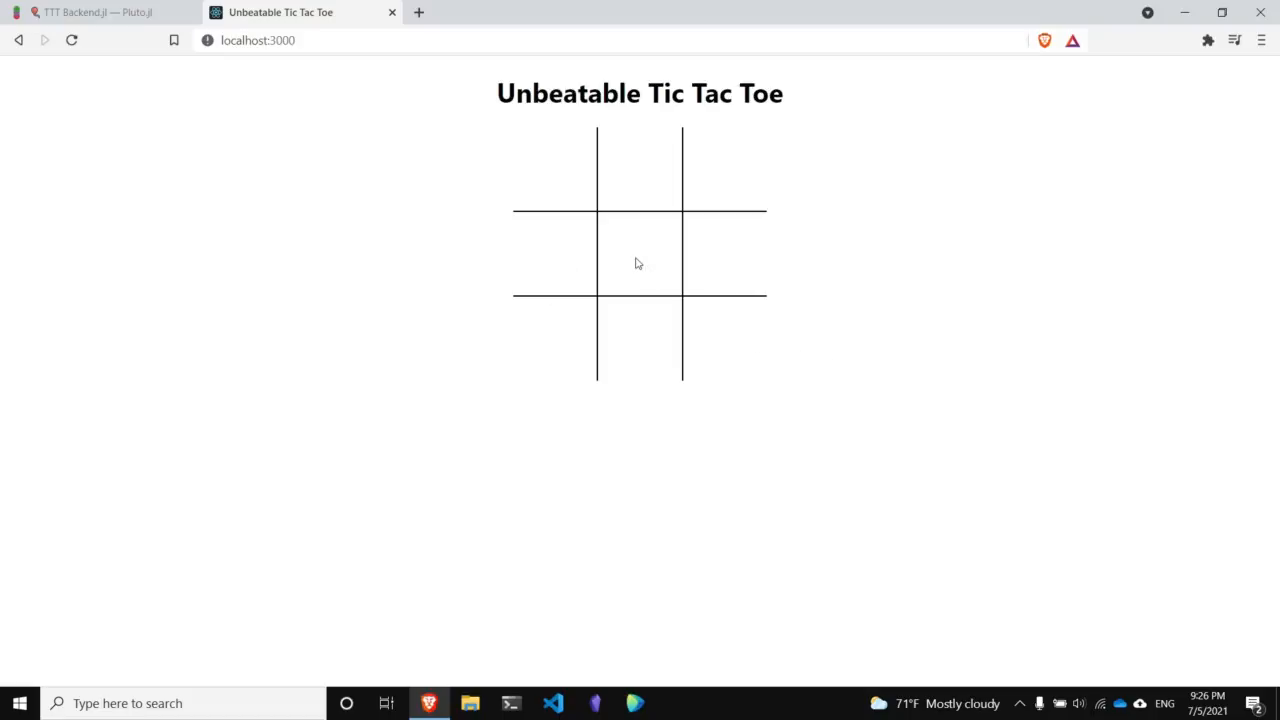
# Play X in the centre, bottom-left and last square to tie, then view TTT Backend.jl.
pyautogui.click(639, 254)
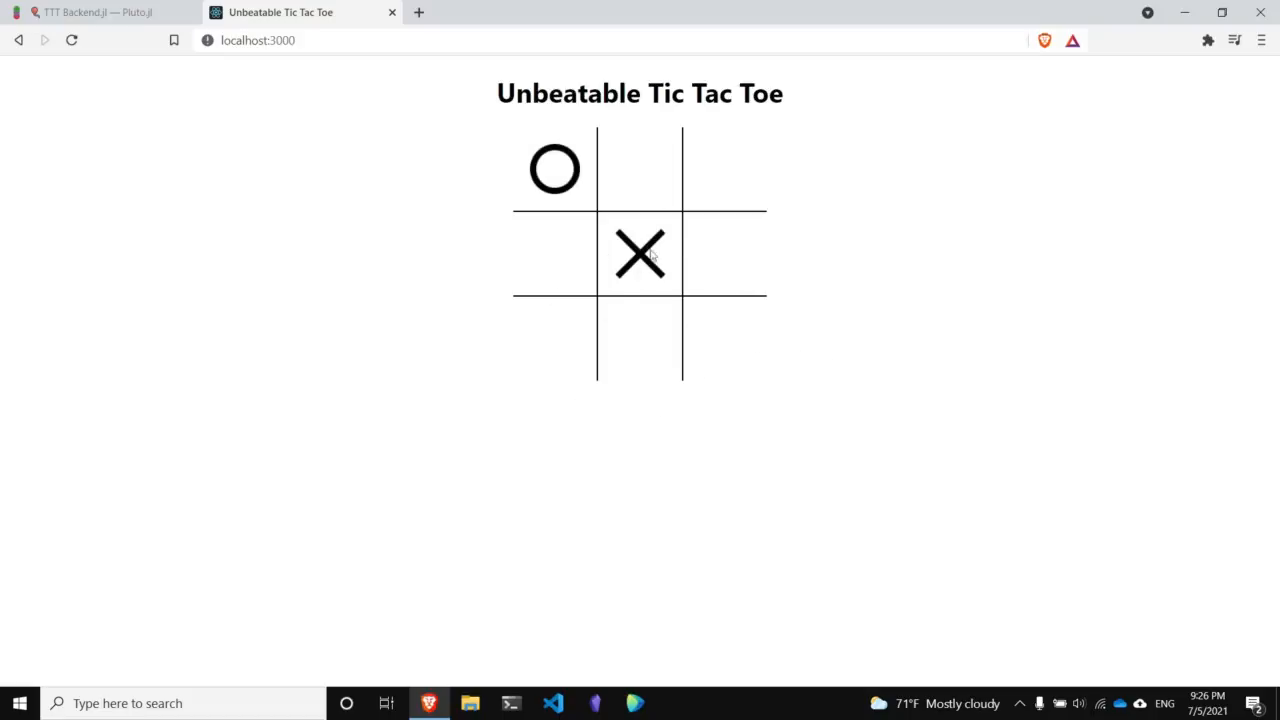
pyautogui.moveTo(548, 349)
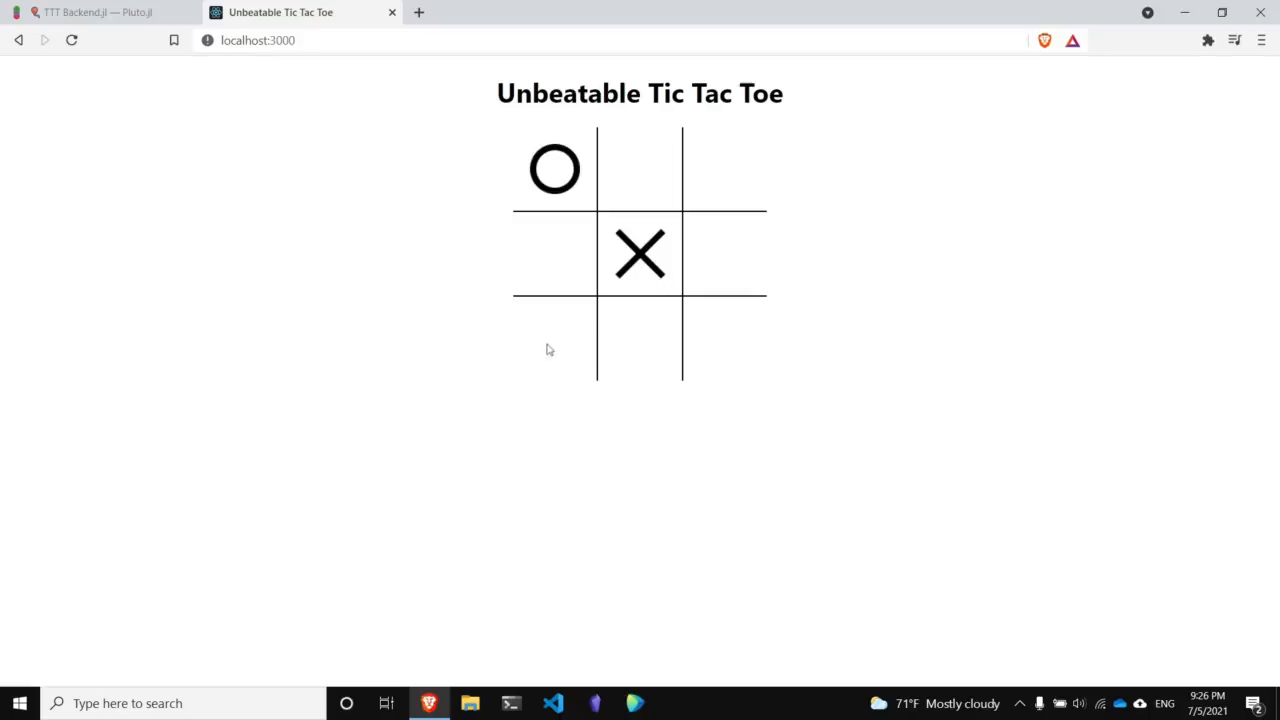
pyautogui.click(554, 338)
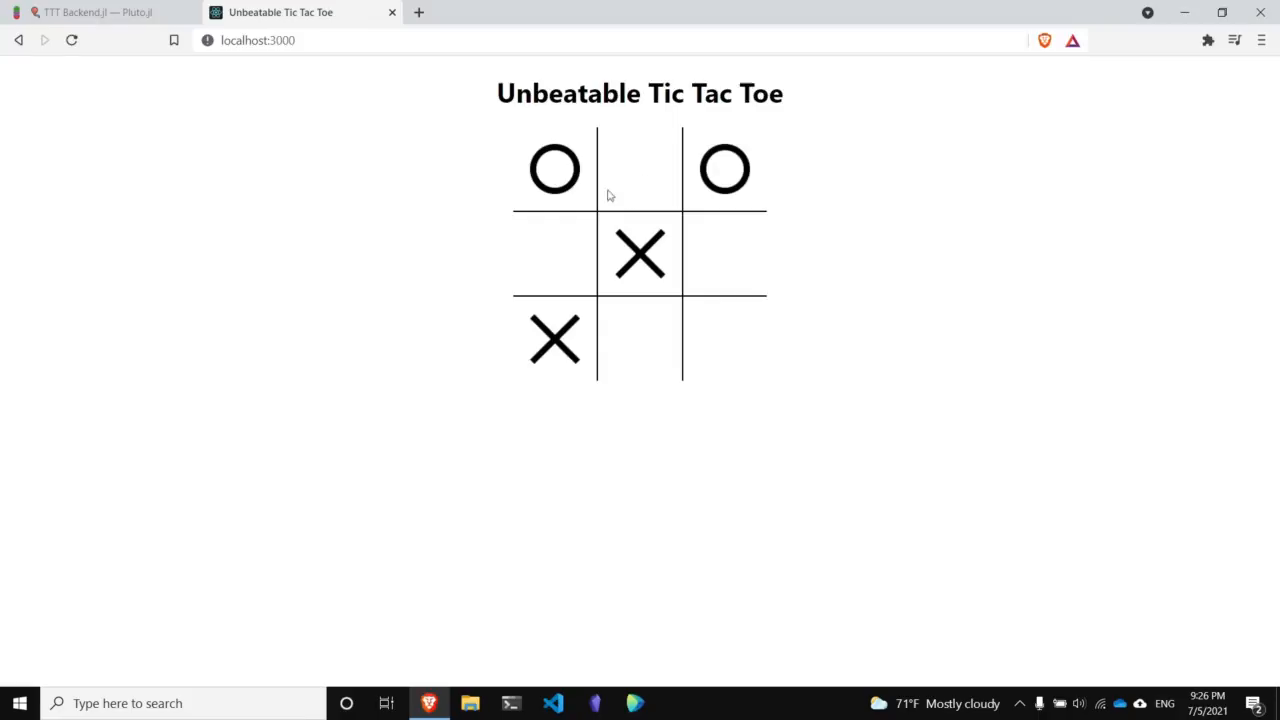
pyautogui.moveTo(670, 255)
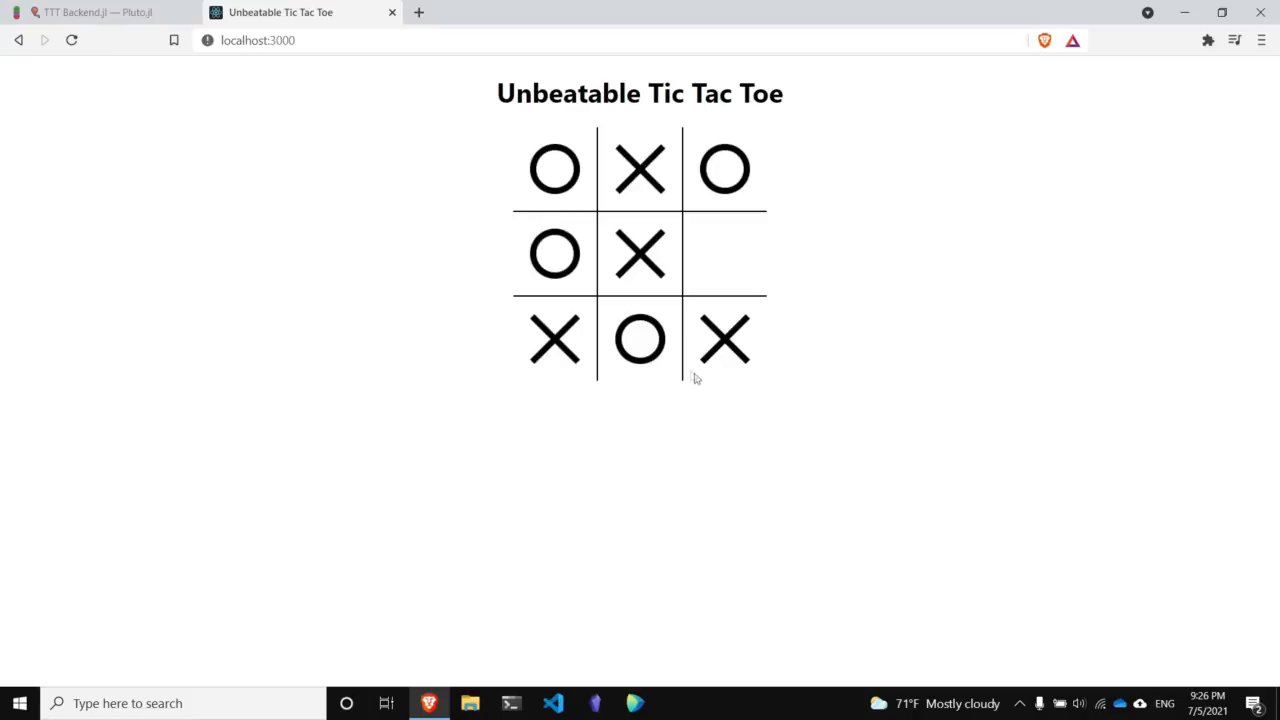
pyautogui.moveTo(705, 264)
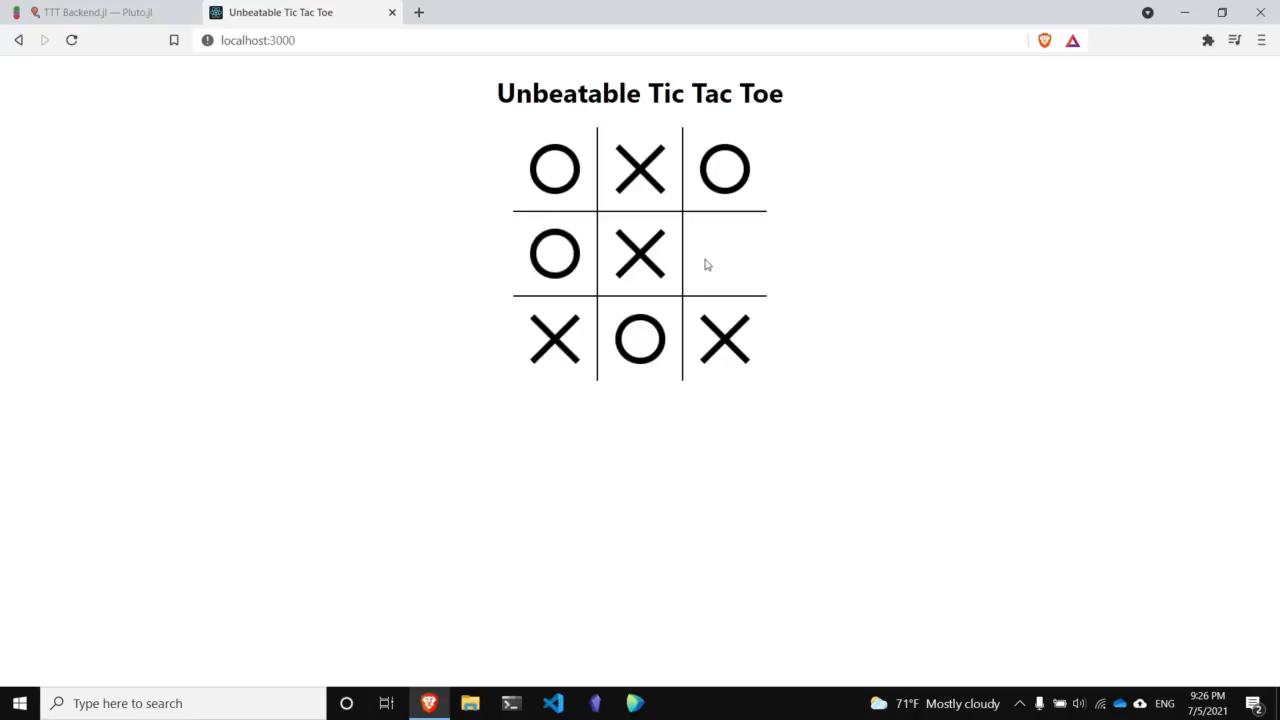
pyautogui.click(723, 253)
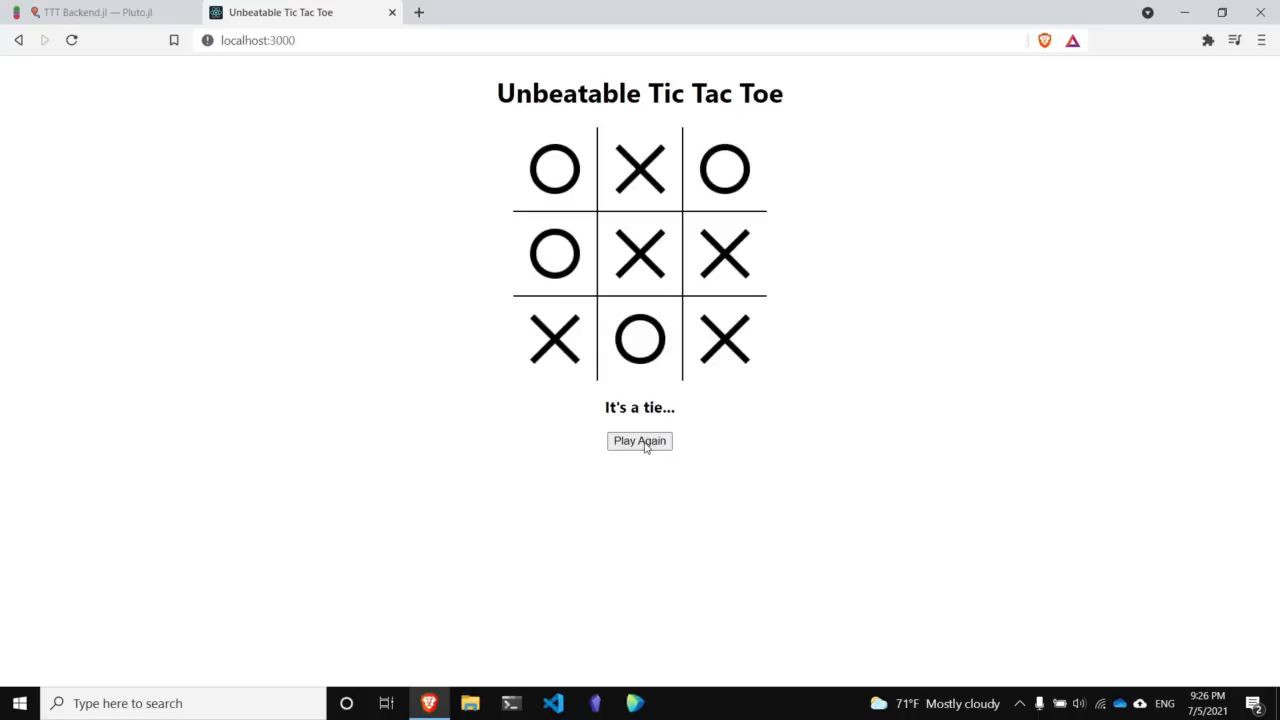
pyautogui.click(95, 12)
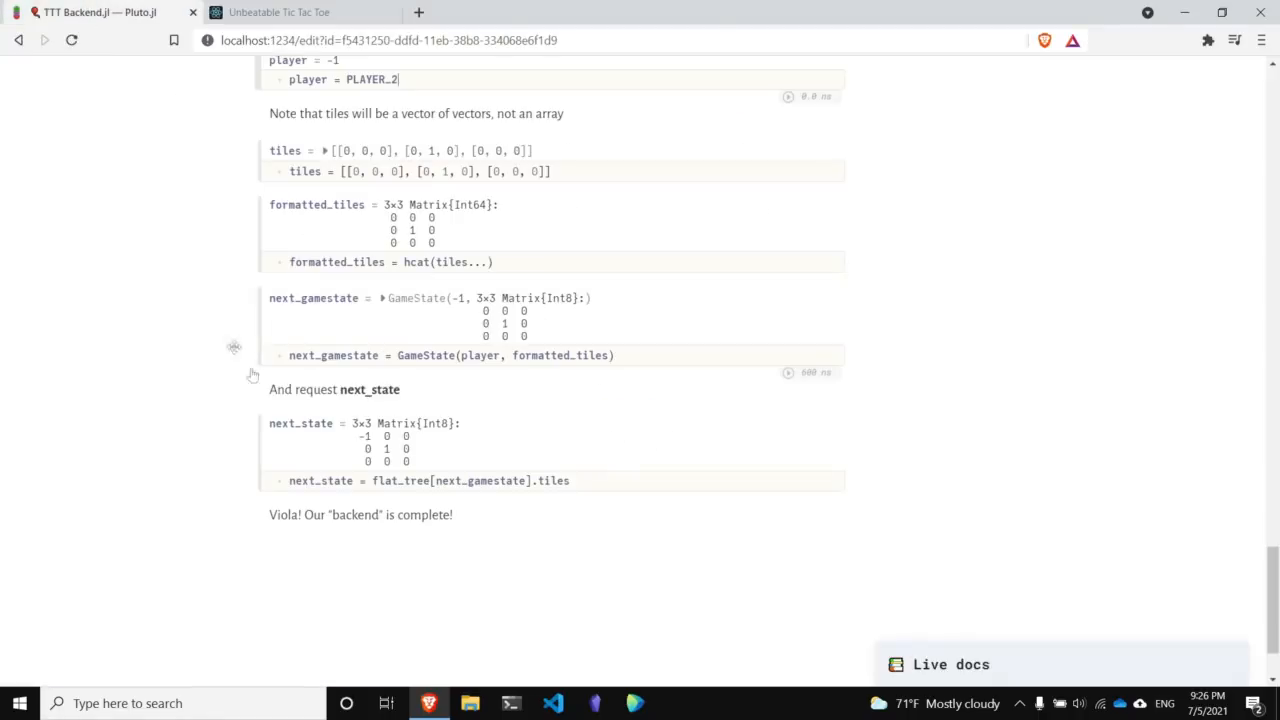
pyautogui.scroll(3)
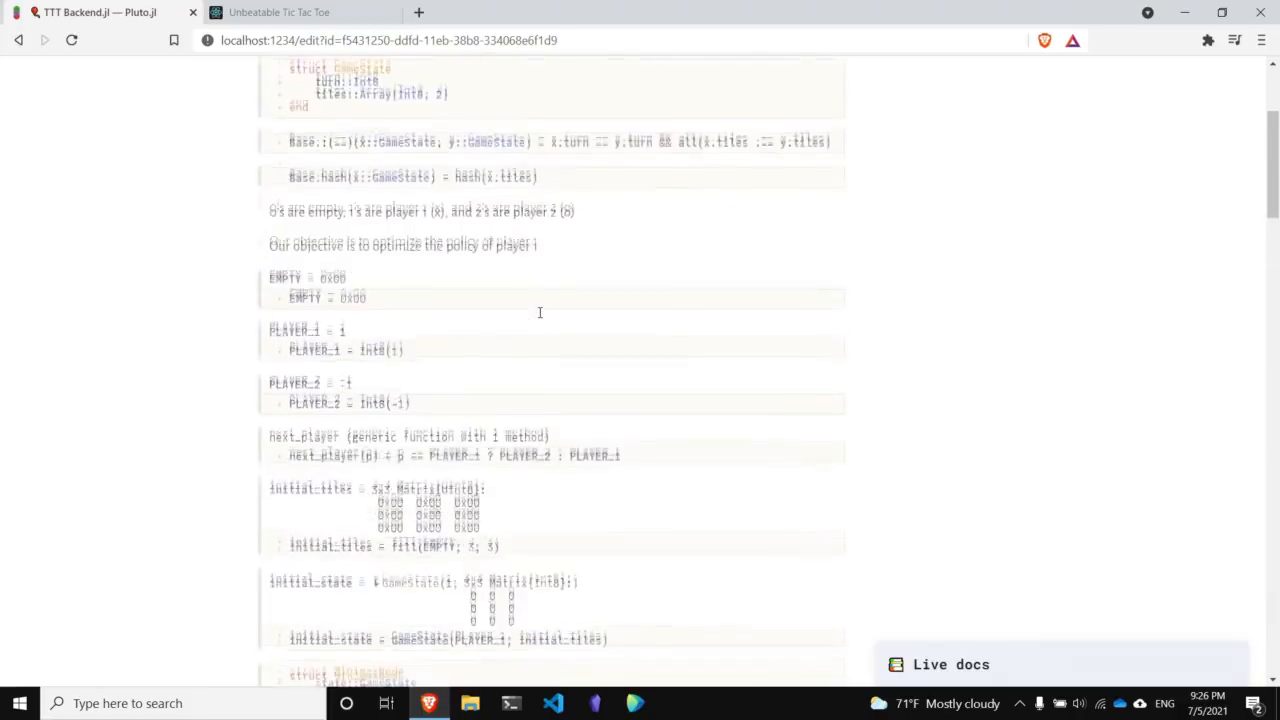
pyautogui.scroll(3)
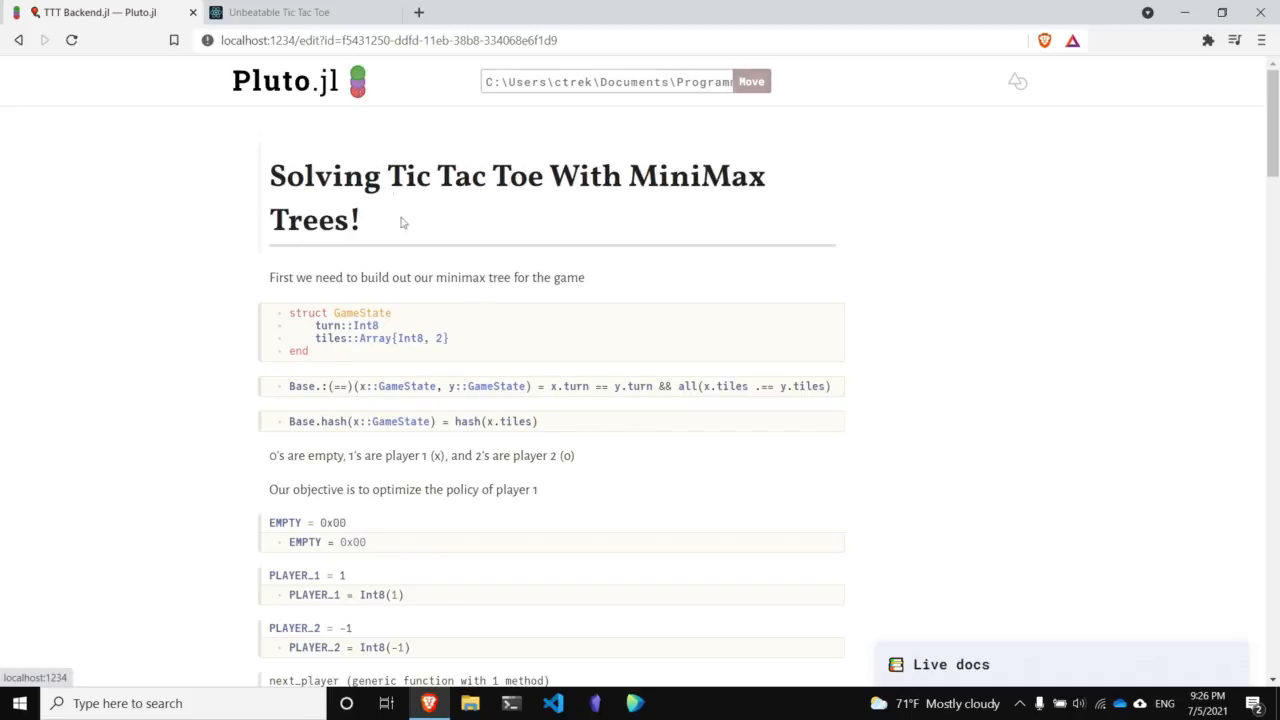
pyautogui.scroll(-3)
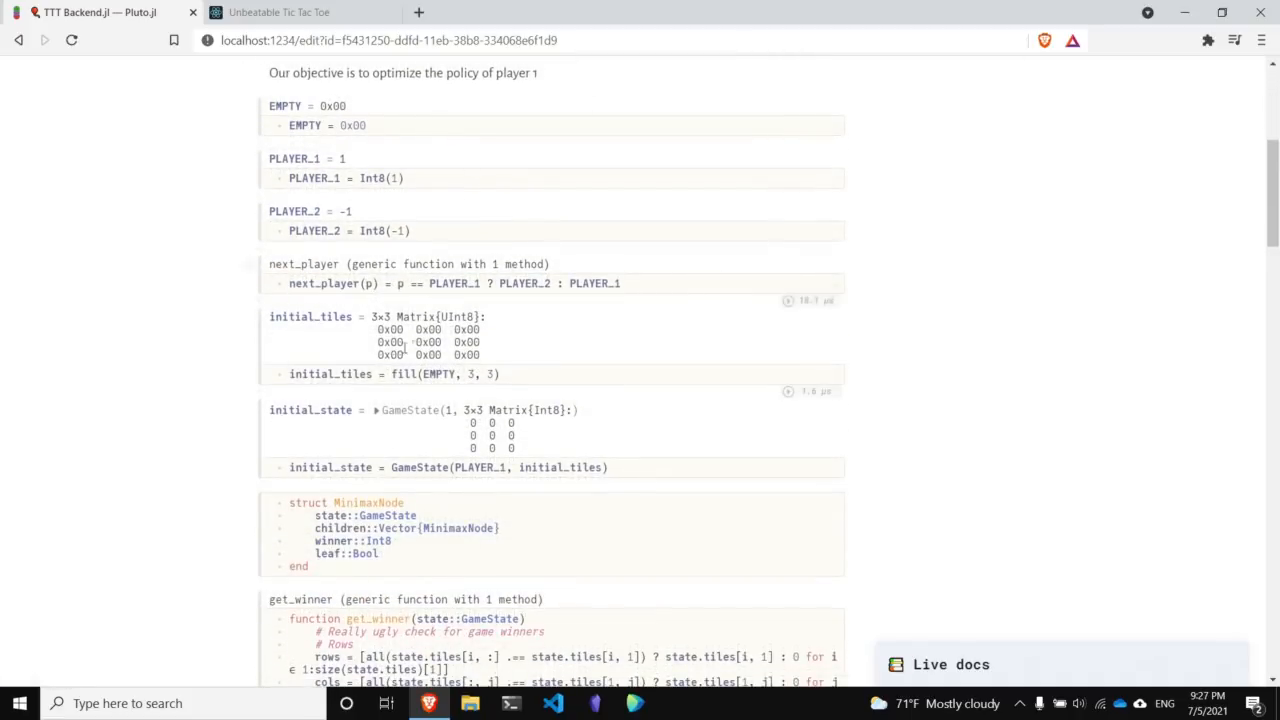
pyautogui.scroll(-3)
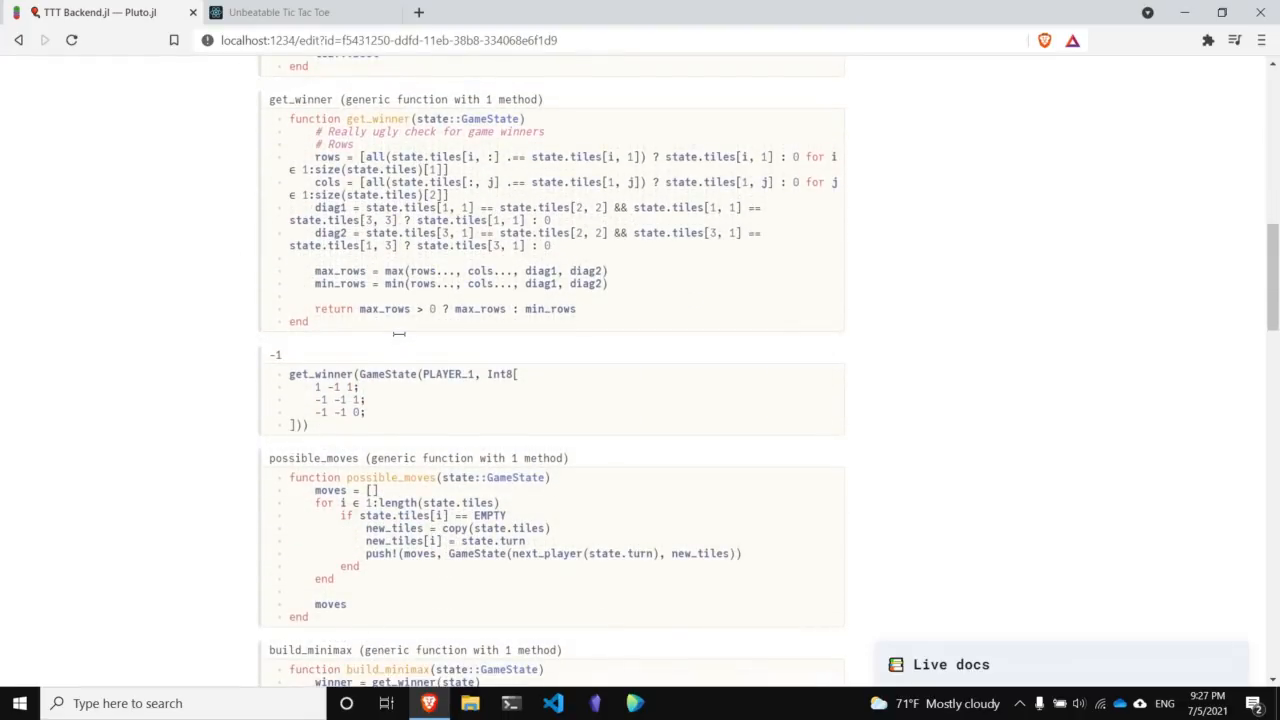
pyautogui.scroll(-3)
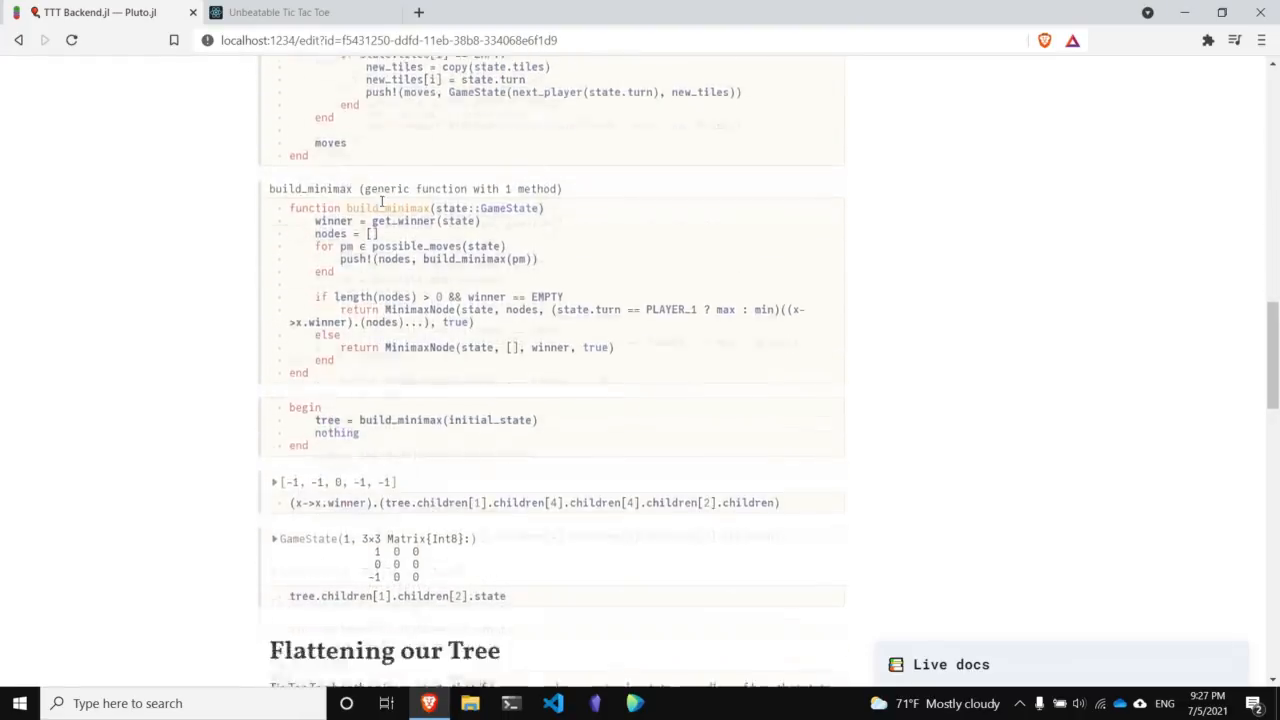
pyautogui.scroll(-3)
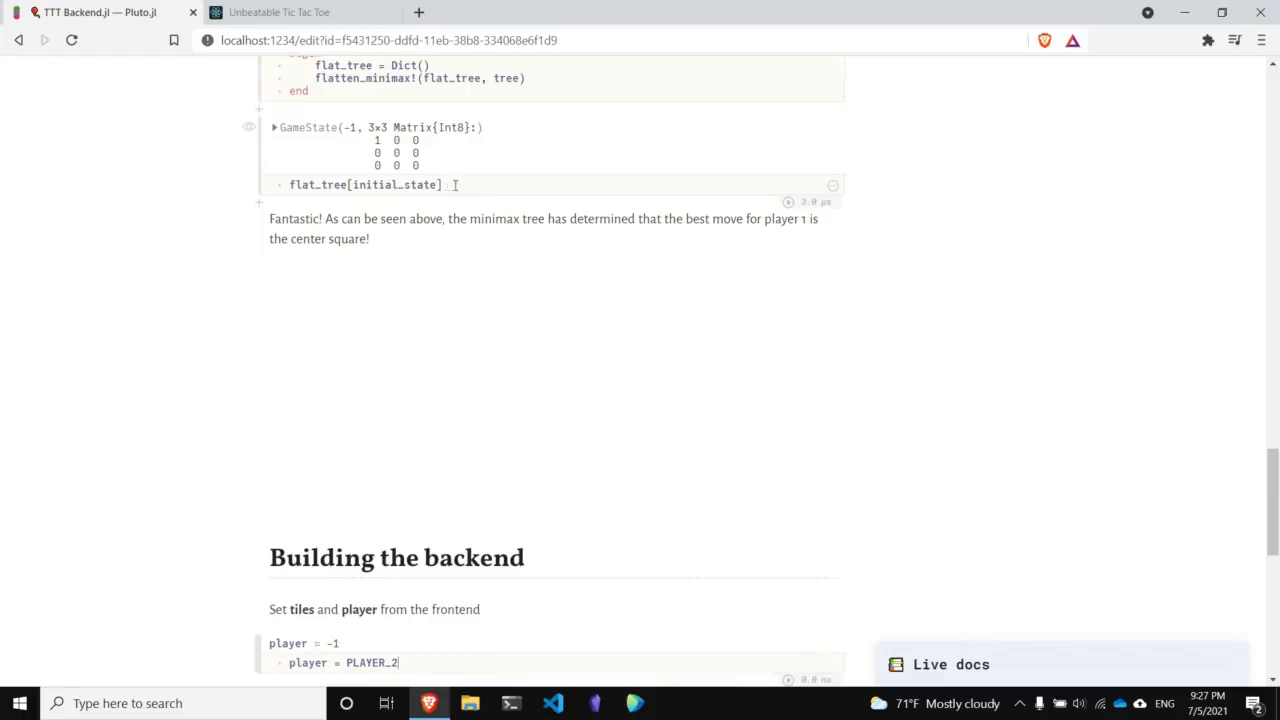
pyautogui.scroll(-3)
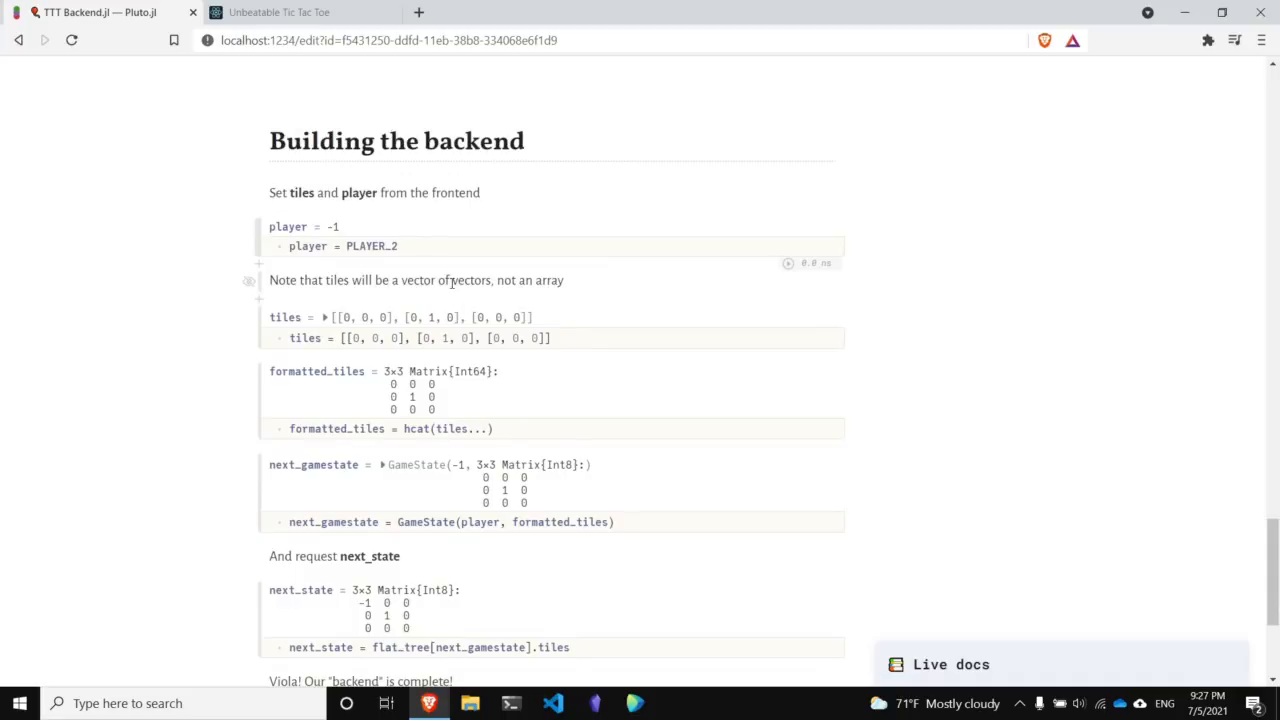
# Alternate between the game tab and the backend notebook to check its computed next state.
pyautogui.click(279, 12)
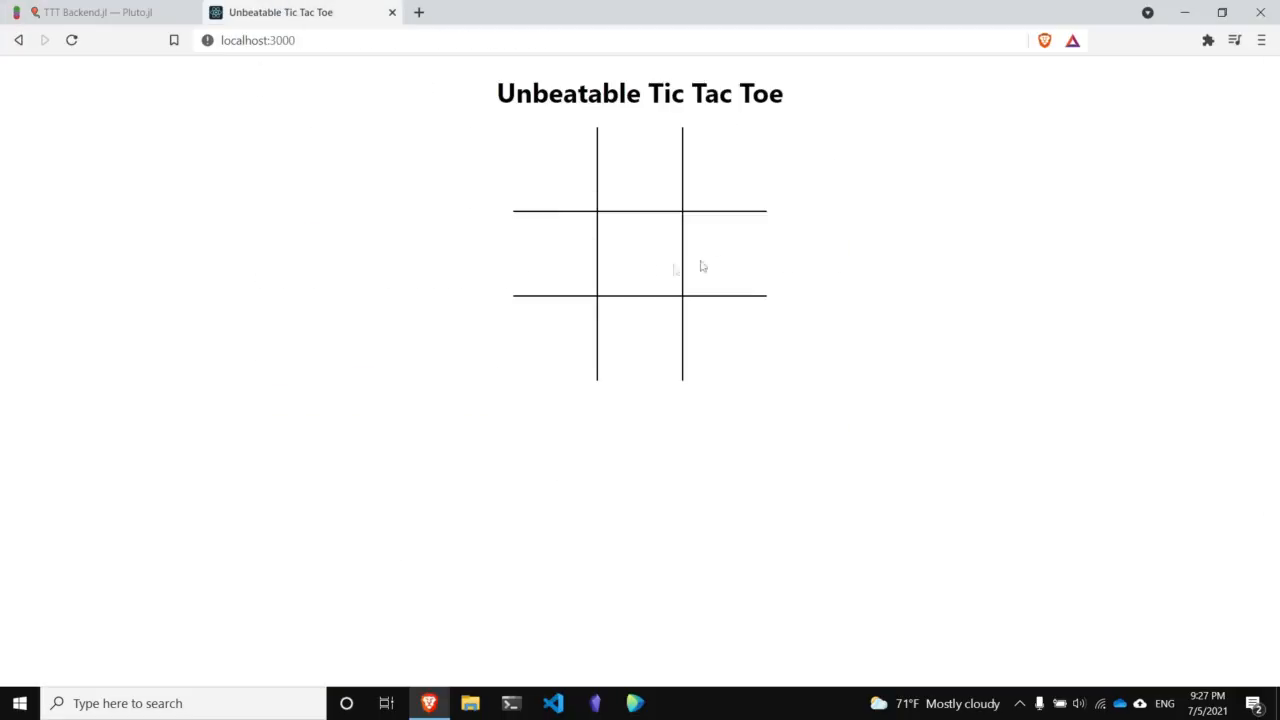
pyautogui.moveTo(236, 72)
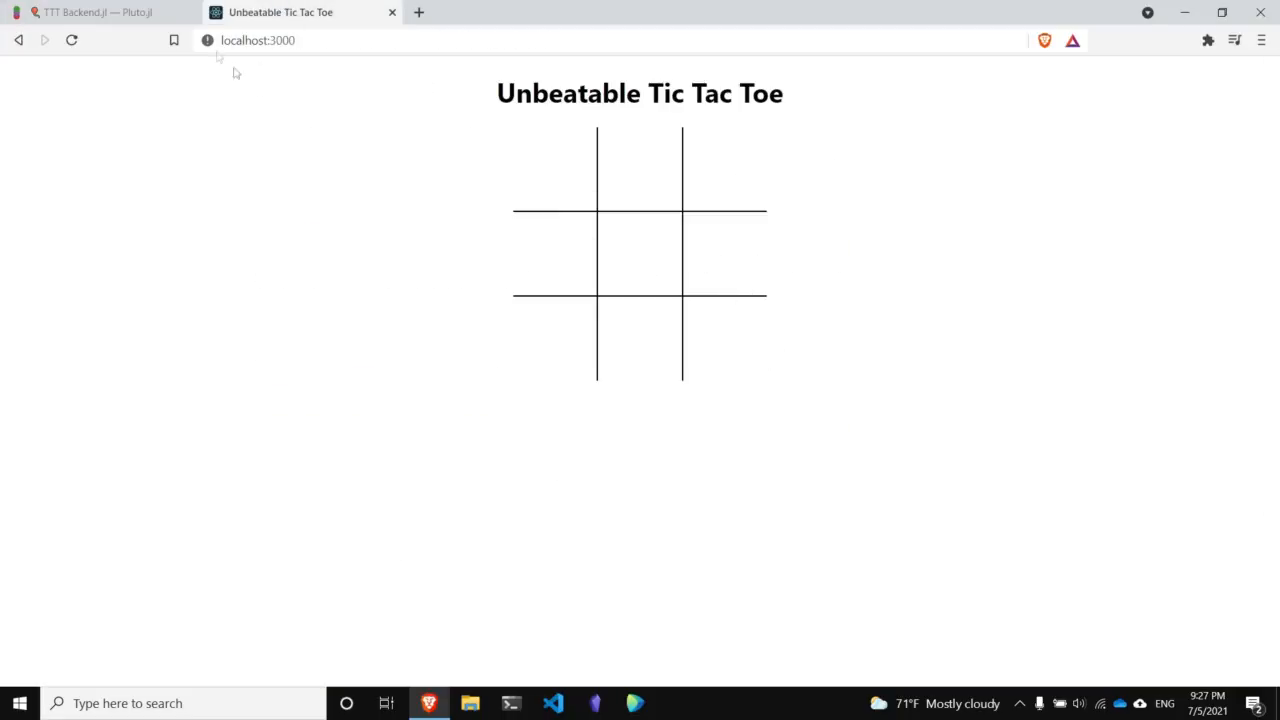
pyautogui.click(95, 12)
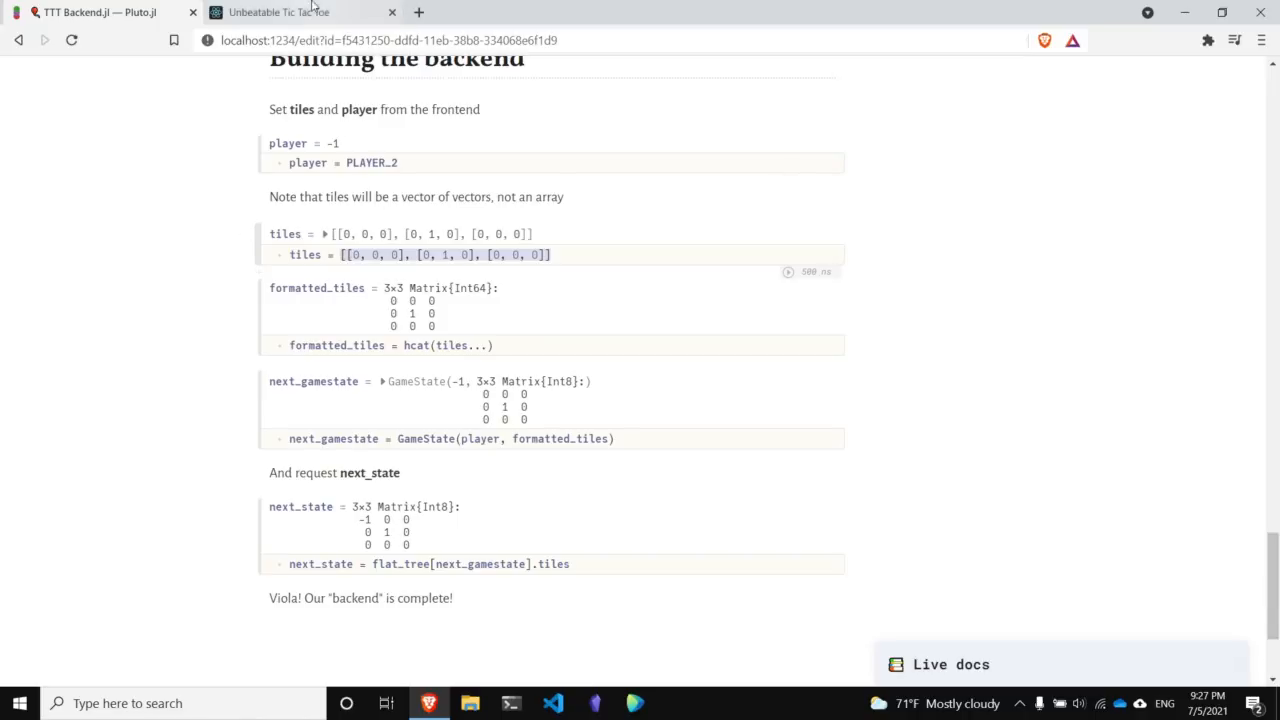
pyautogui.click(280, 12)
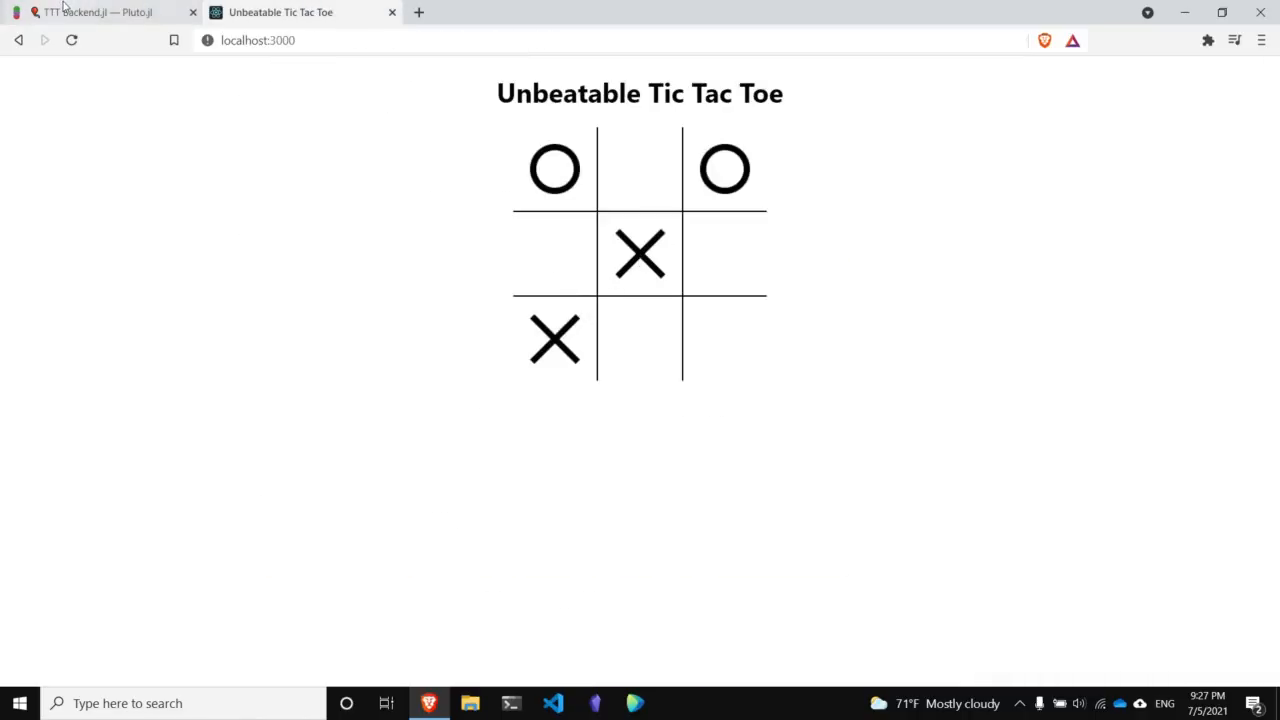
pyautogui.click(100, 12)
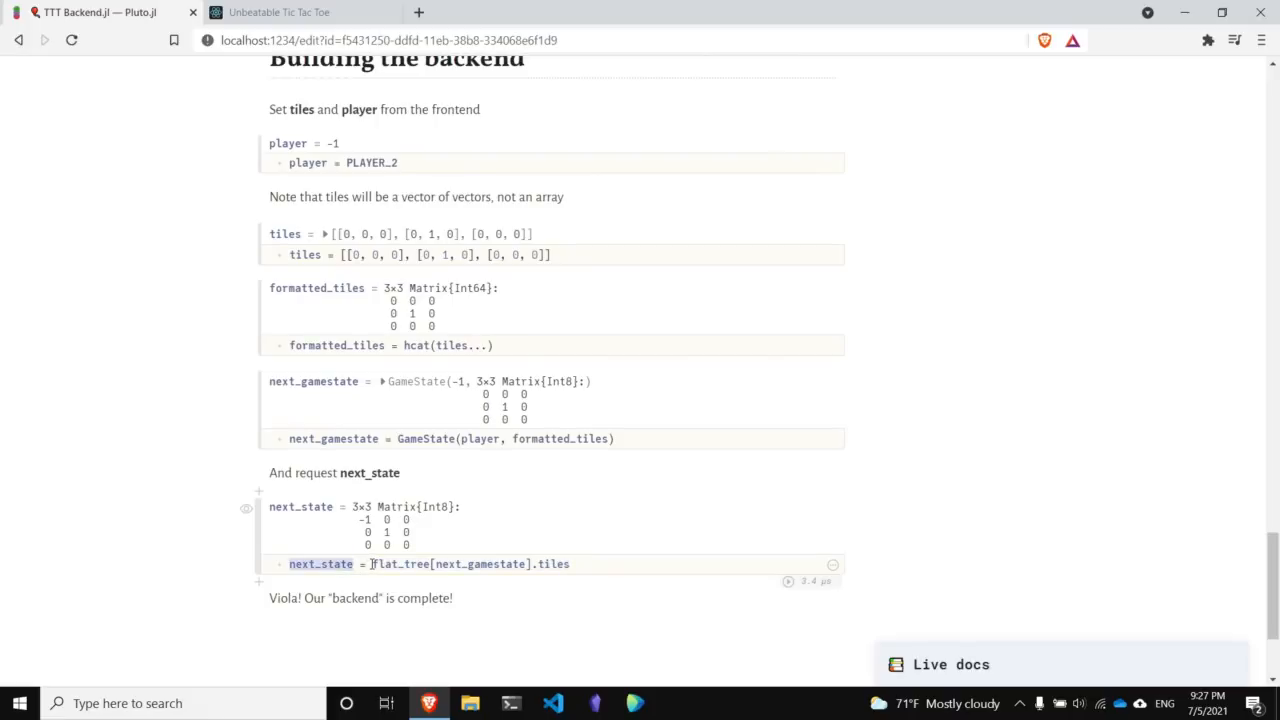
pyautogui.click(280, 12)
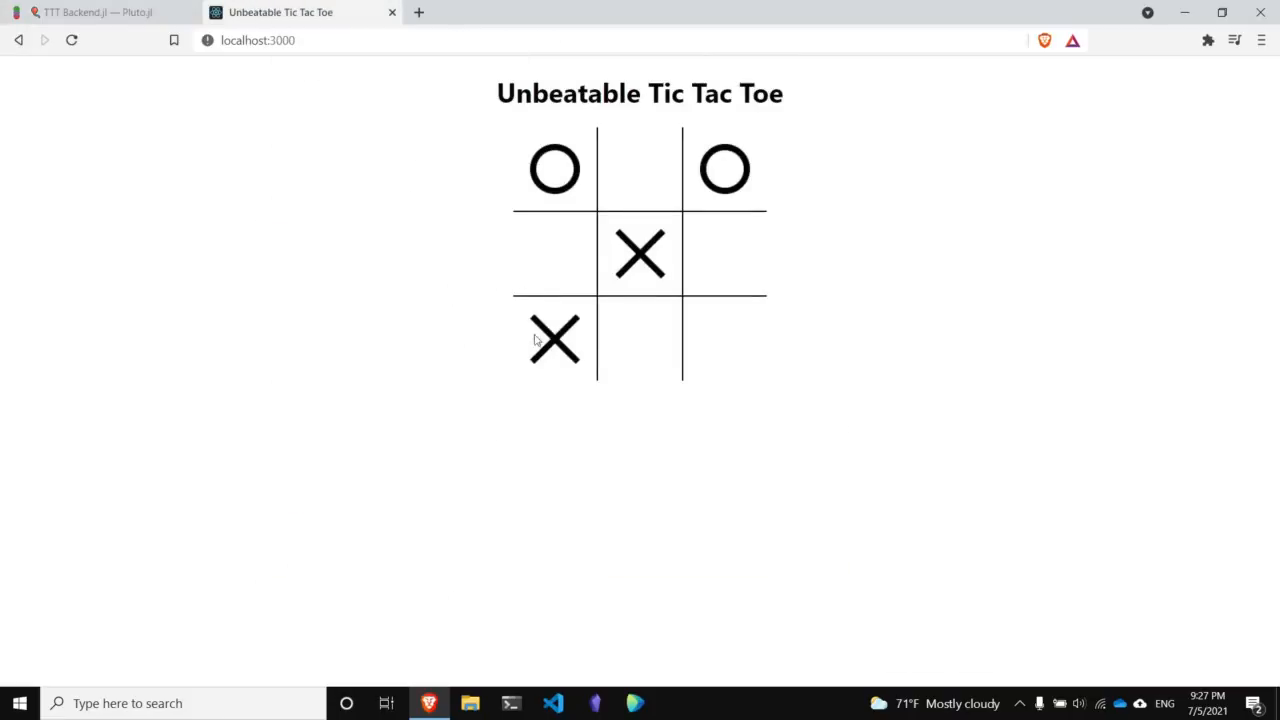
pyautogui.moveTo(730, 333)
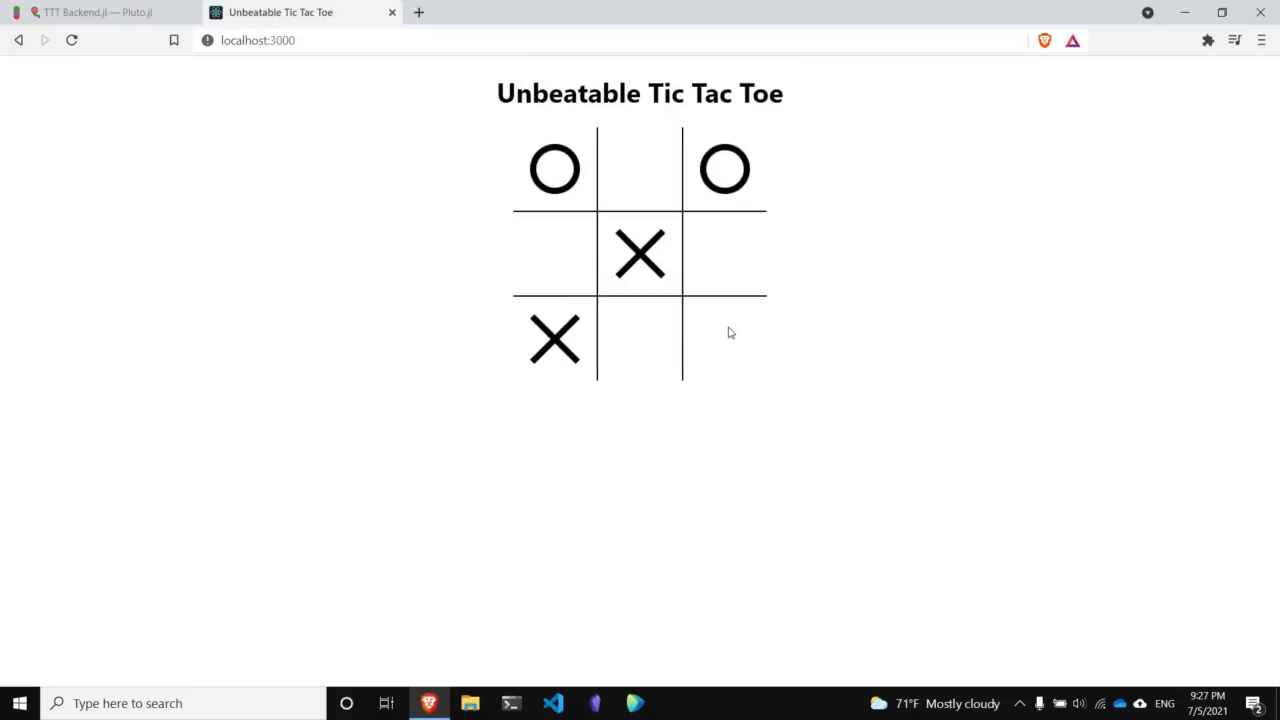
pyautogui.moveTo(688, 337)
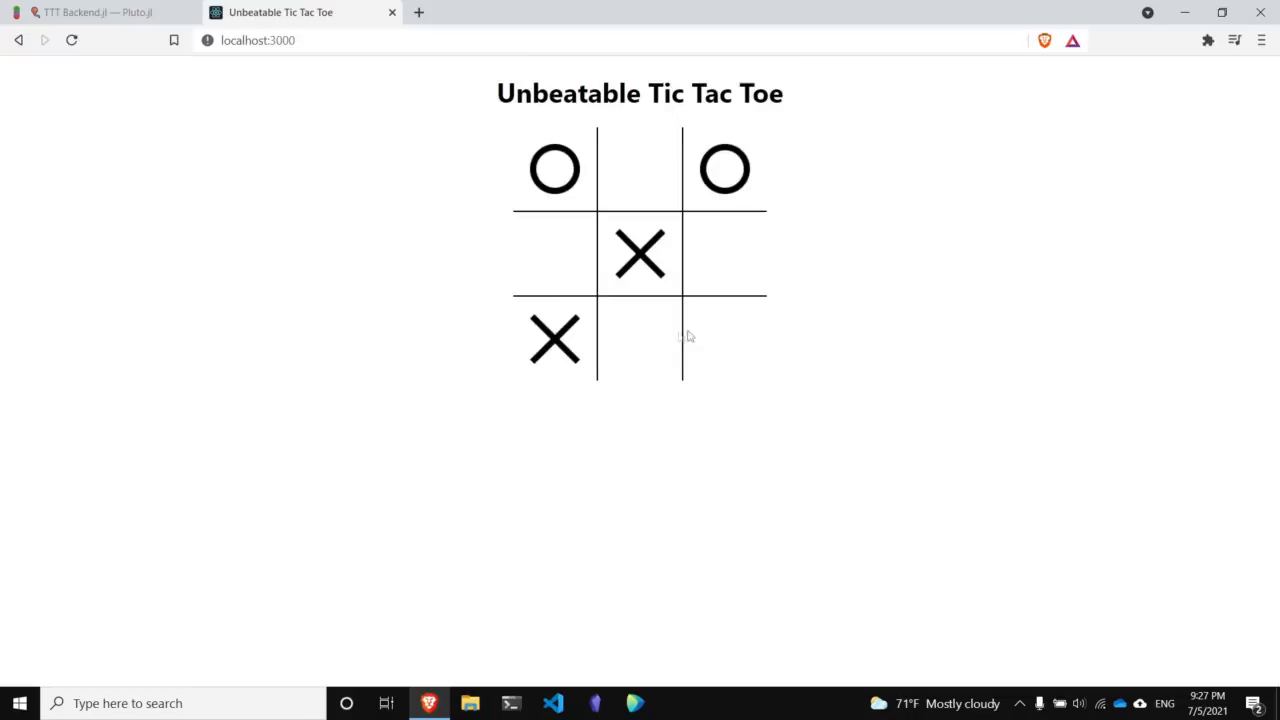
pyautogui.click(95, 12)
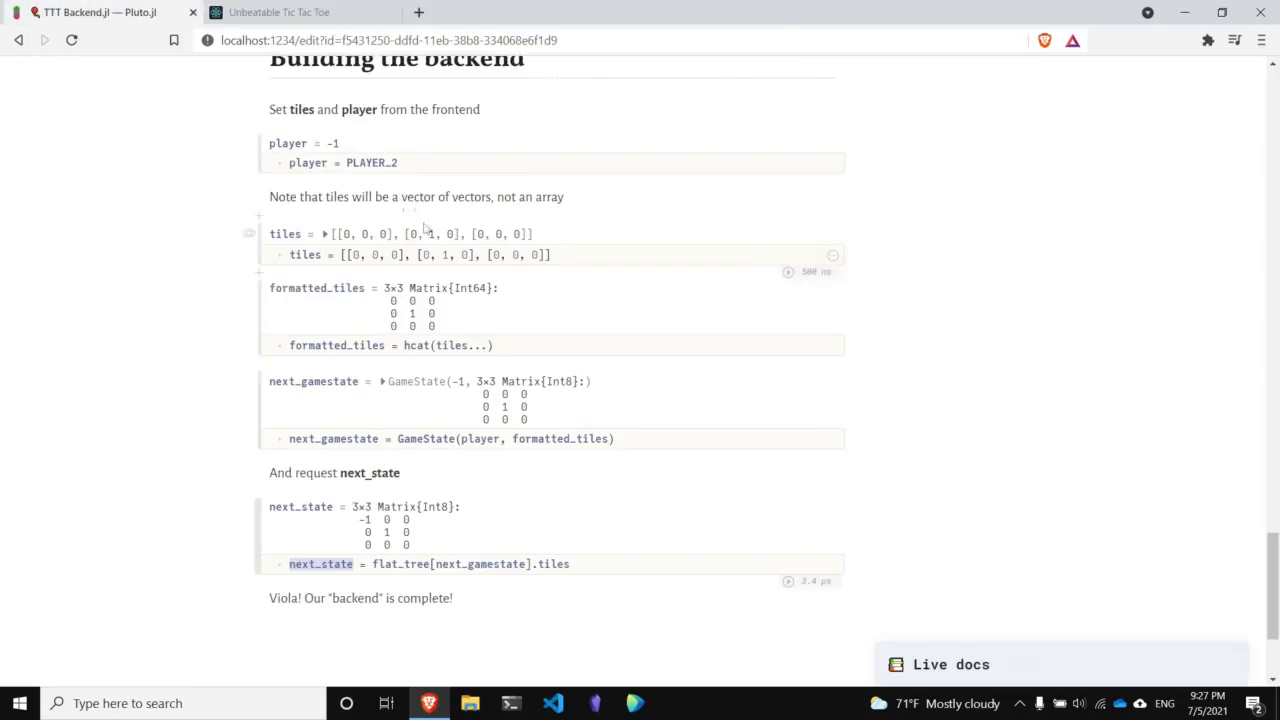
pyautogui.click(280, 12)
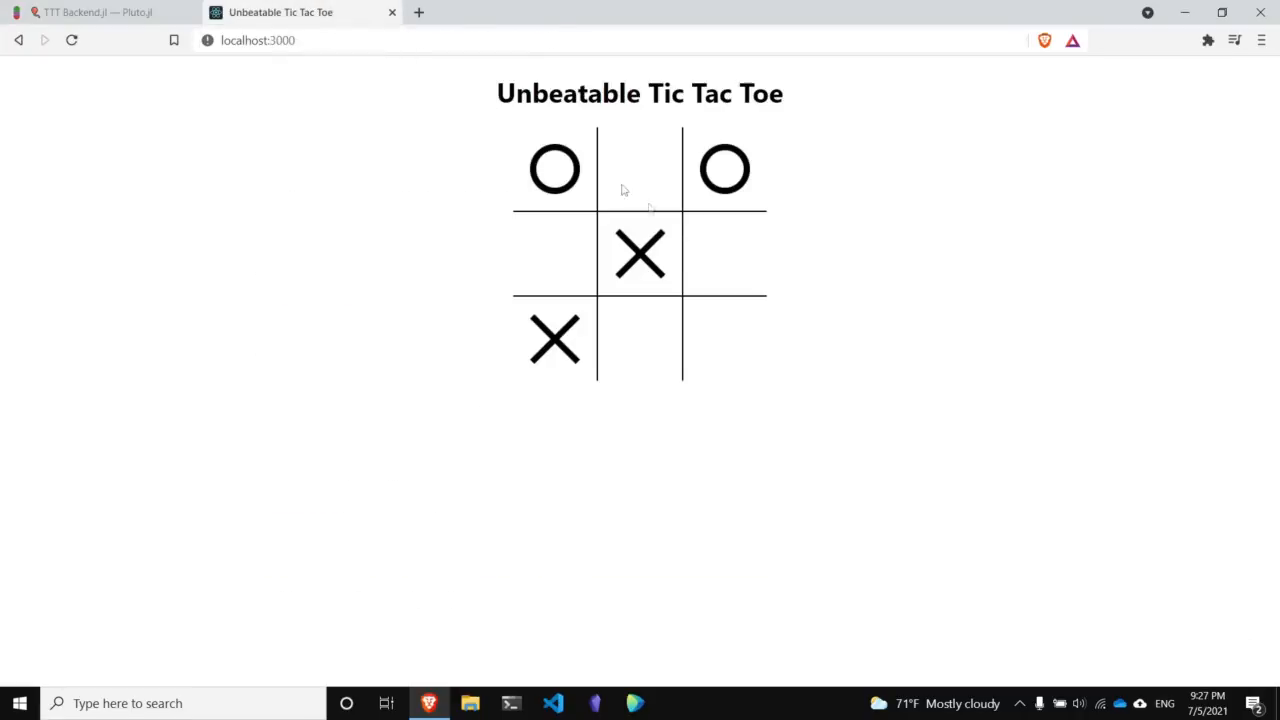
# Play X in the top-middle square and make the final move, ending the game in a tie.
pyautogui.click(639, 168)
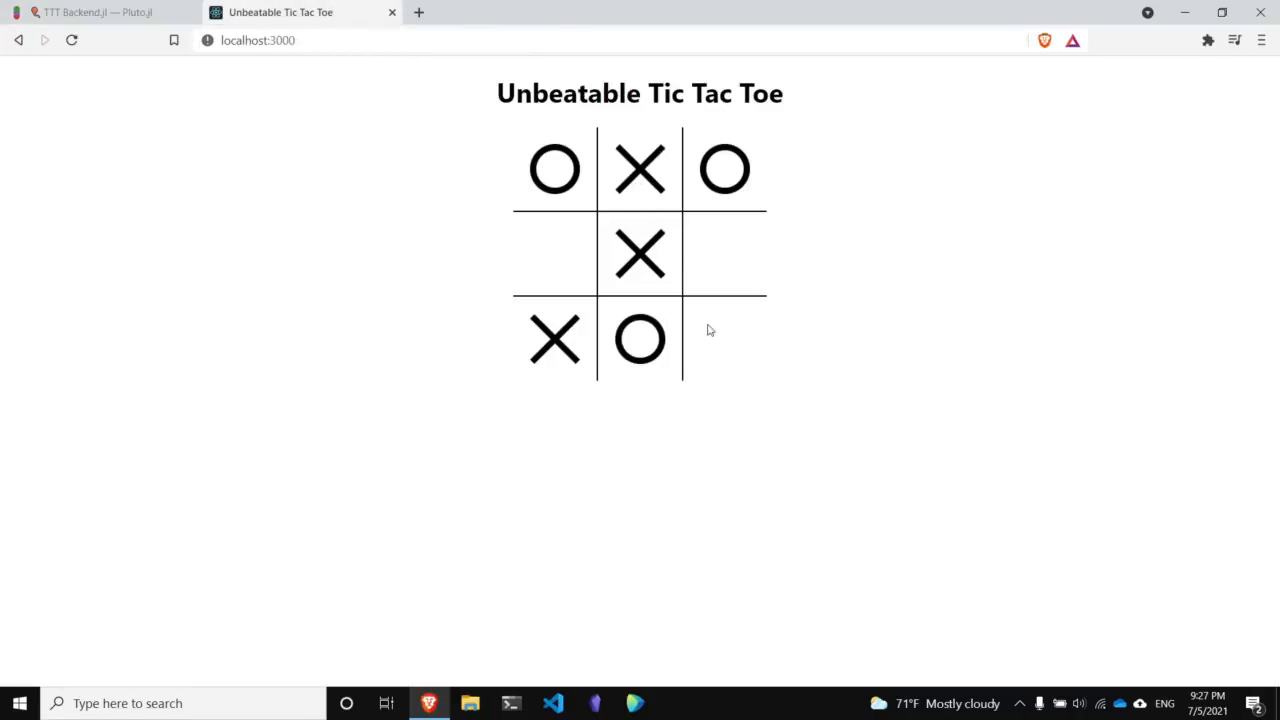
pyautogui.click(554, 253)
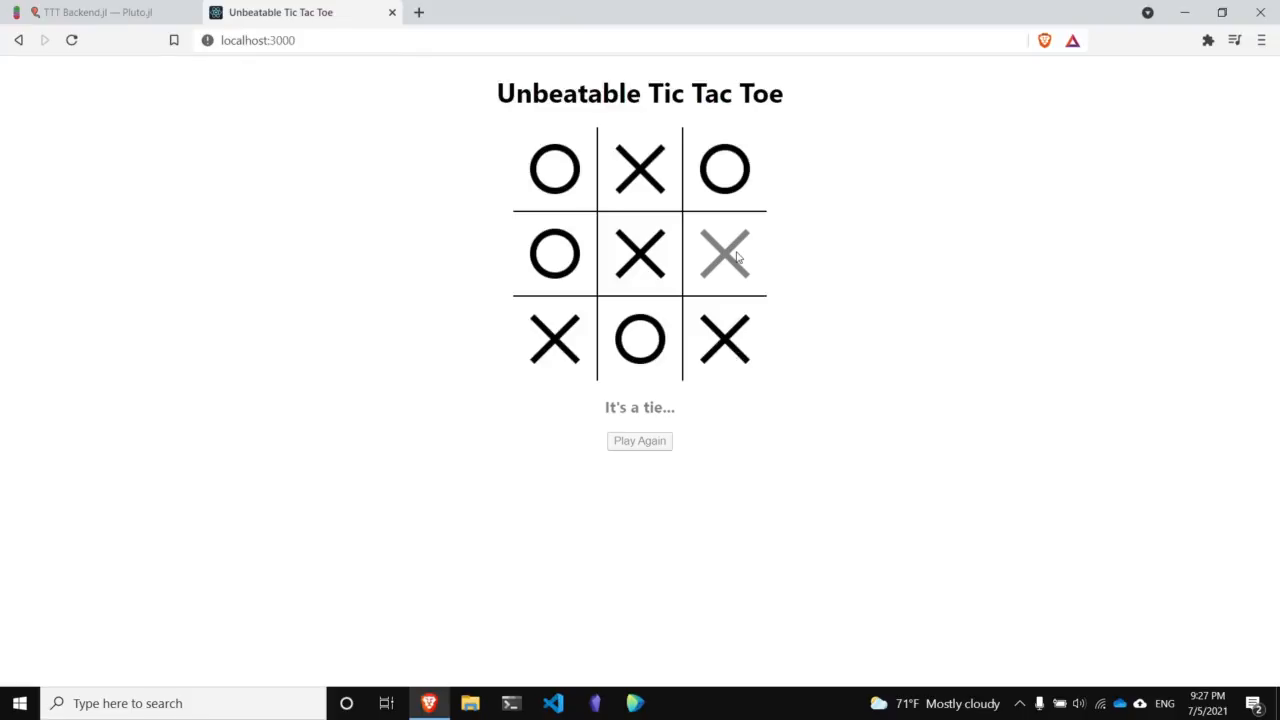